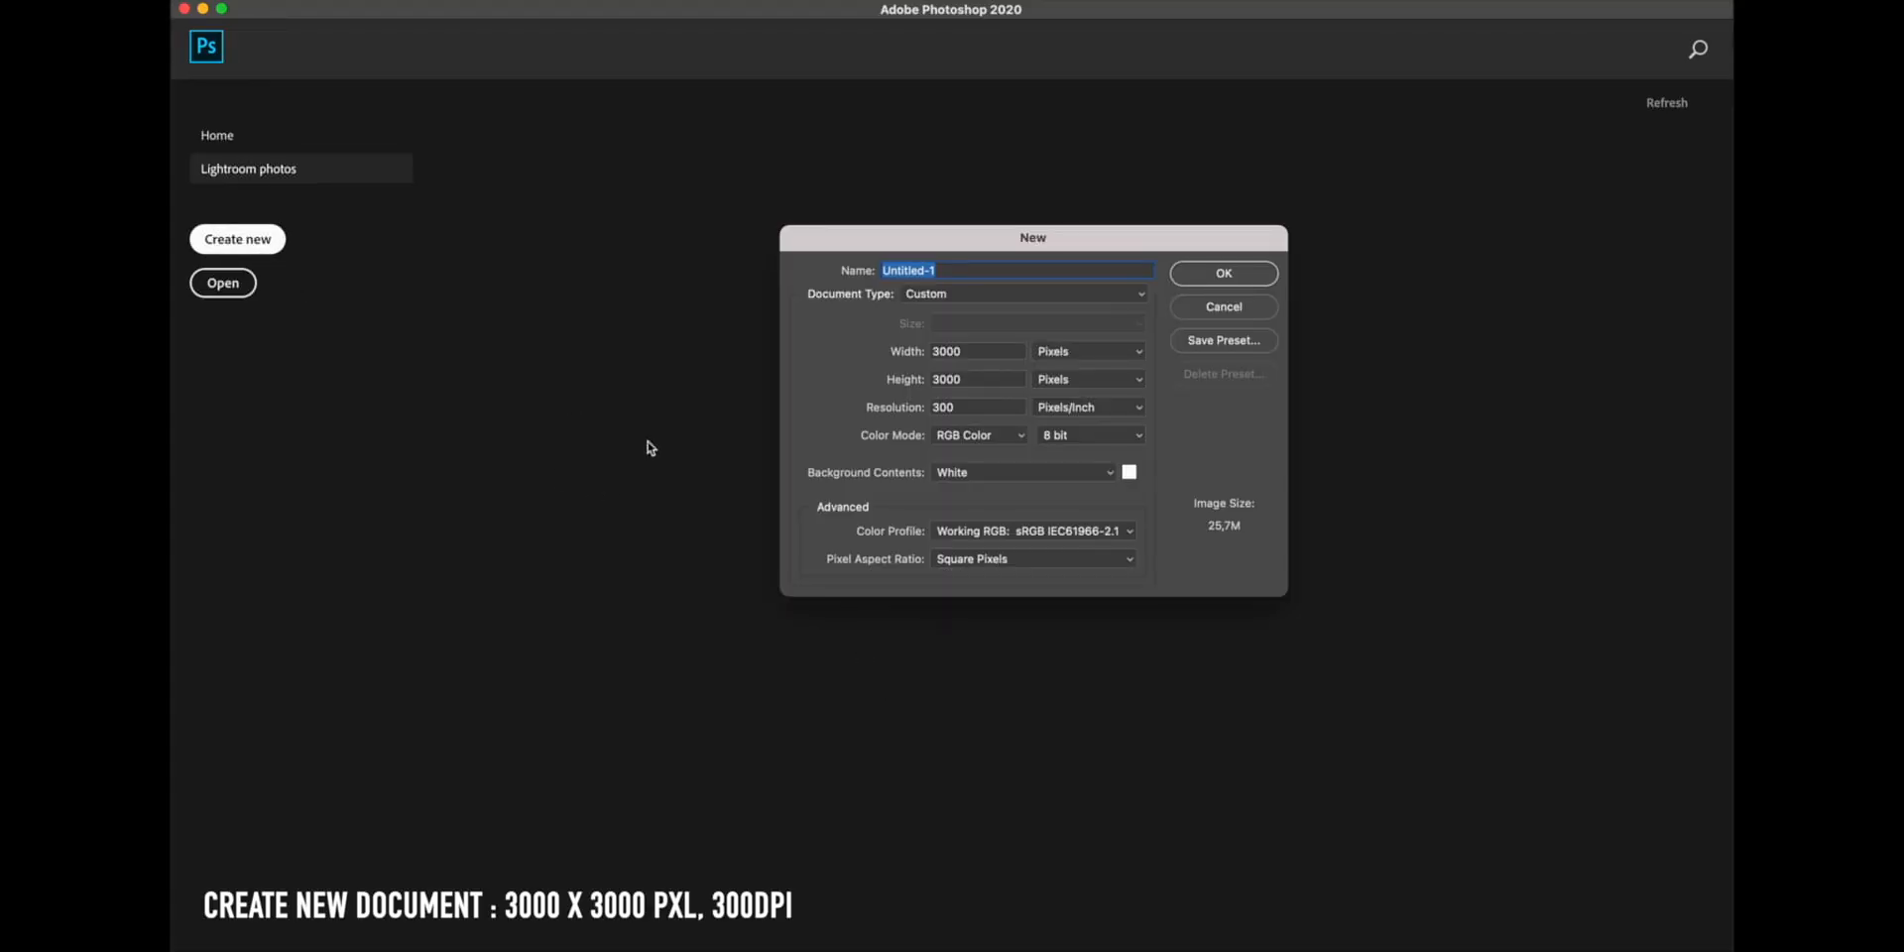
pyautogui.moveTo(978, 366)
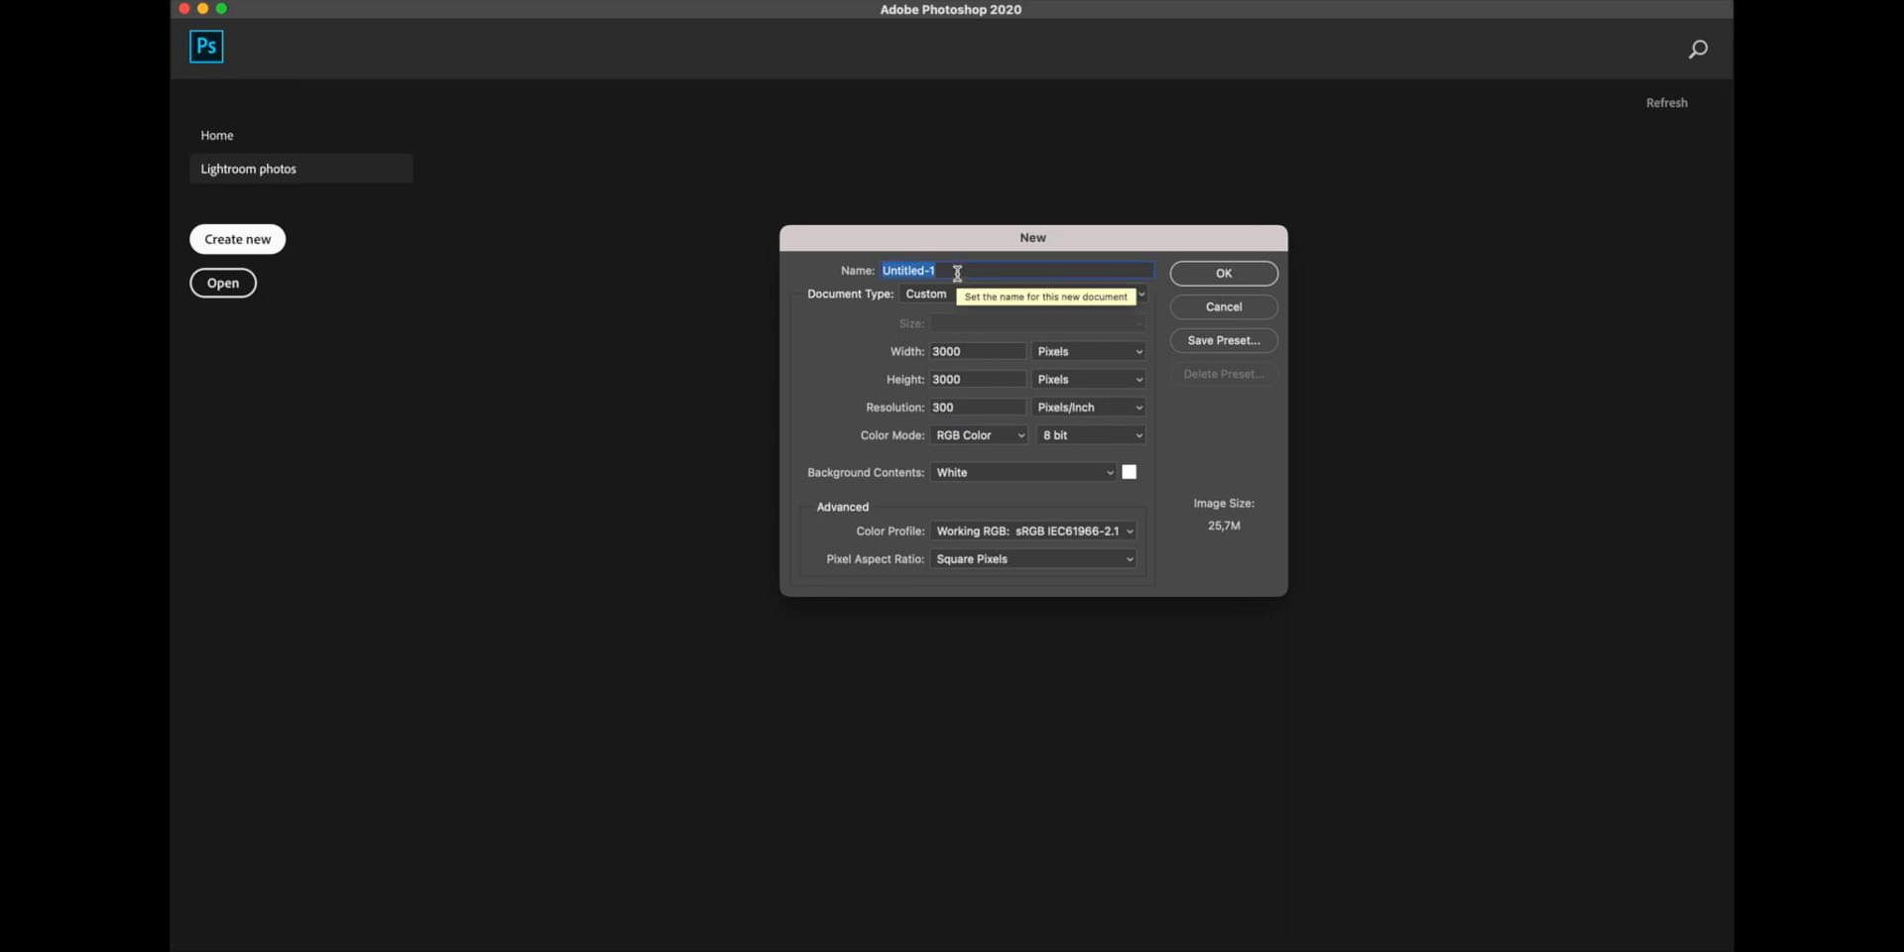
# - Name the new 3000 × 3000 px, 300 ppi document SHIRT DESIGN and create it
pyautogui.write('SHIRT DES')
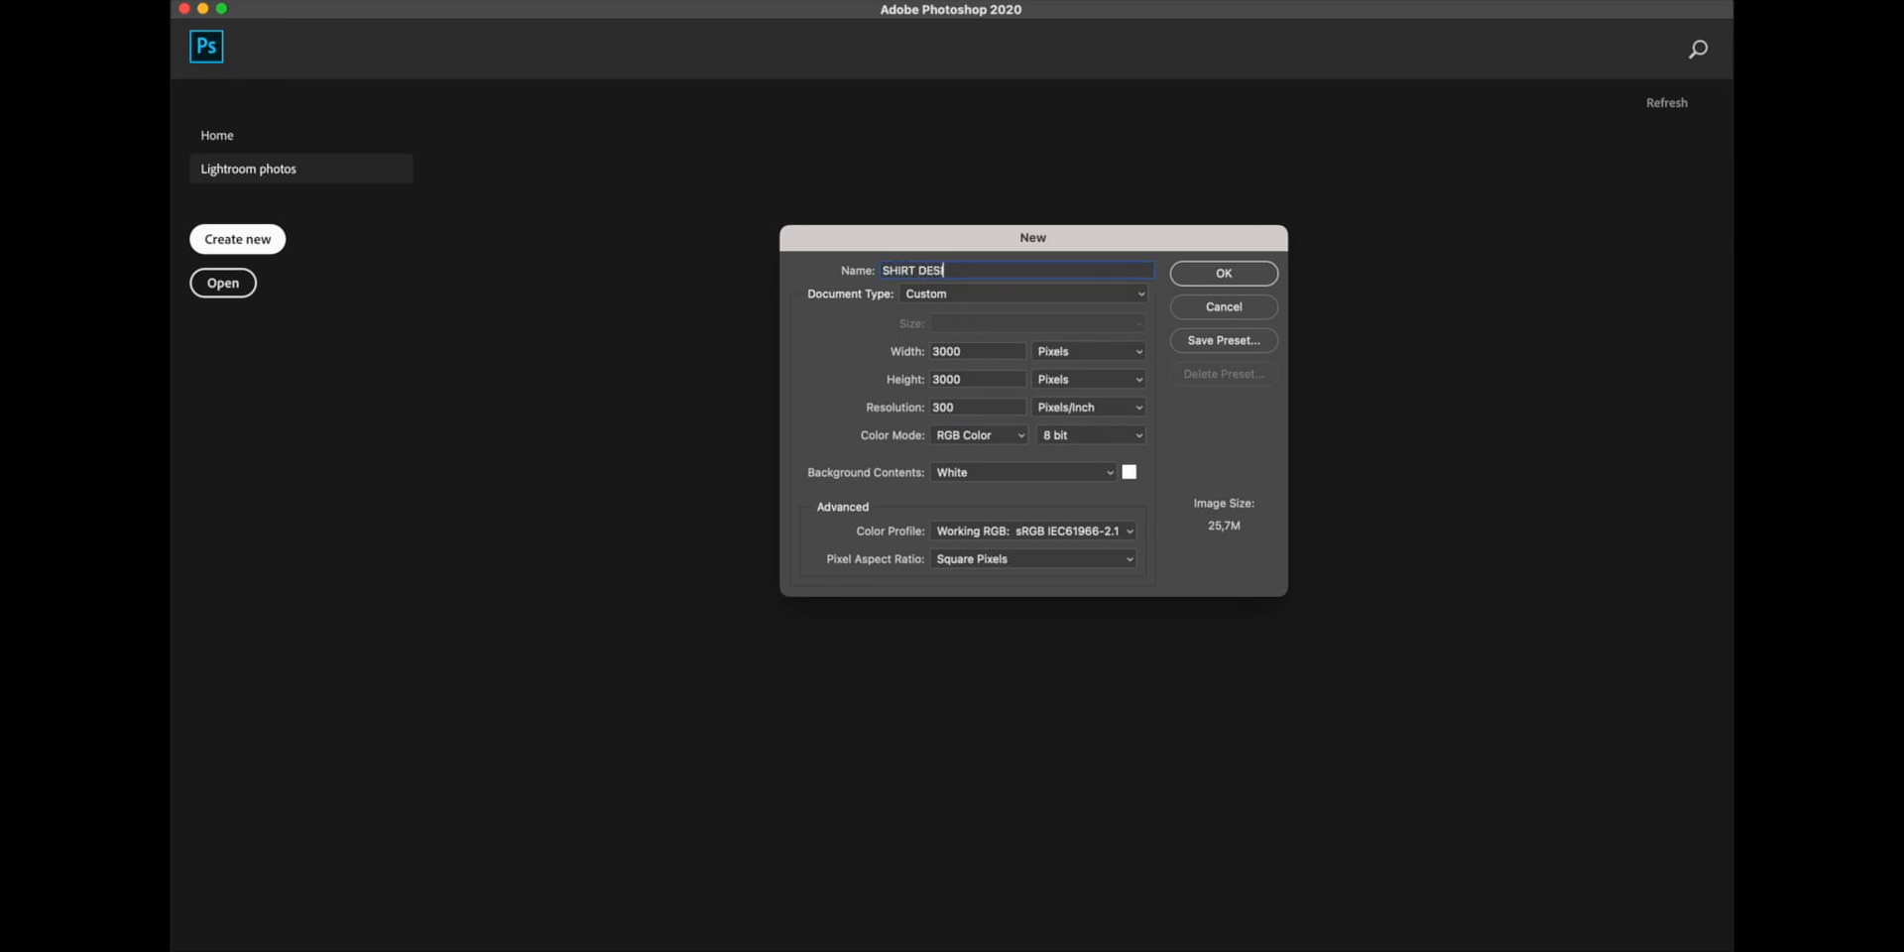
pyautogui.click(1222, 271)
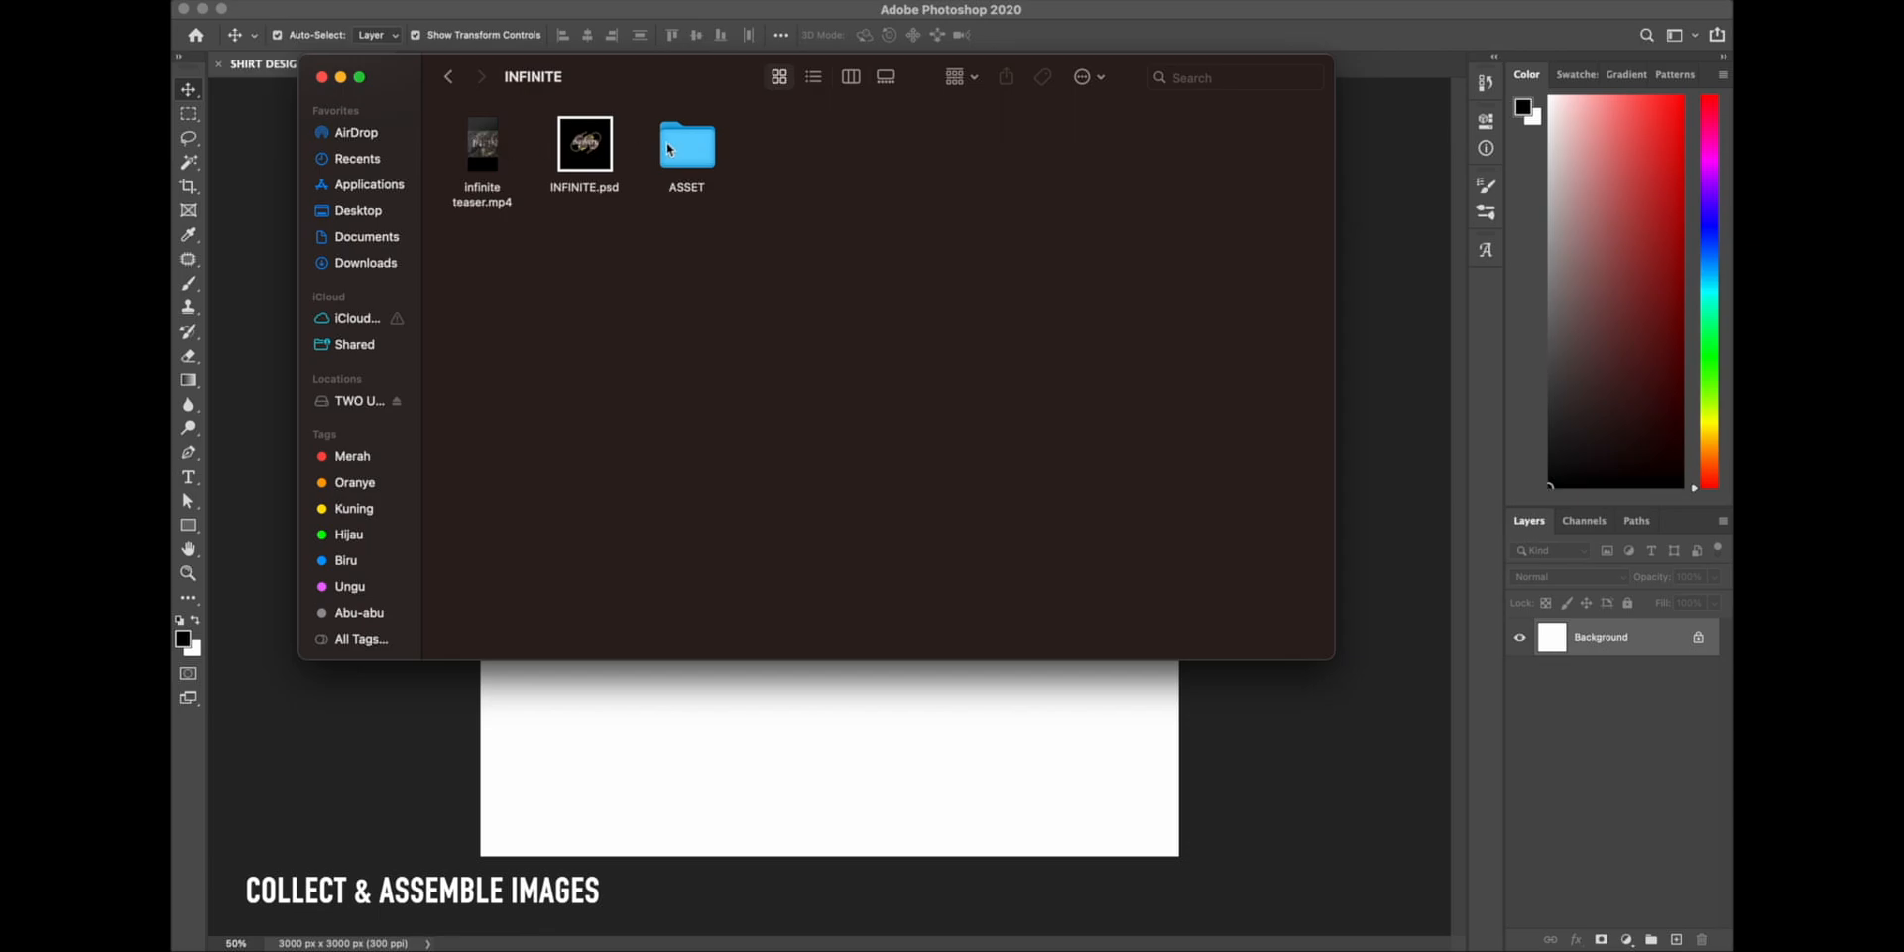
# - Place the arm and handcuff PNGs from ASSET, set the cuff's blending options, and begin masking the arm
pyautogui.doubleClick(686, 137)
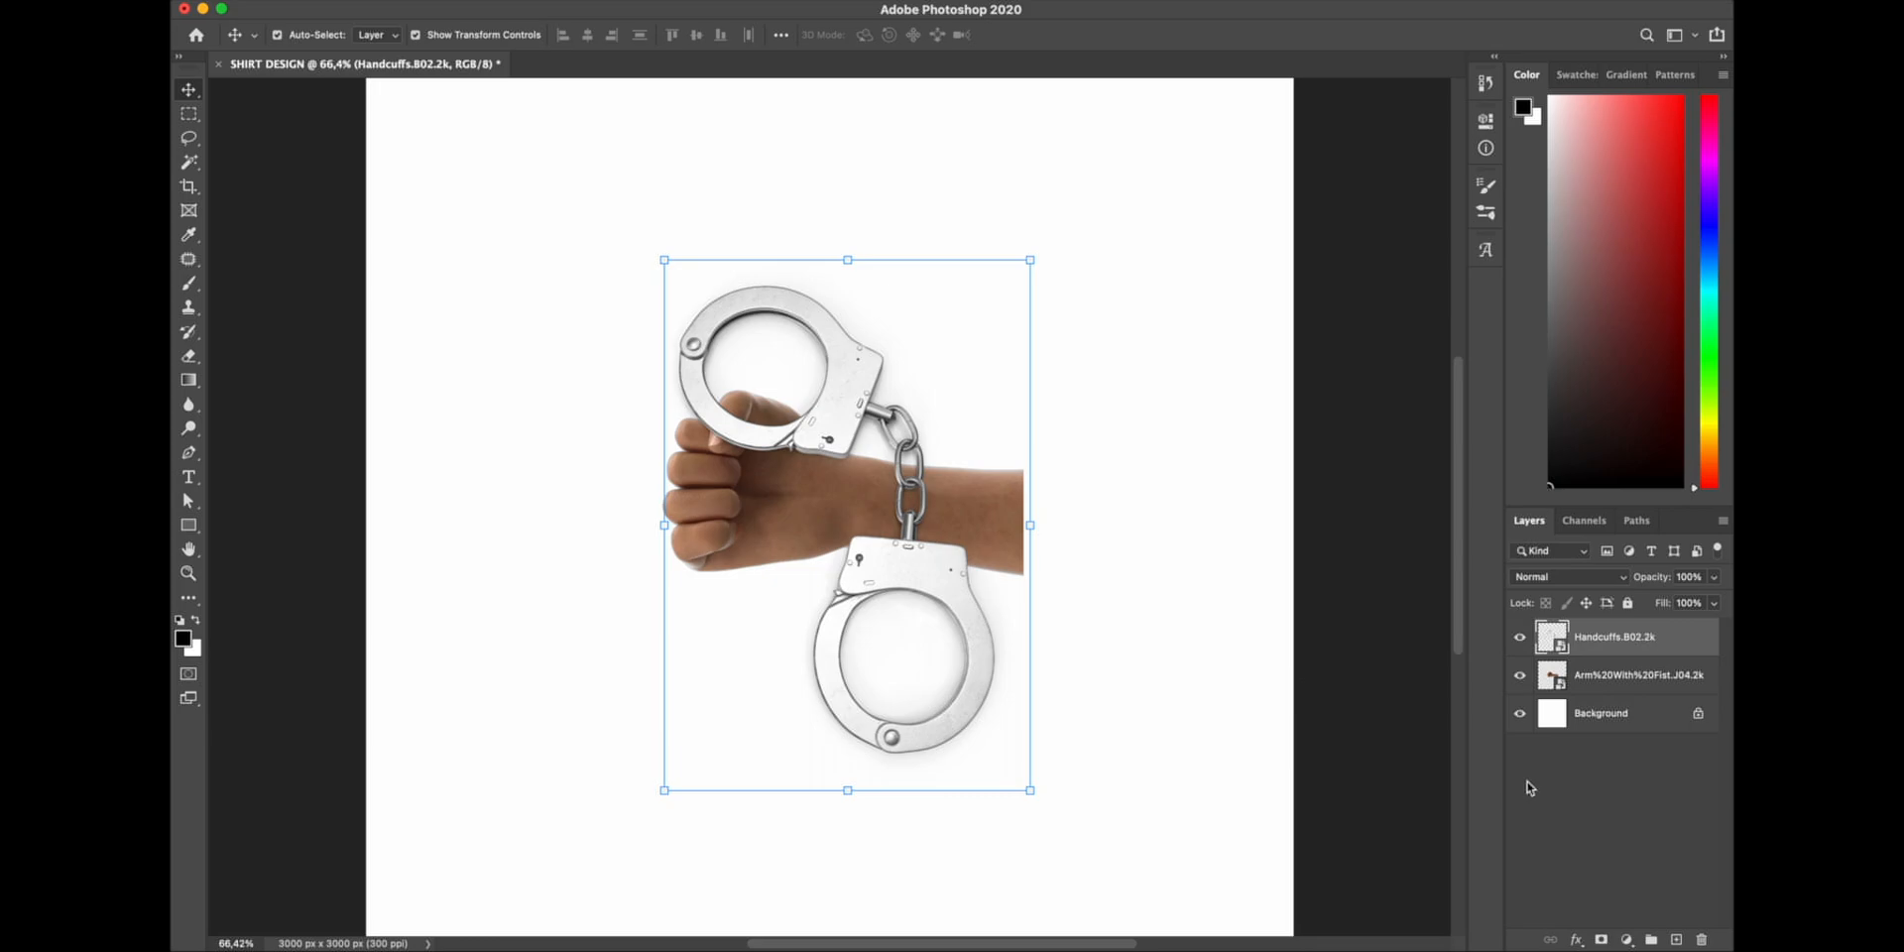
pyautogui.doubleClick(1627, 637)
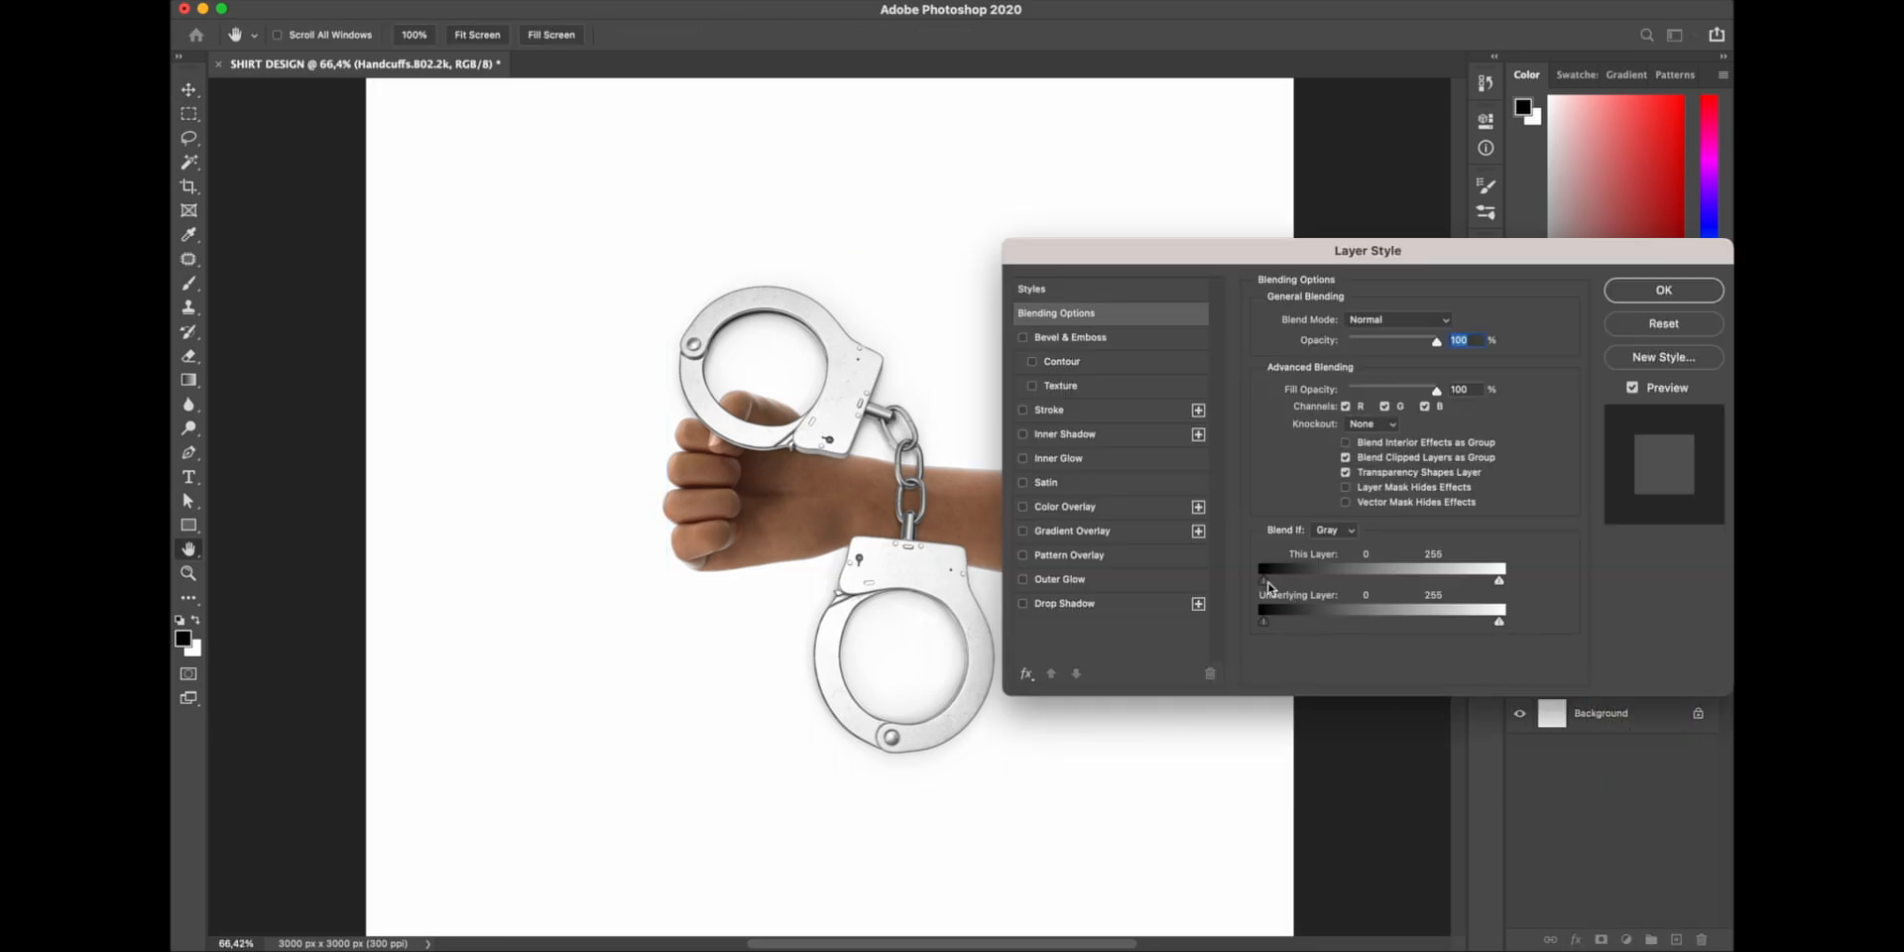
pyautogui.click(1662, 289)
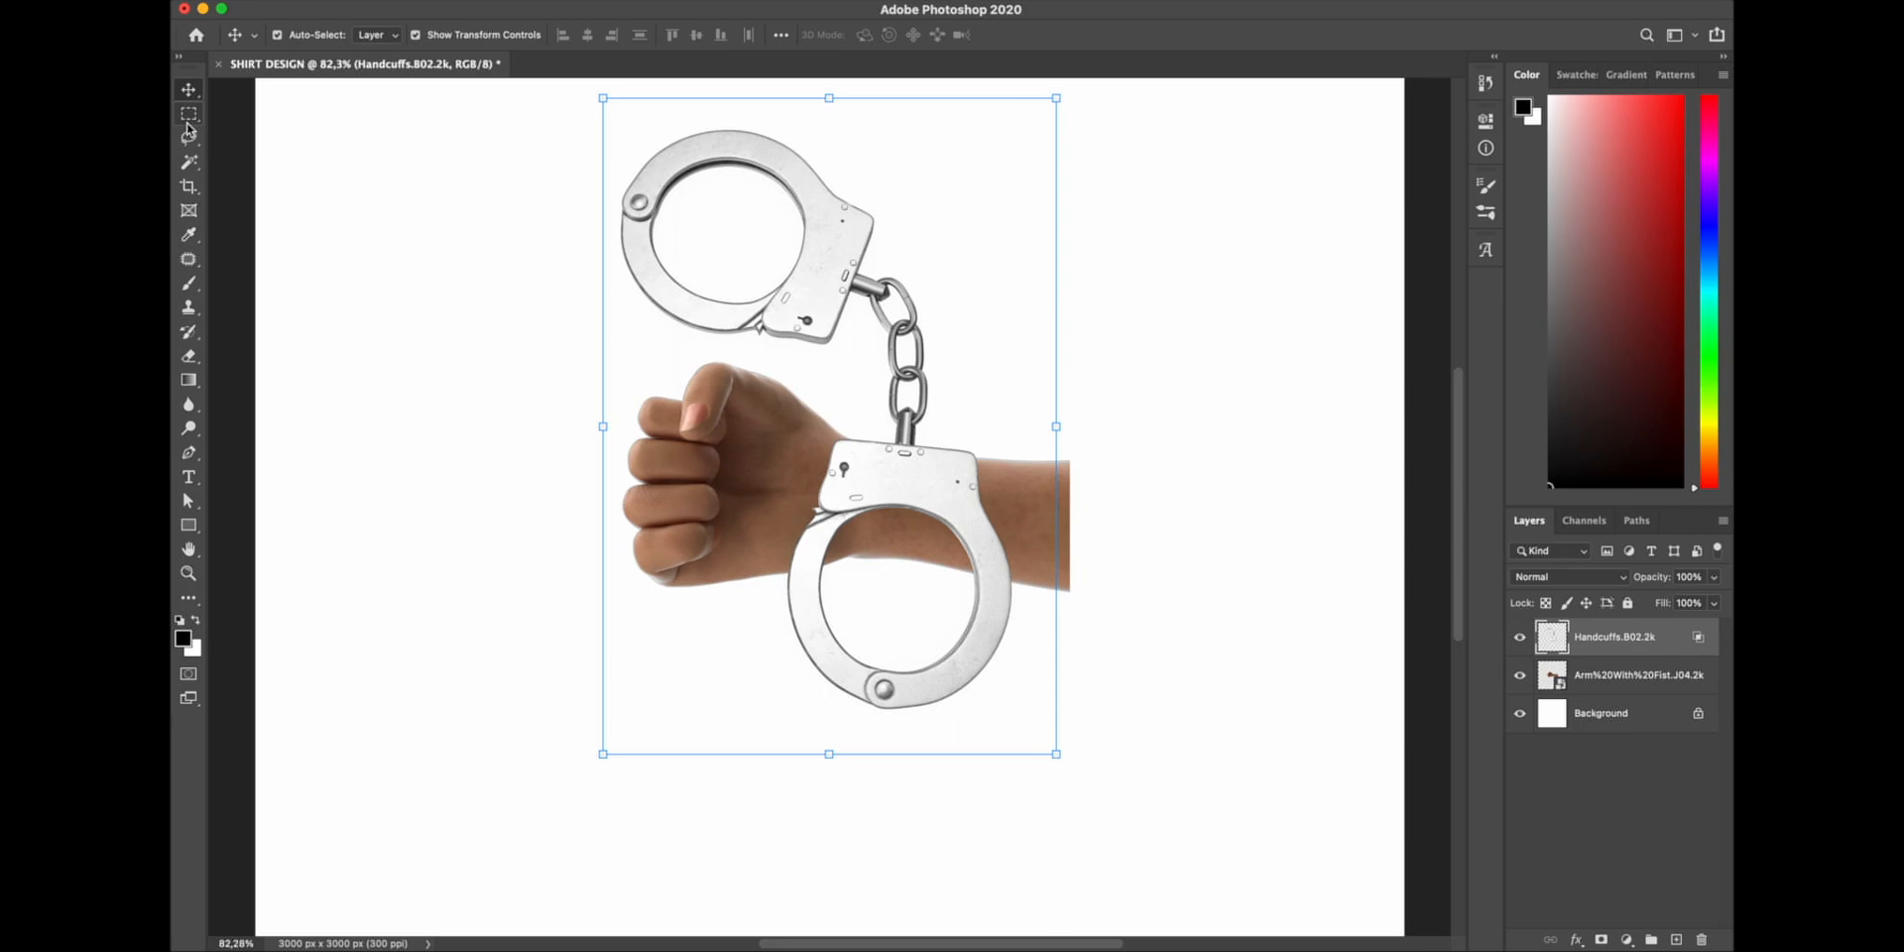
pyautogui.click(188, 114)
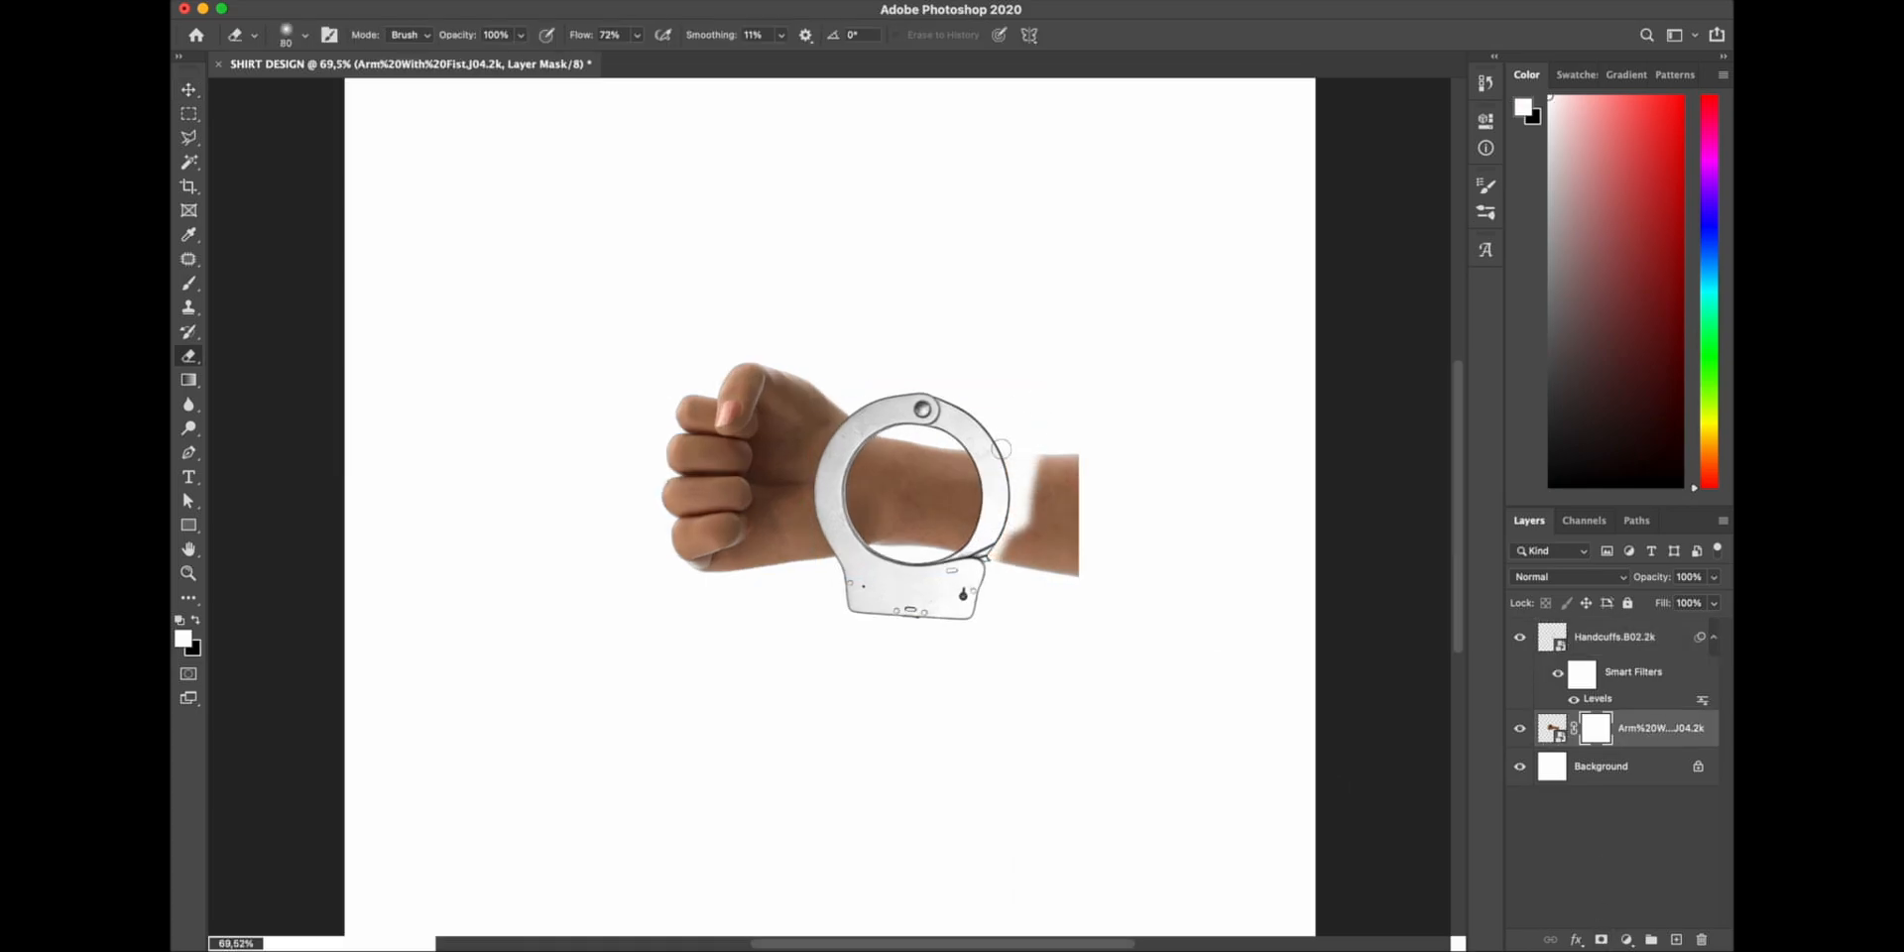
# - Place the key and chain images from the asset folder onto the fist and cuff
pyautogui.click(190, 88)
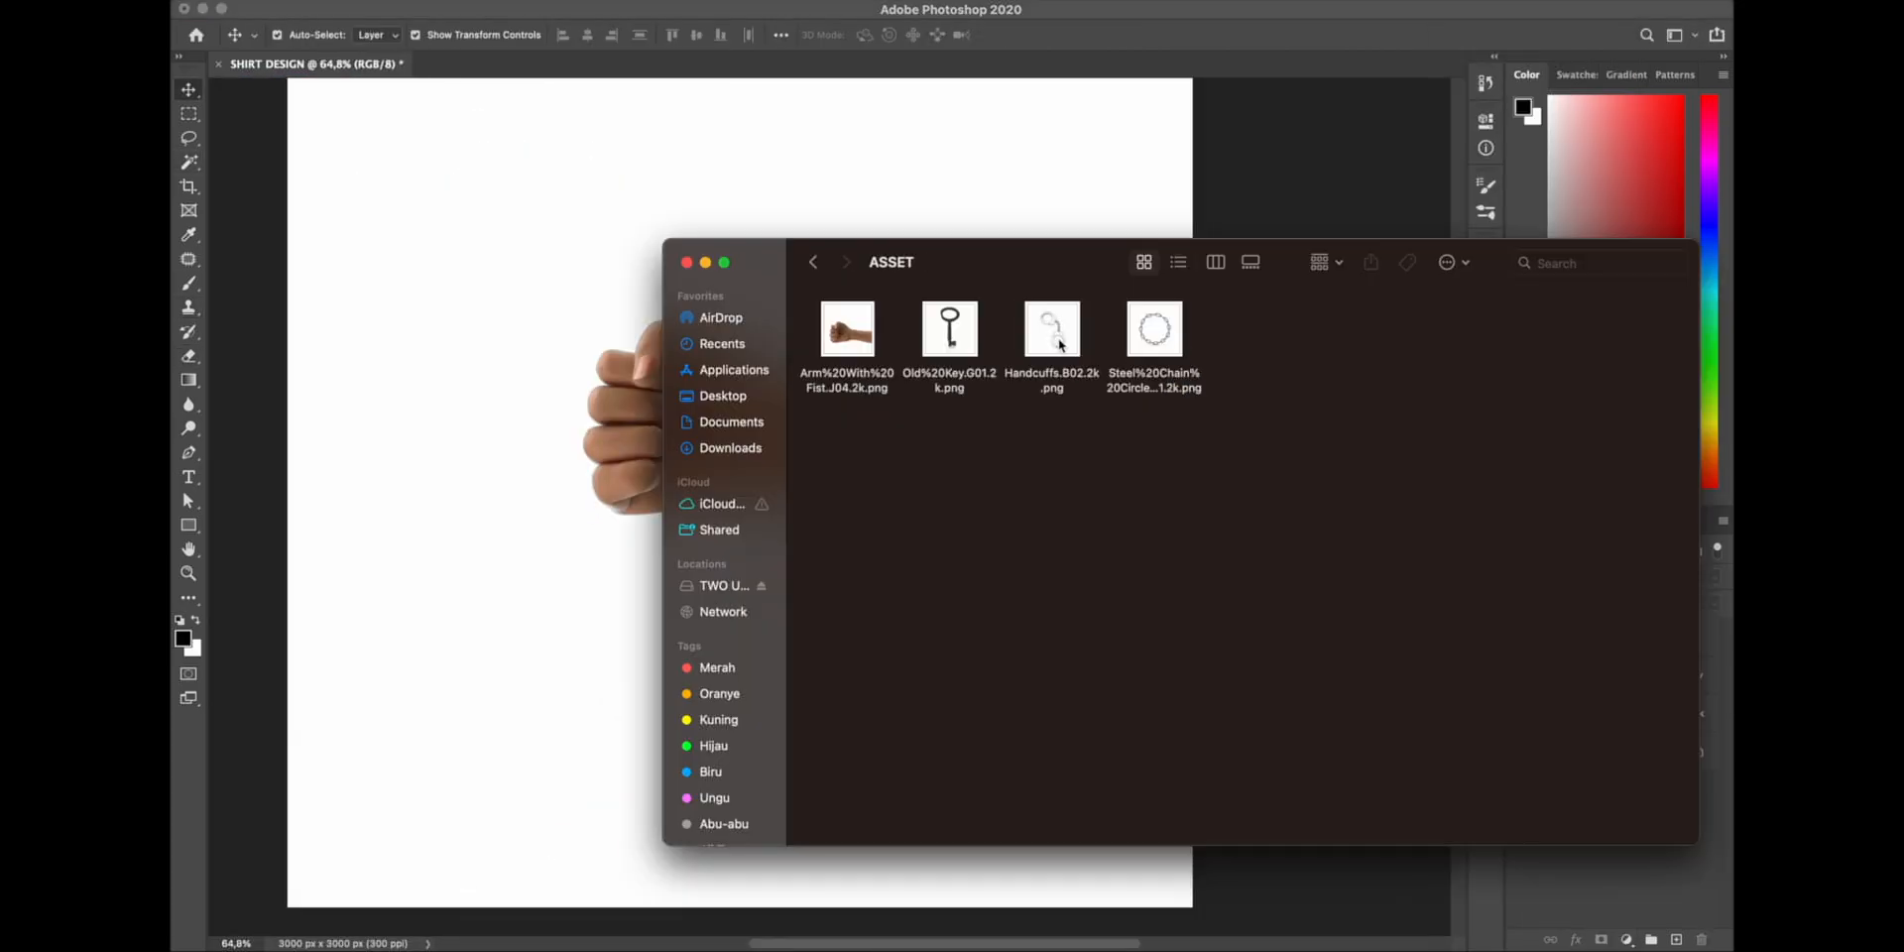
pyautogui.doubleClick(1050, 329)
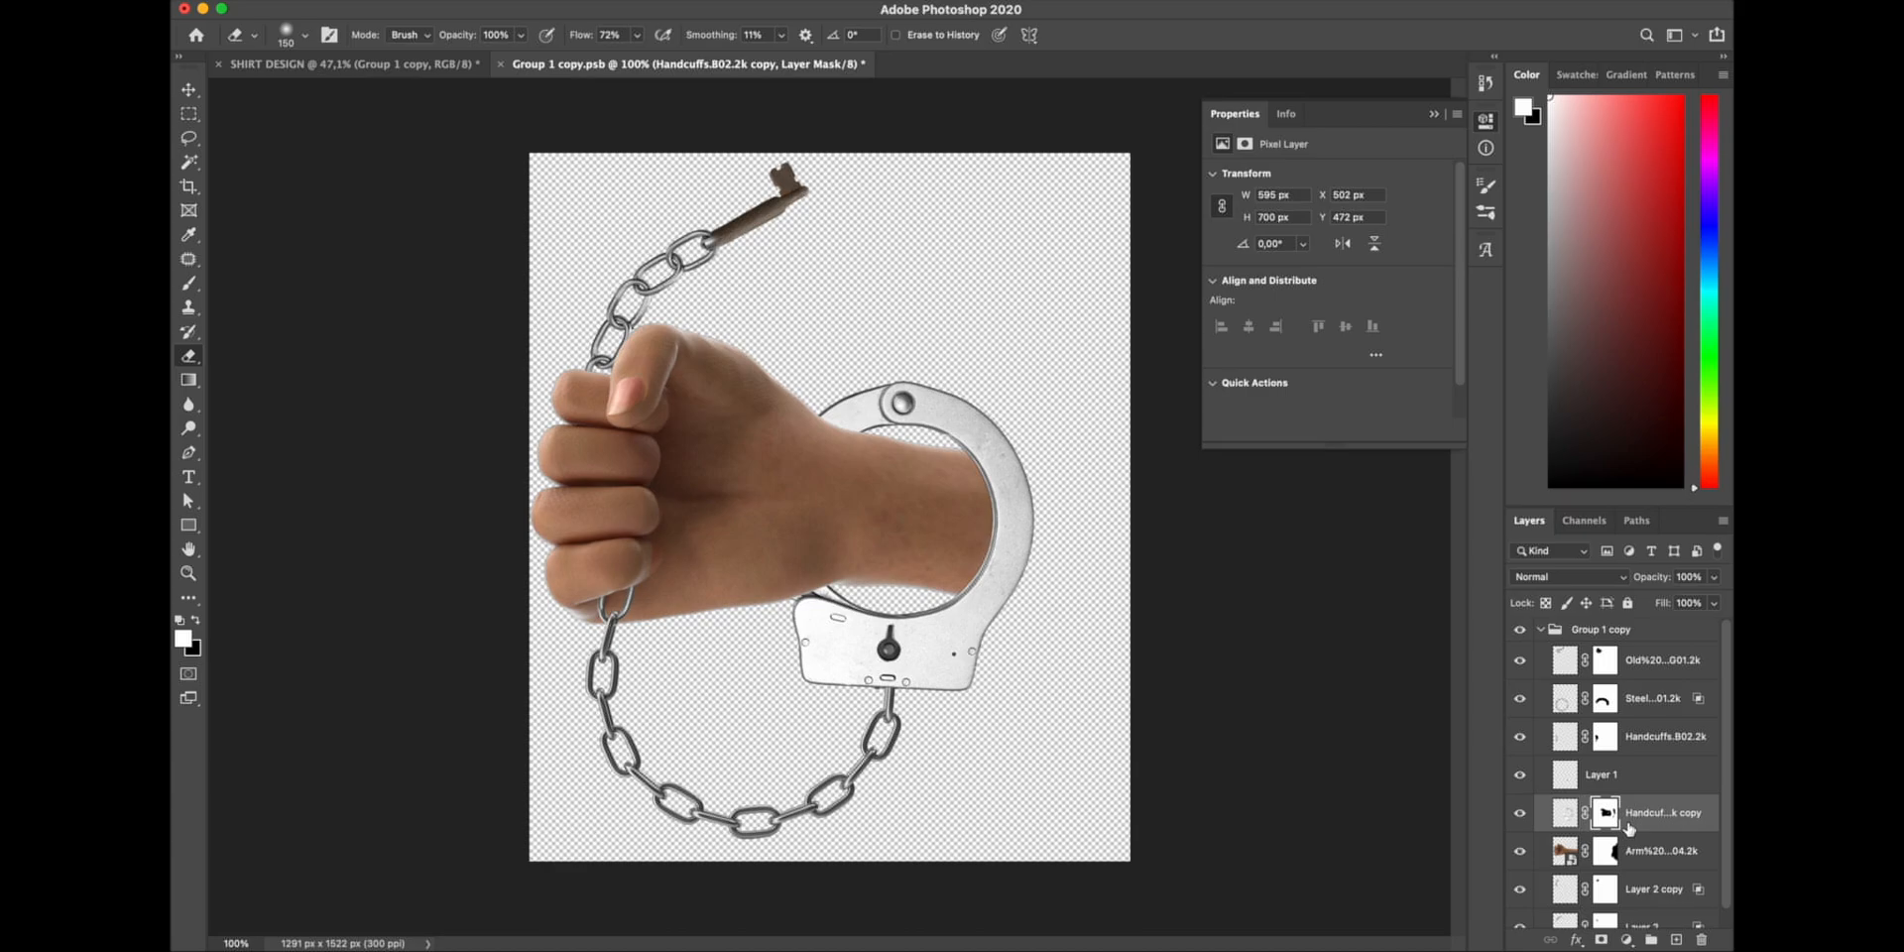
# - Add a Gradient Map clipped to the handcuff and apply an imported gold gradient preset
pyautogui.click(1628, 941)
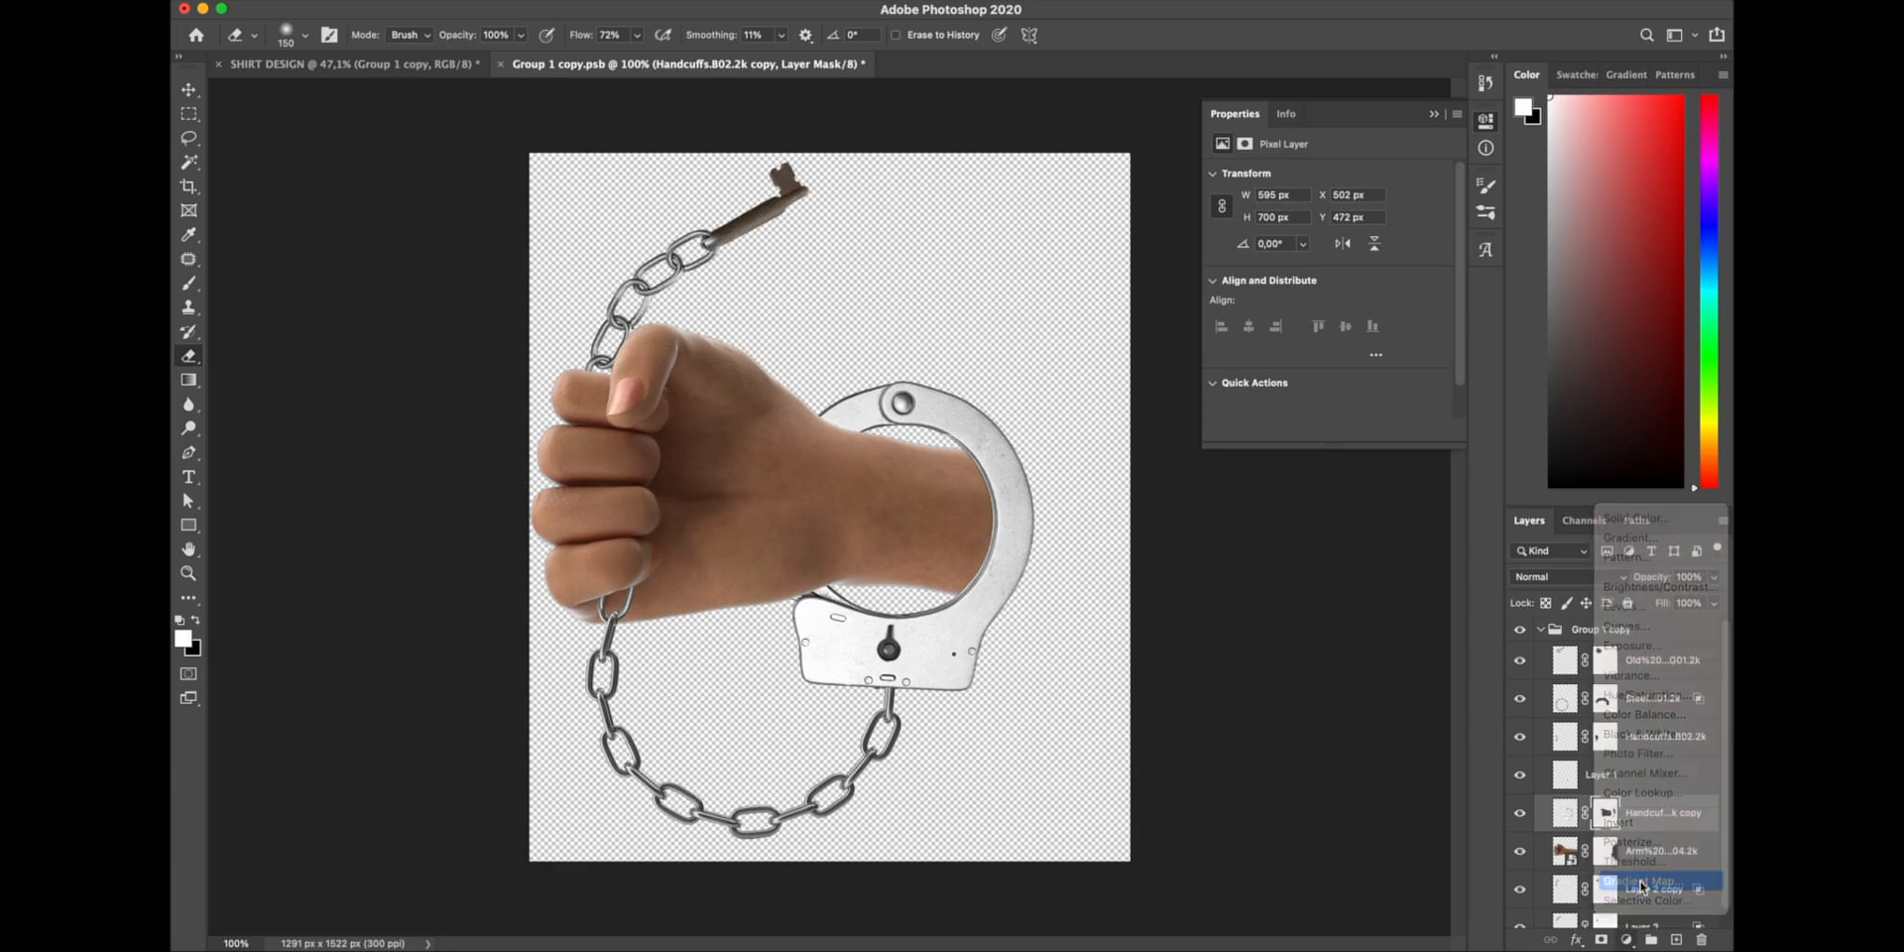
pyautogui.click(1642, 880)
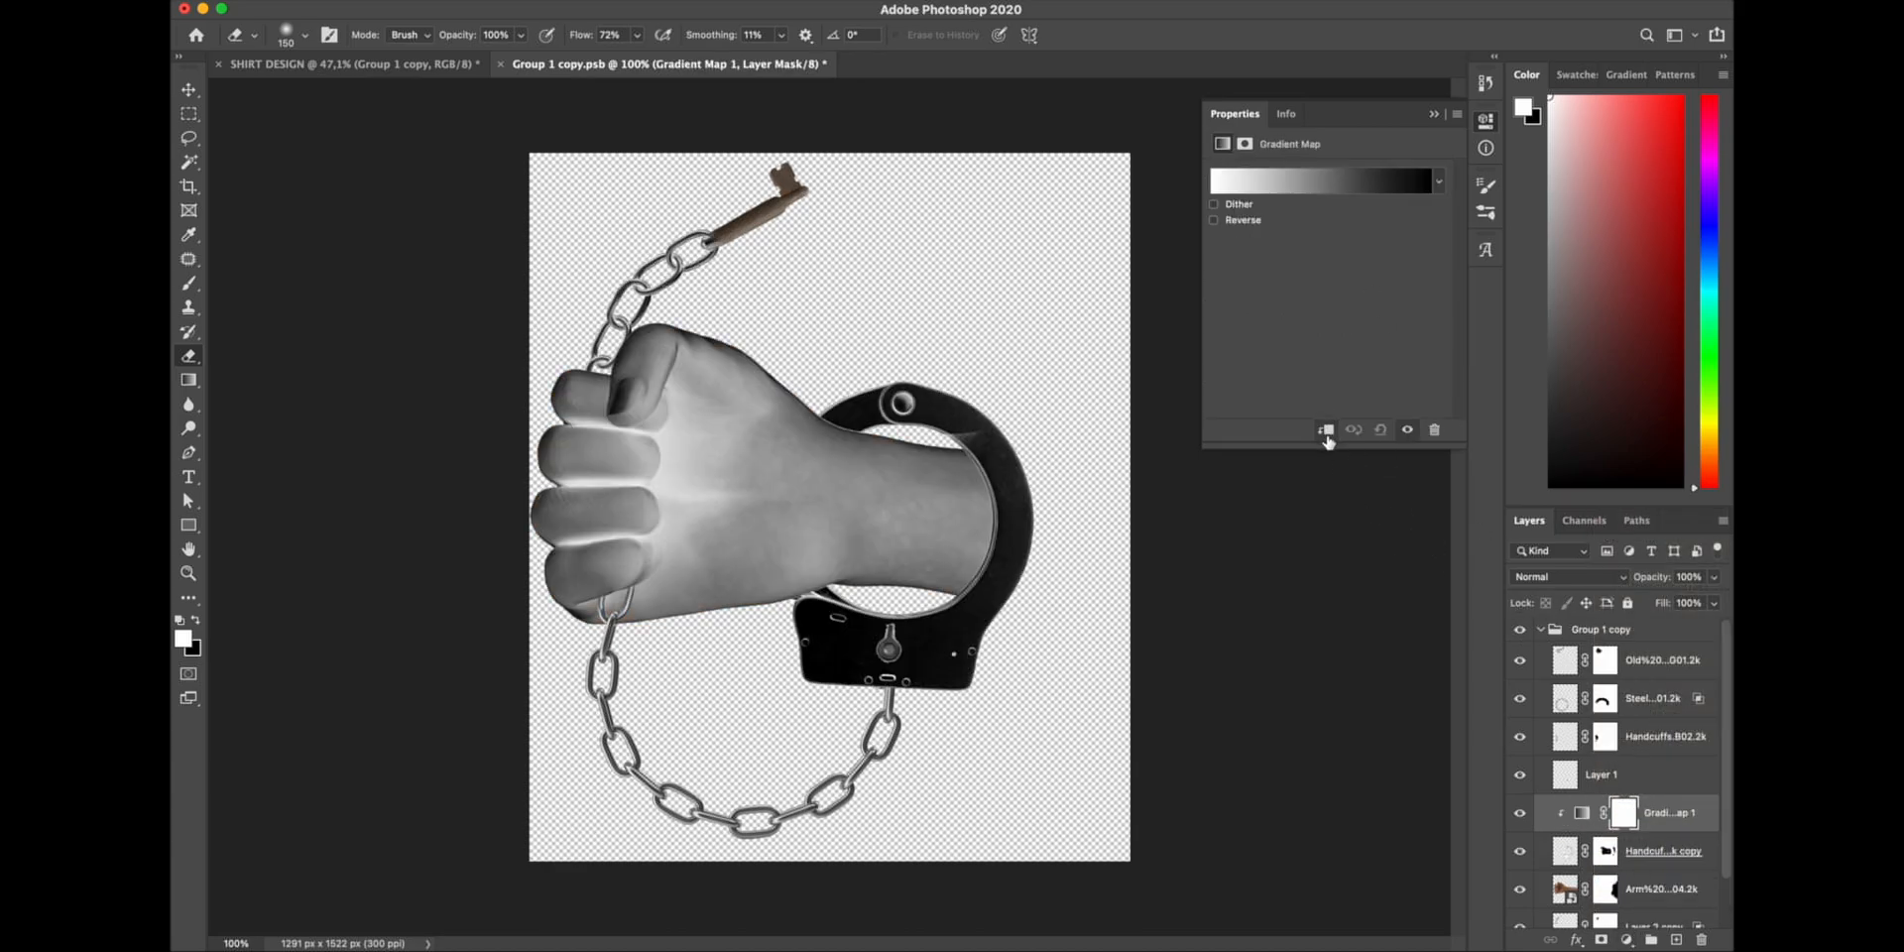
pyautogui.click(1321, 180)
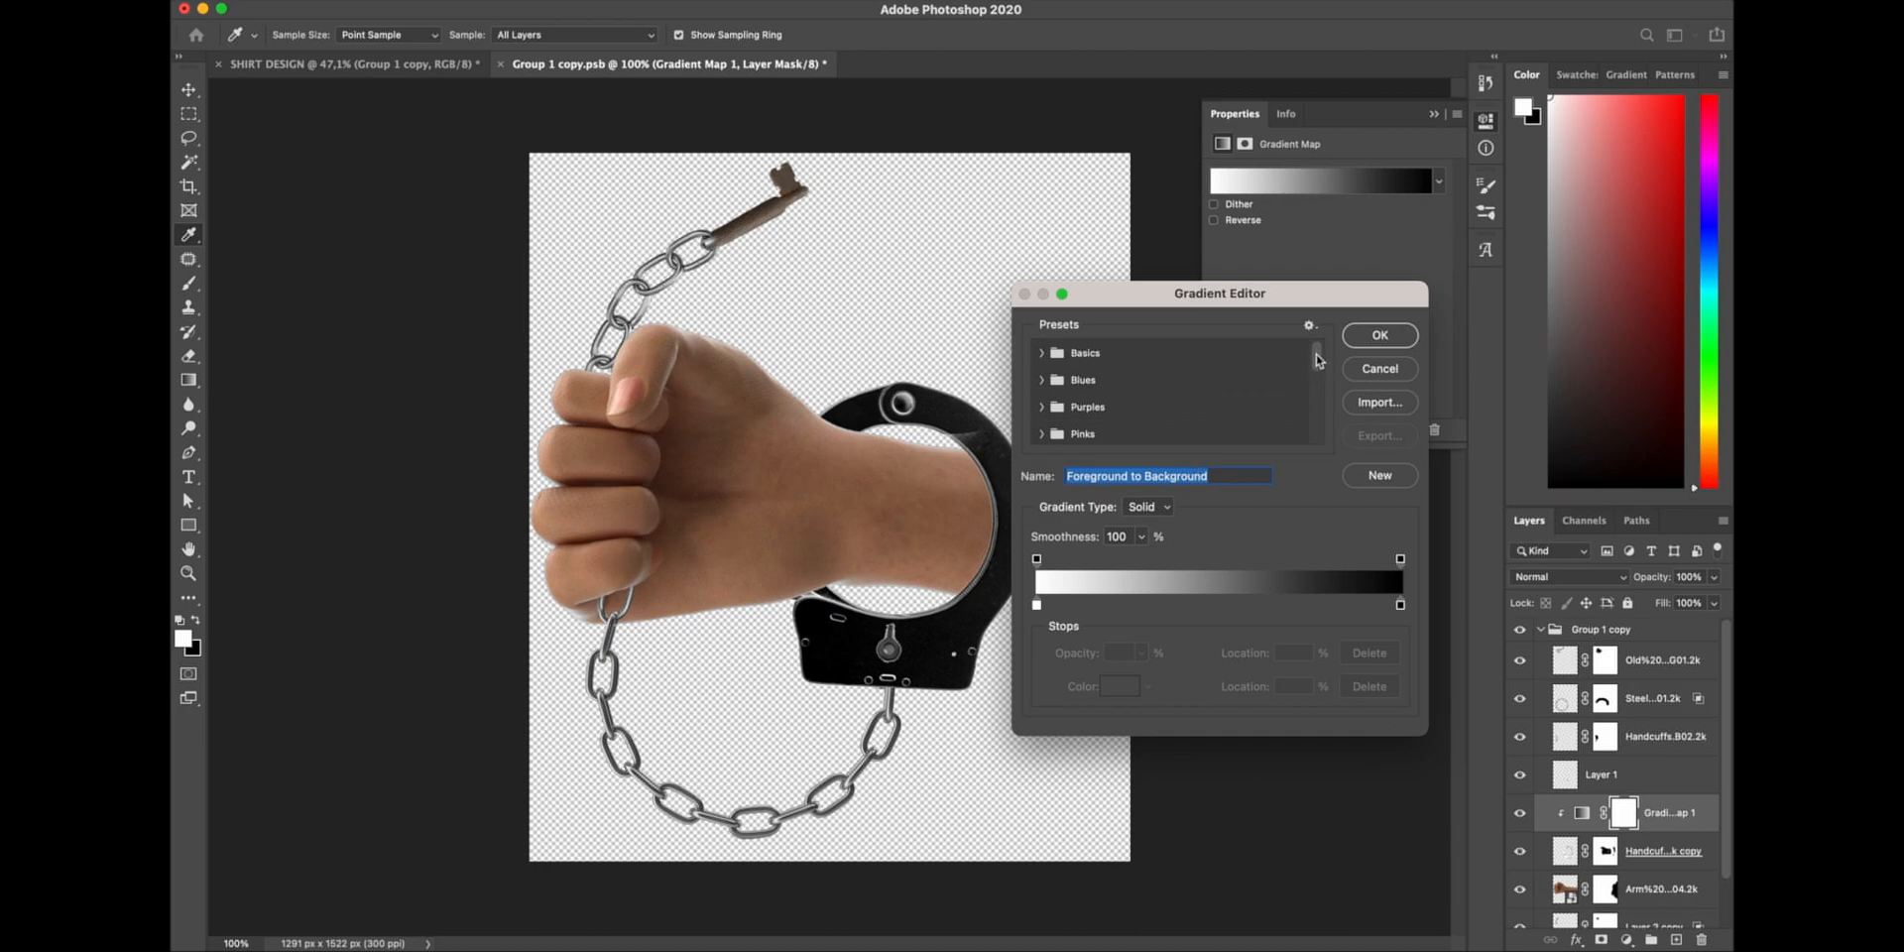
pyautogui.click(1047, 428)
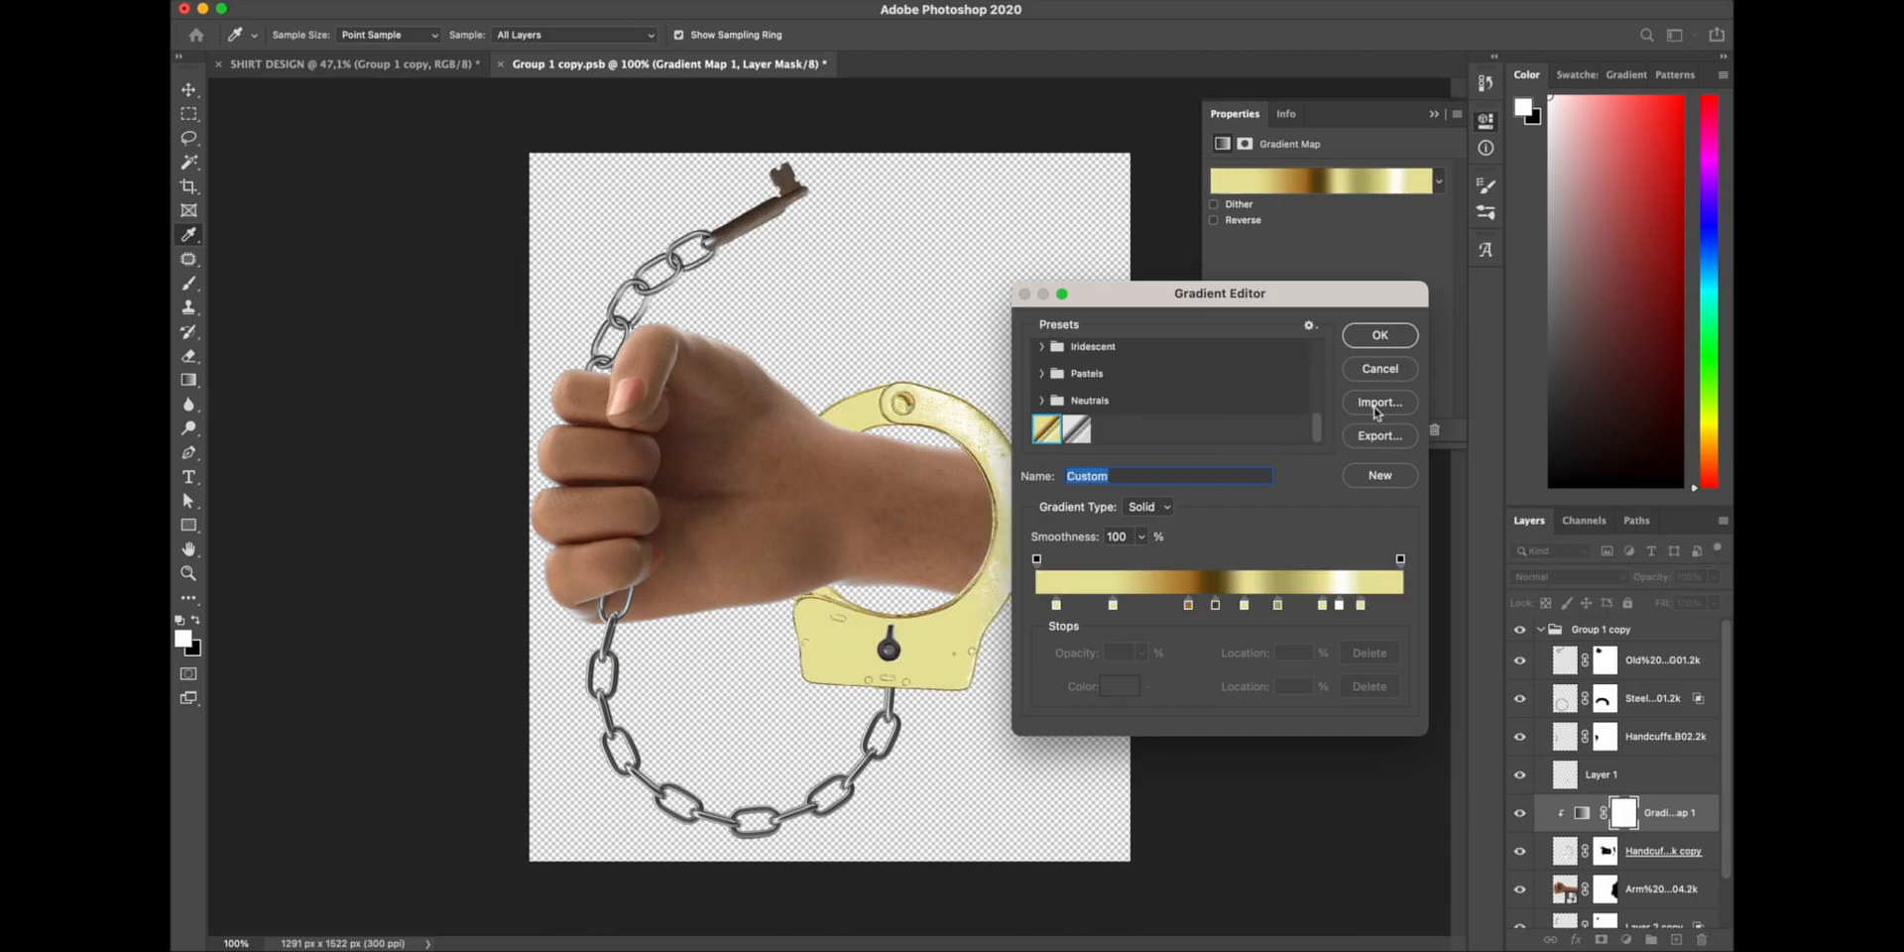
pyautogui.click(1351, 604)
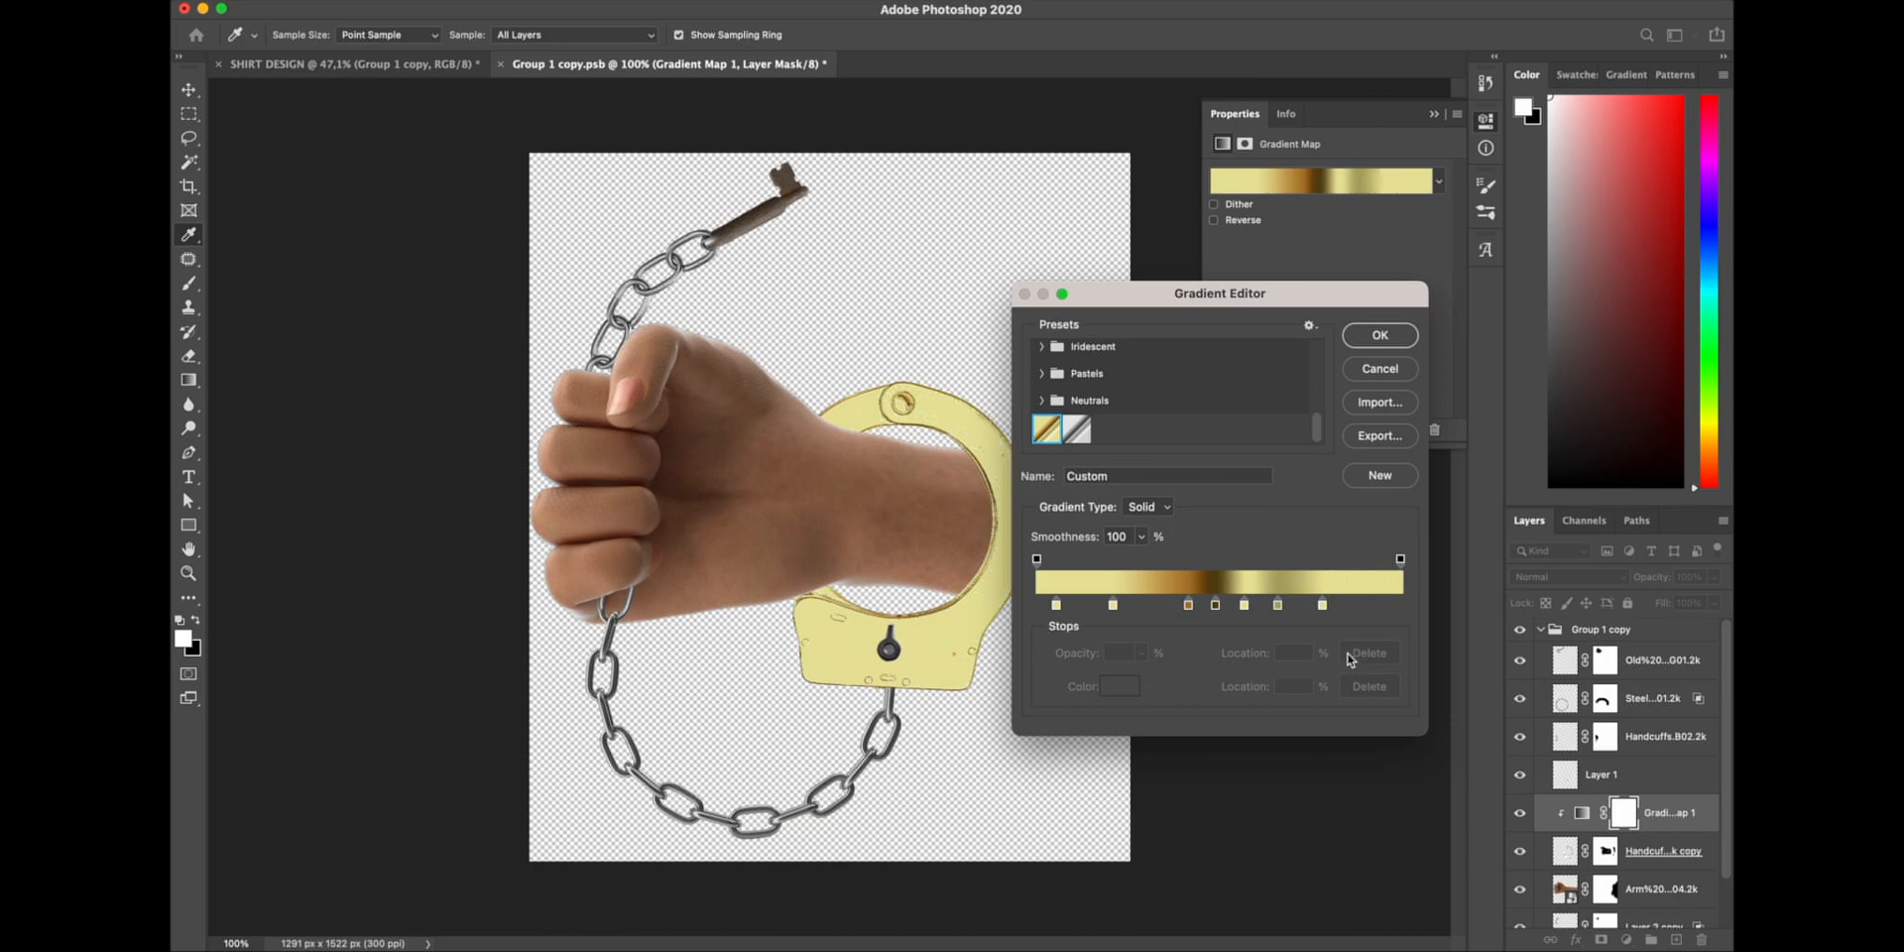
# - Tune the gold gradient by removing a stop, repositioning stops and brightening a yellow stop
pyautogui.click(1277, 605)
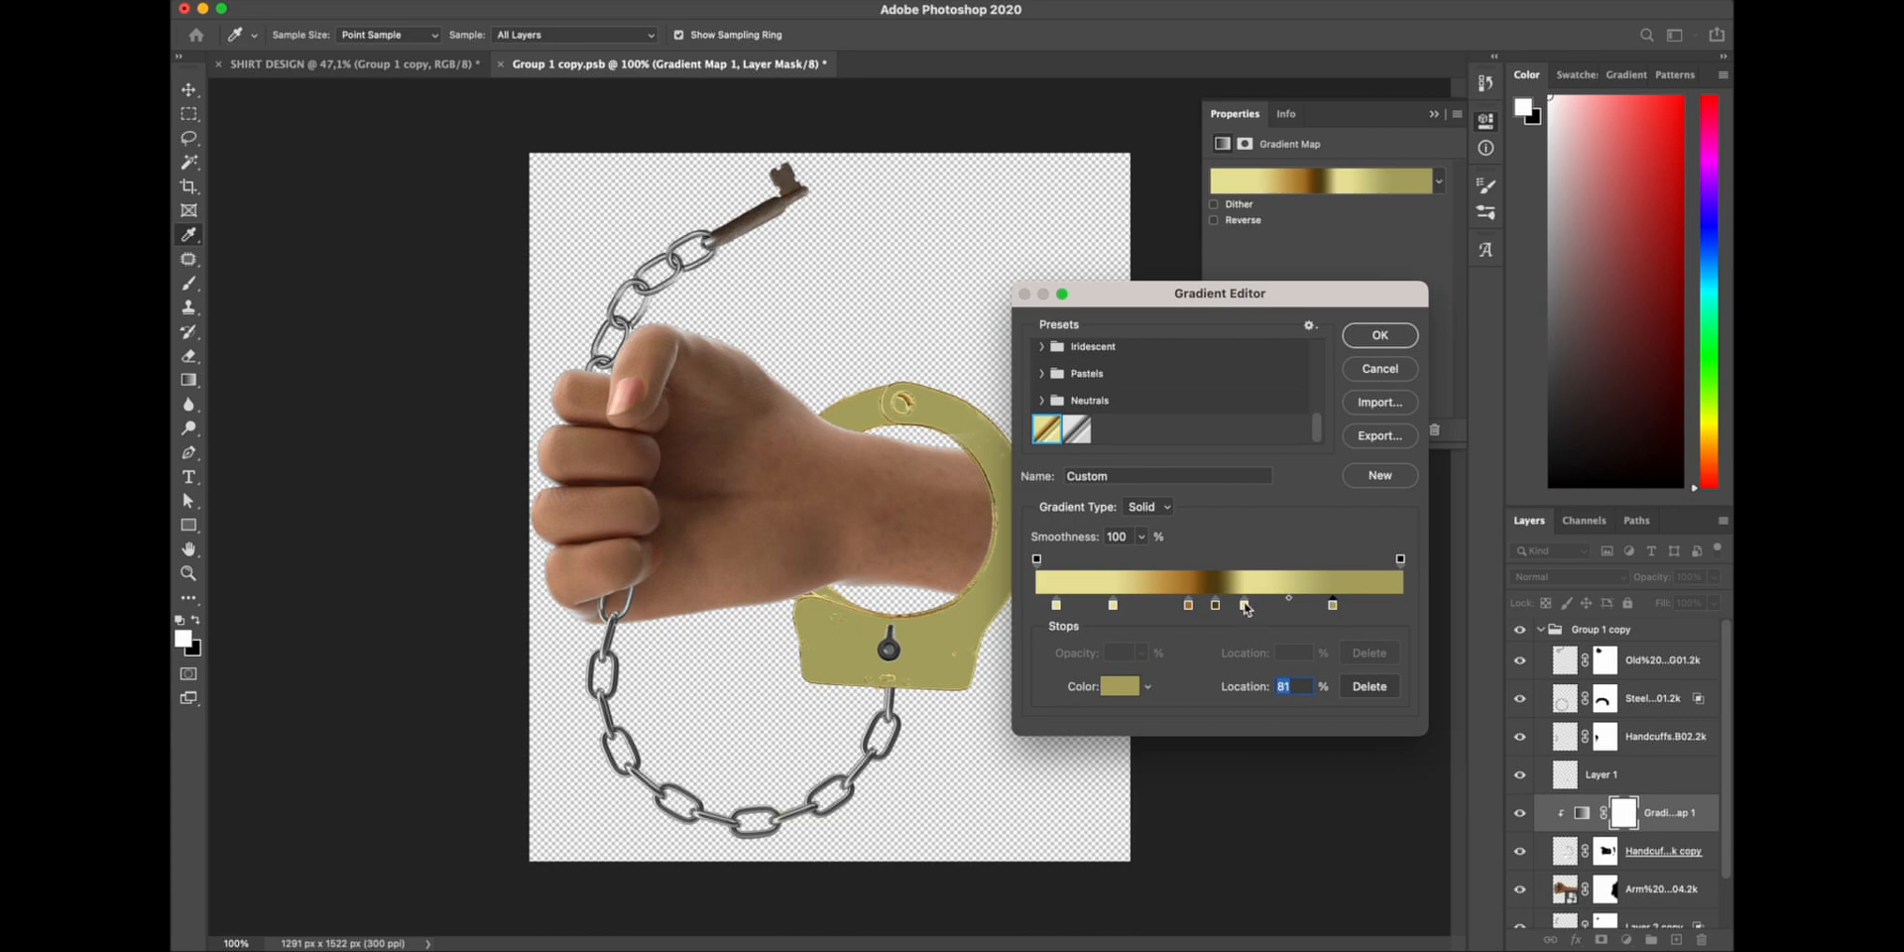
pyautogui.moveTo(1244, 605); pyautogui.dragTo(1262, 605)
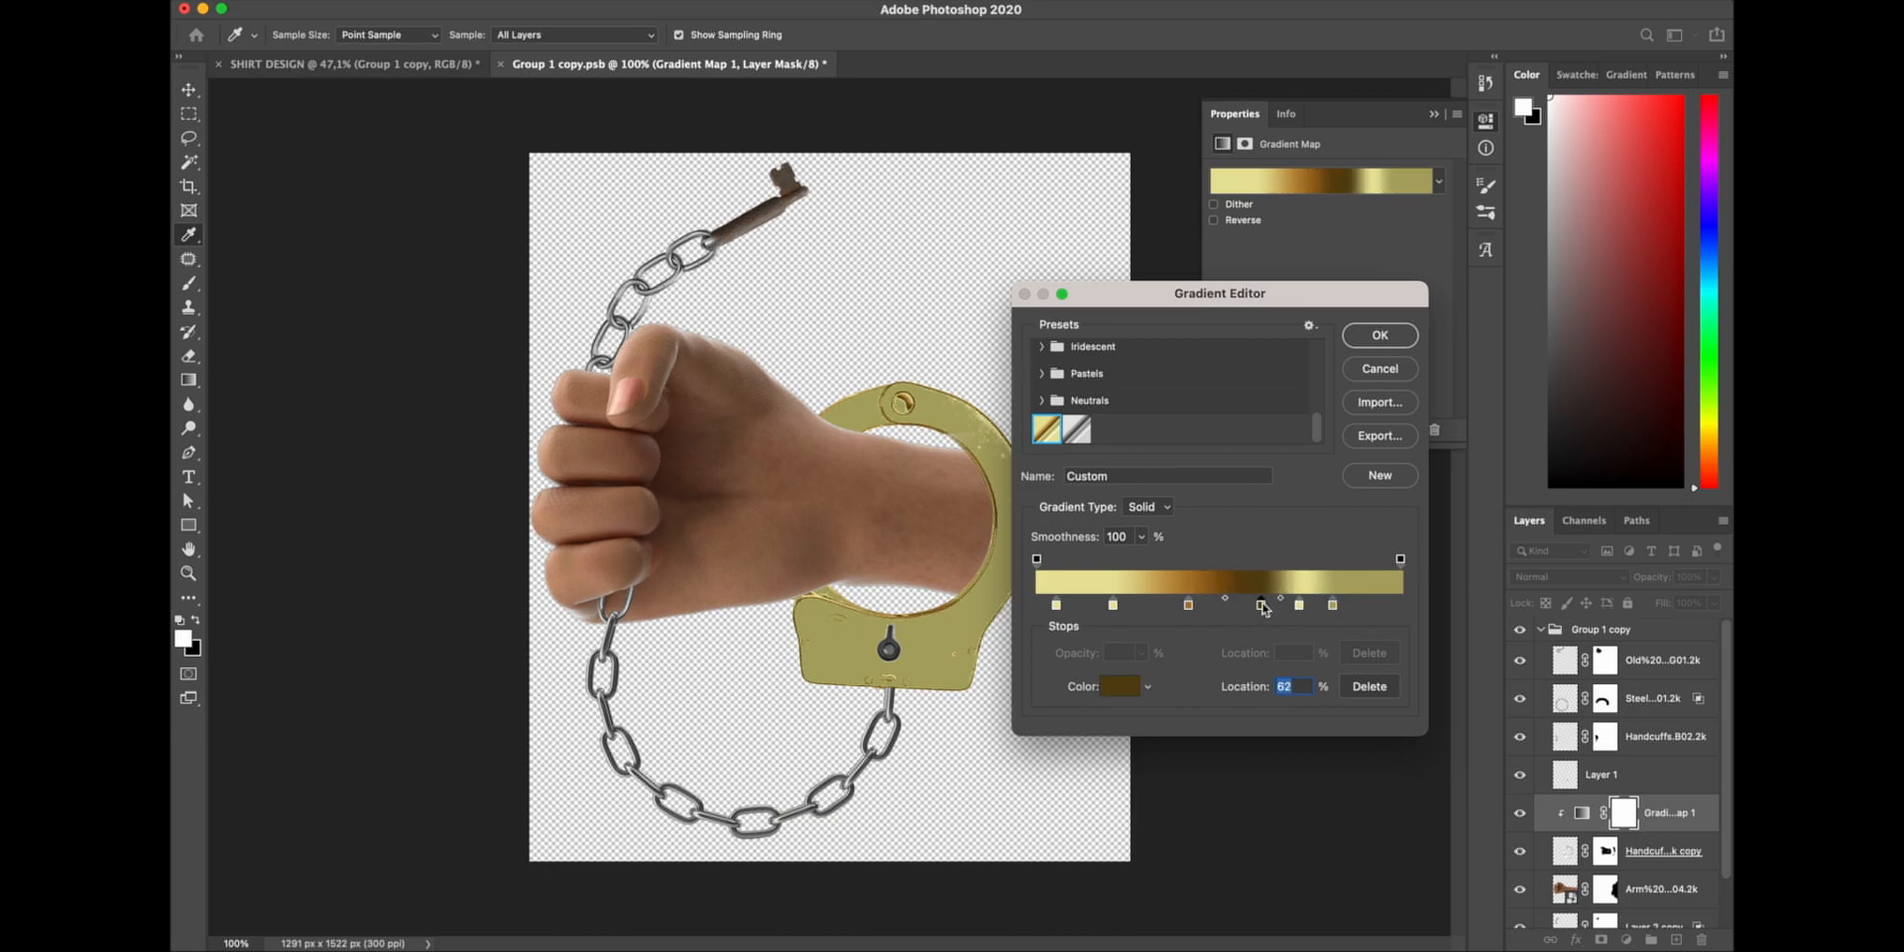
pyautogui.moveTo(1262, 605); pyautogui.dragTo(1321, 605)
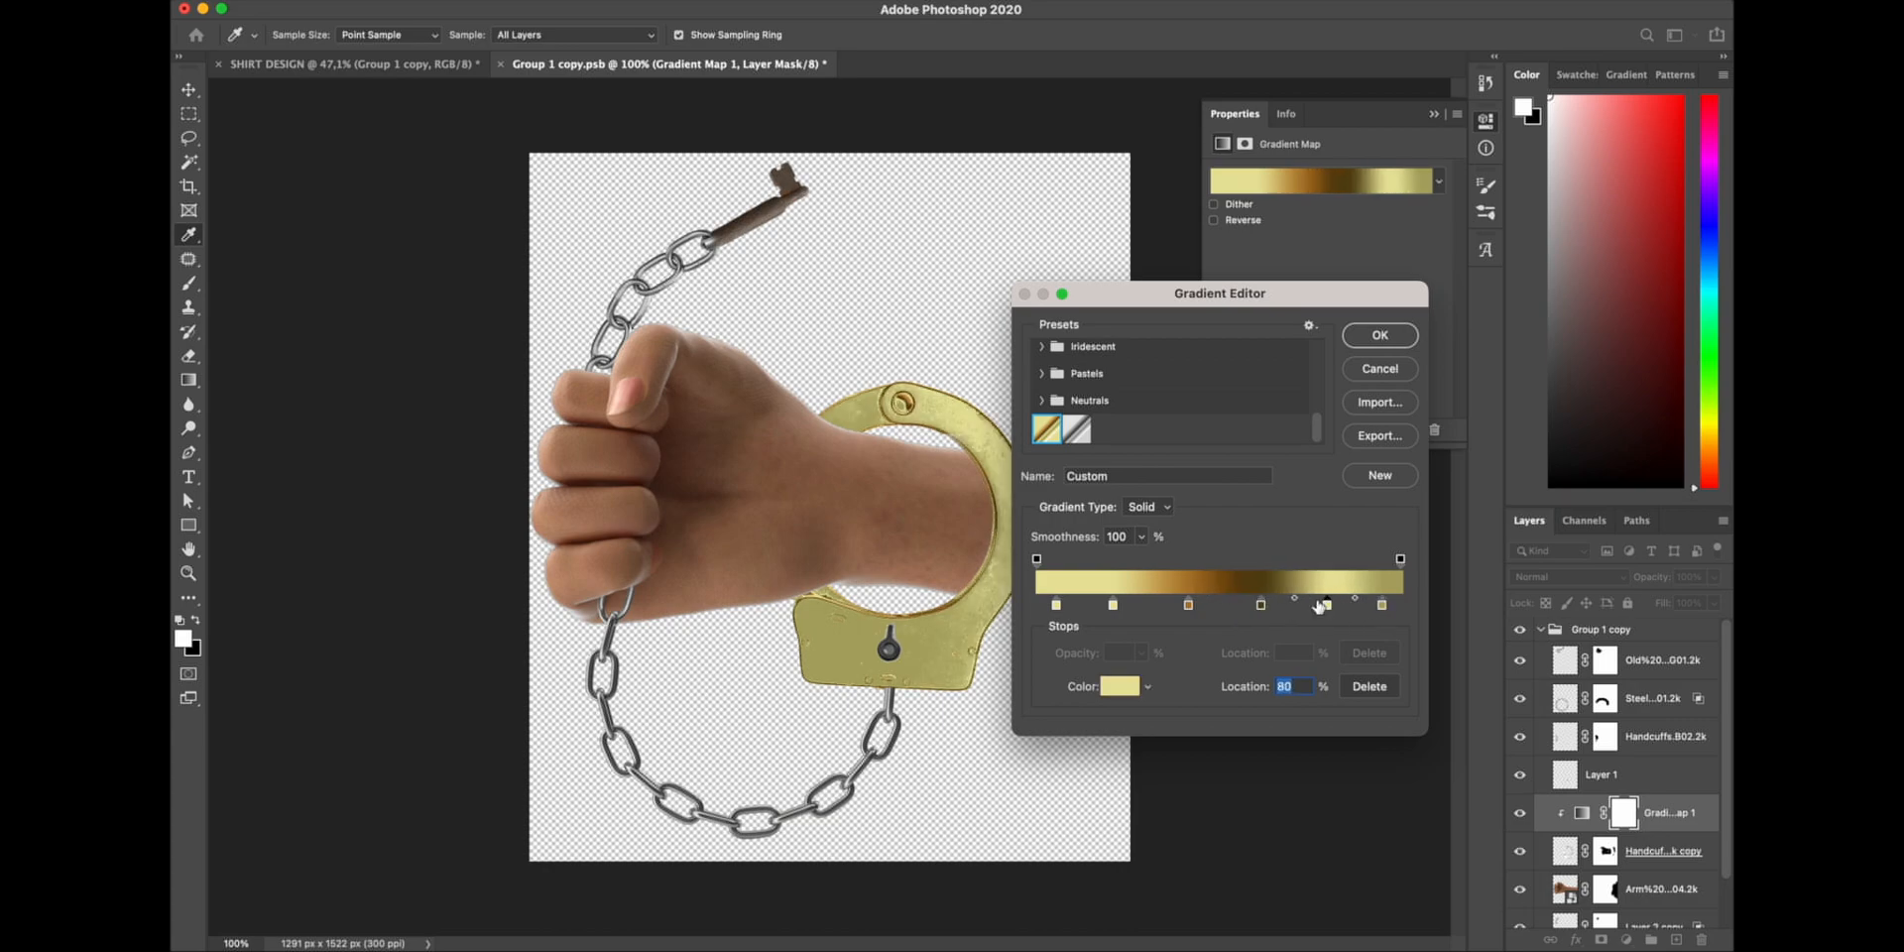
pyautogui.moveTo(1321, 604); pyautogui.dragTo(1235, 604)
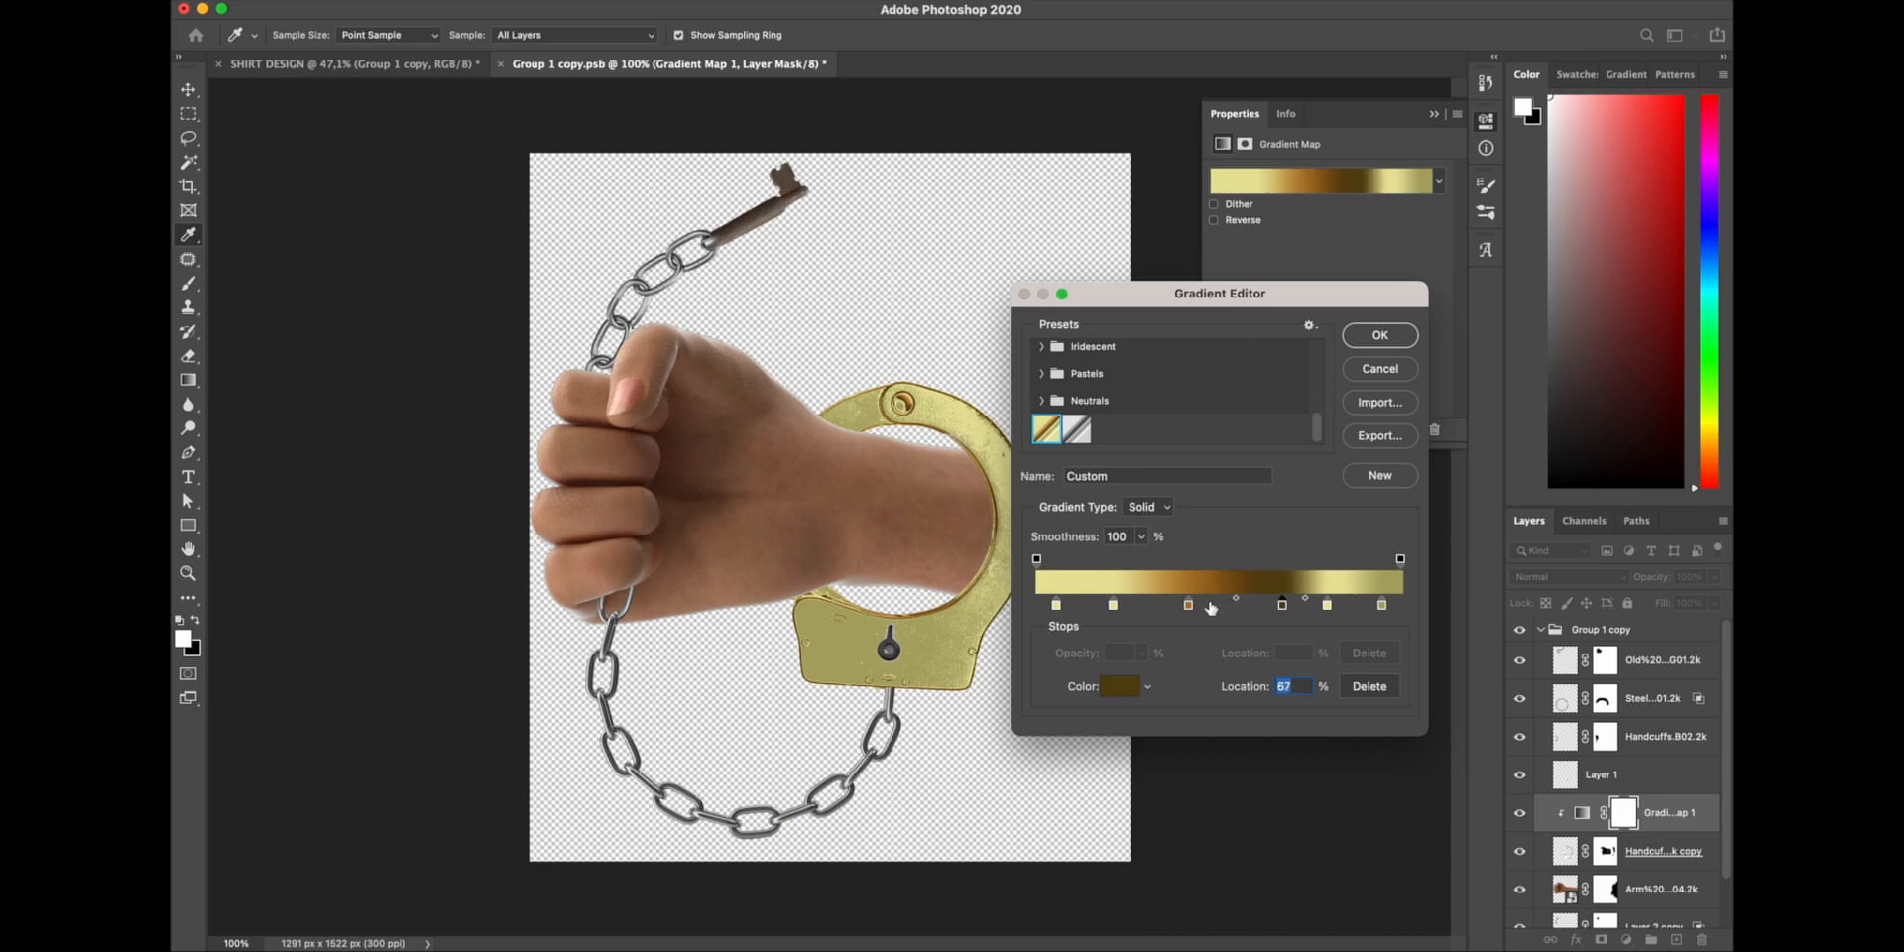
pyautogui.moveTo(1217, 604); pyautogui.dragTo(1178, 604)
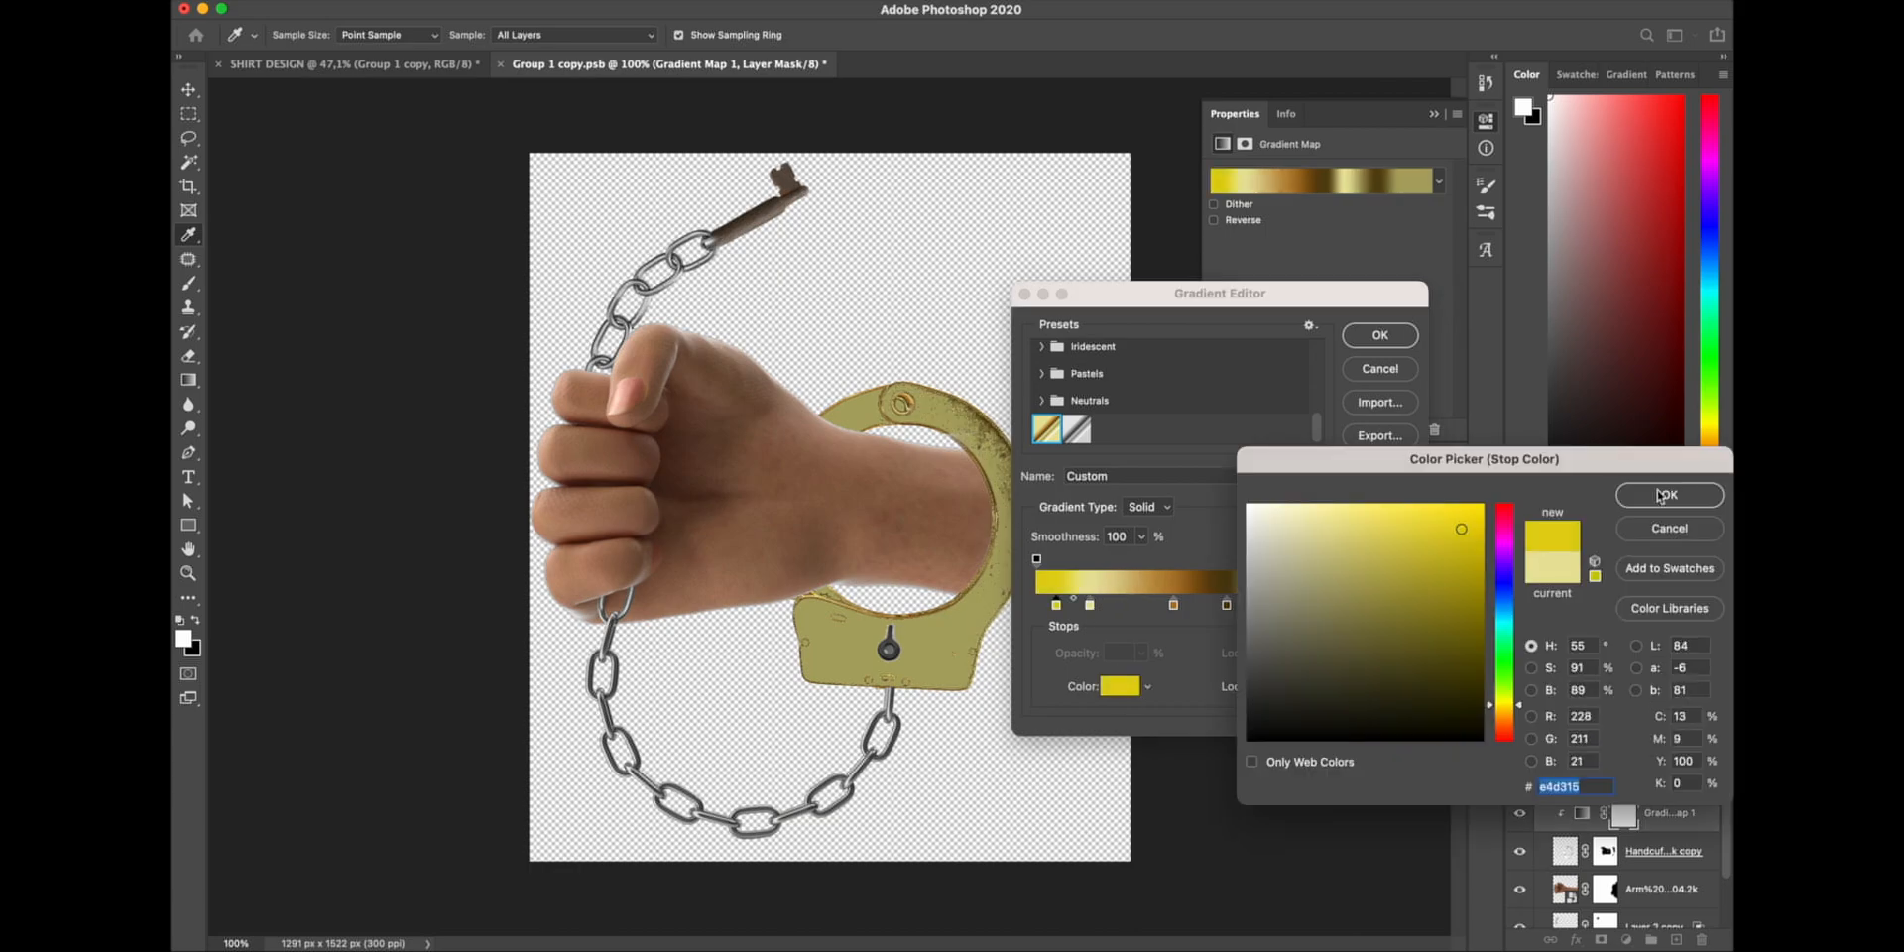
pyautogui.click(1665, 494)
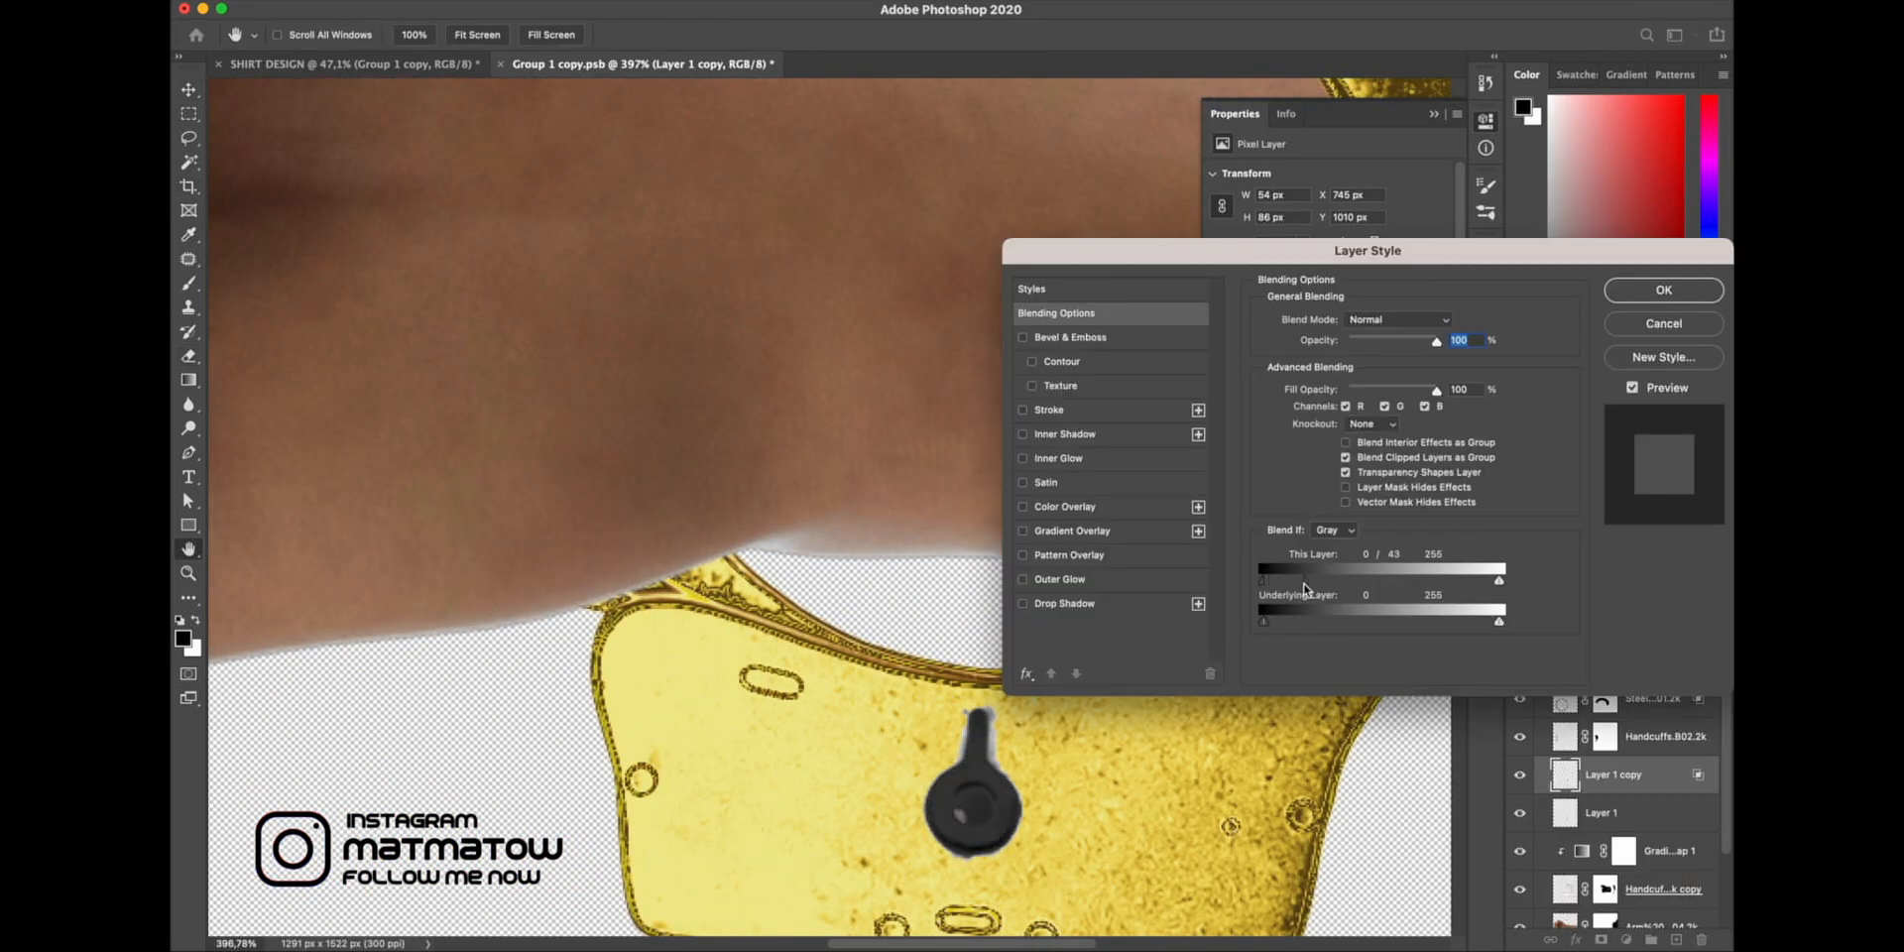
# - Apply the gold gradient map to the chain and key, shifting one stop brighter and deleting another
pyautogui.click(1661, 288)
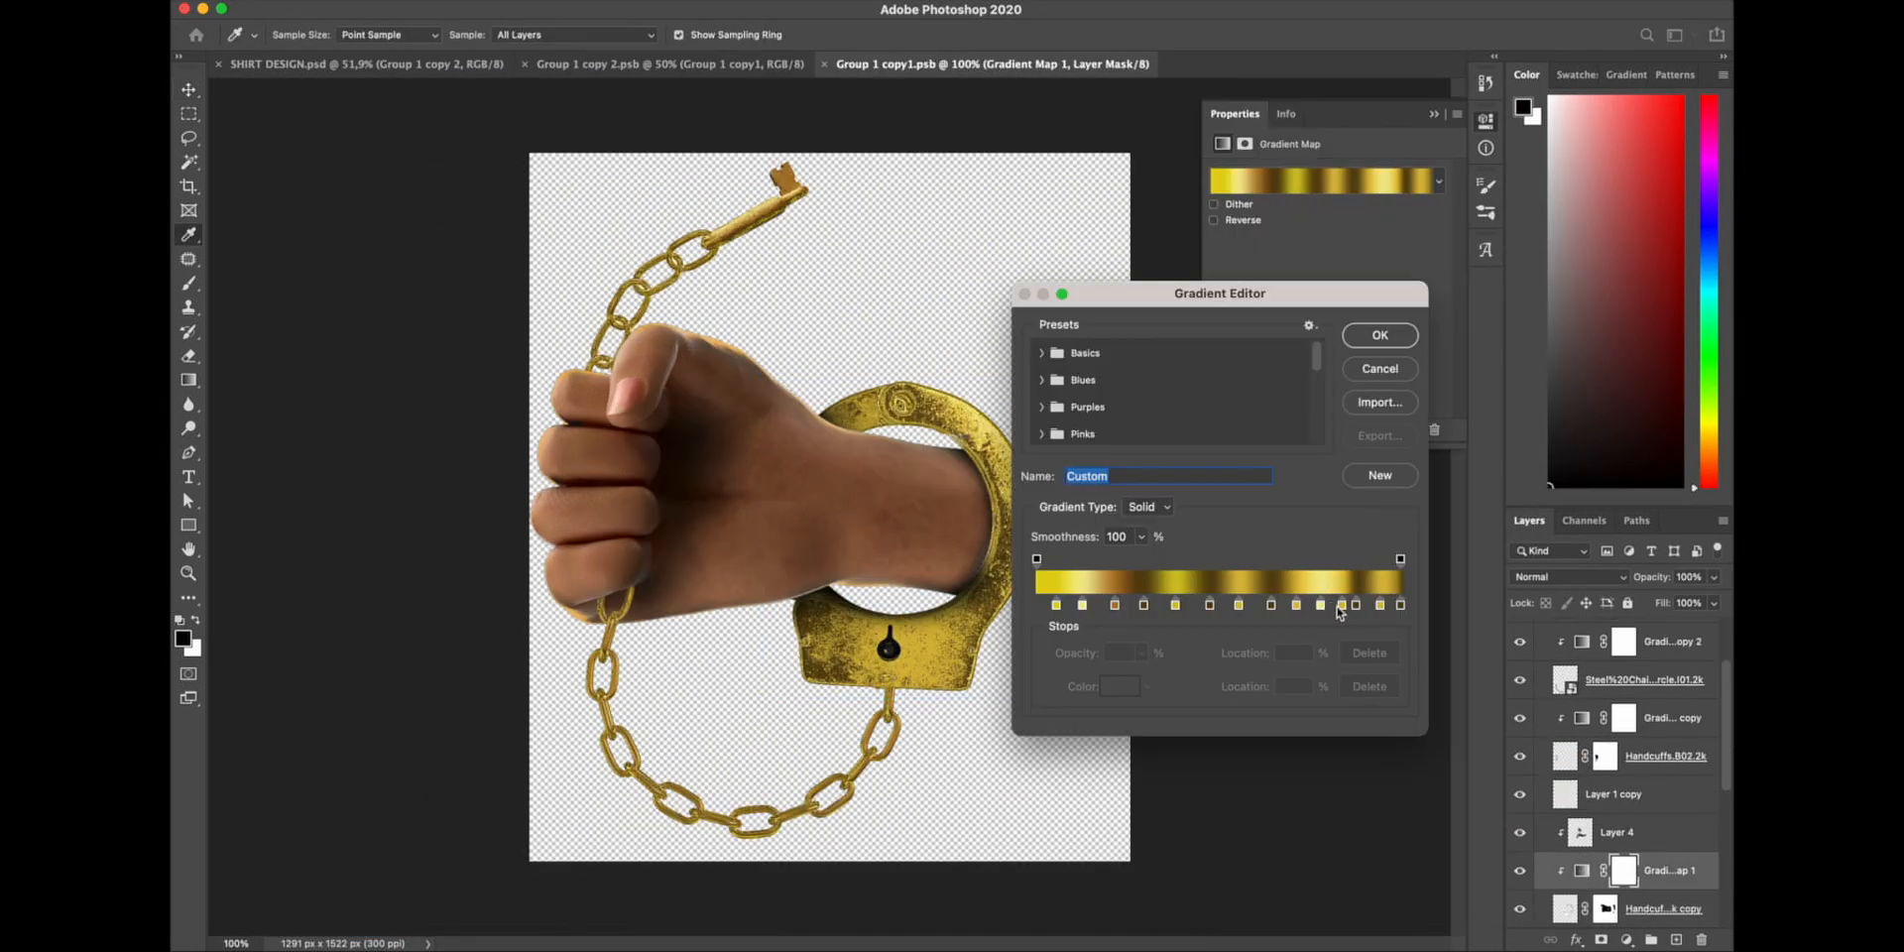
pyautogui.click(1339, 604)
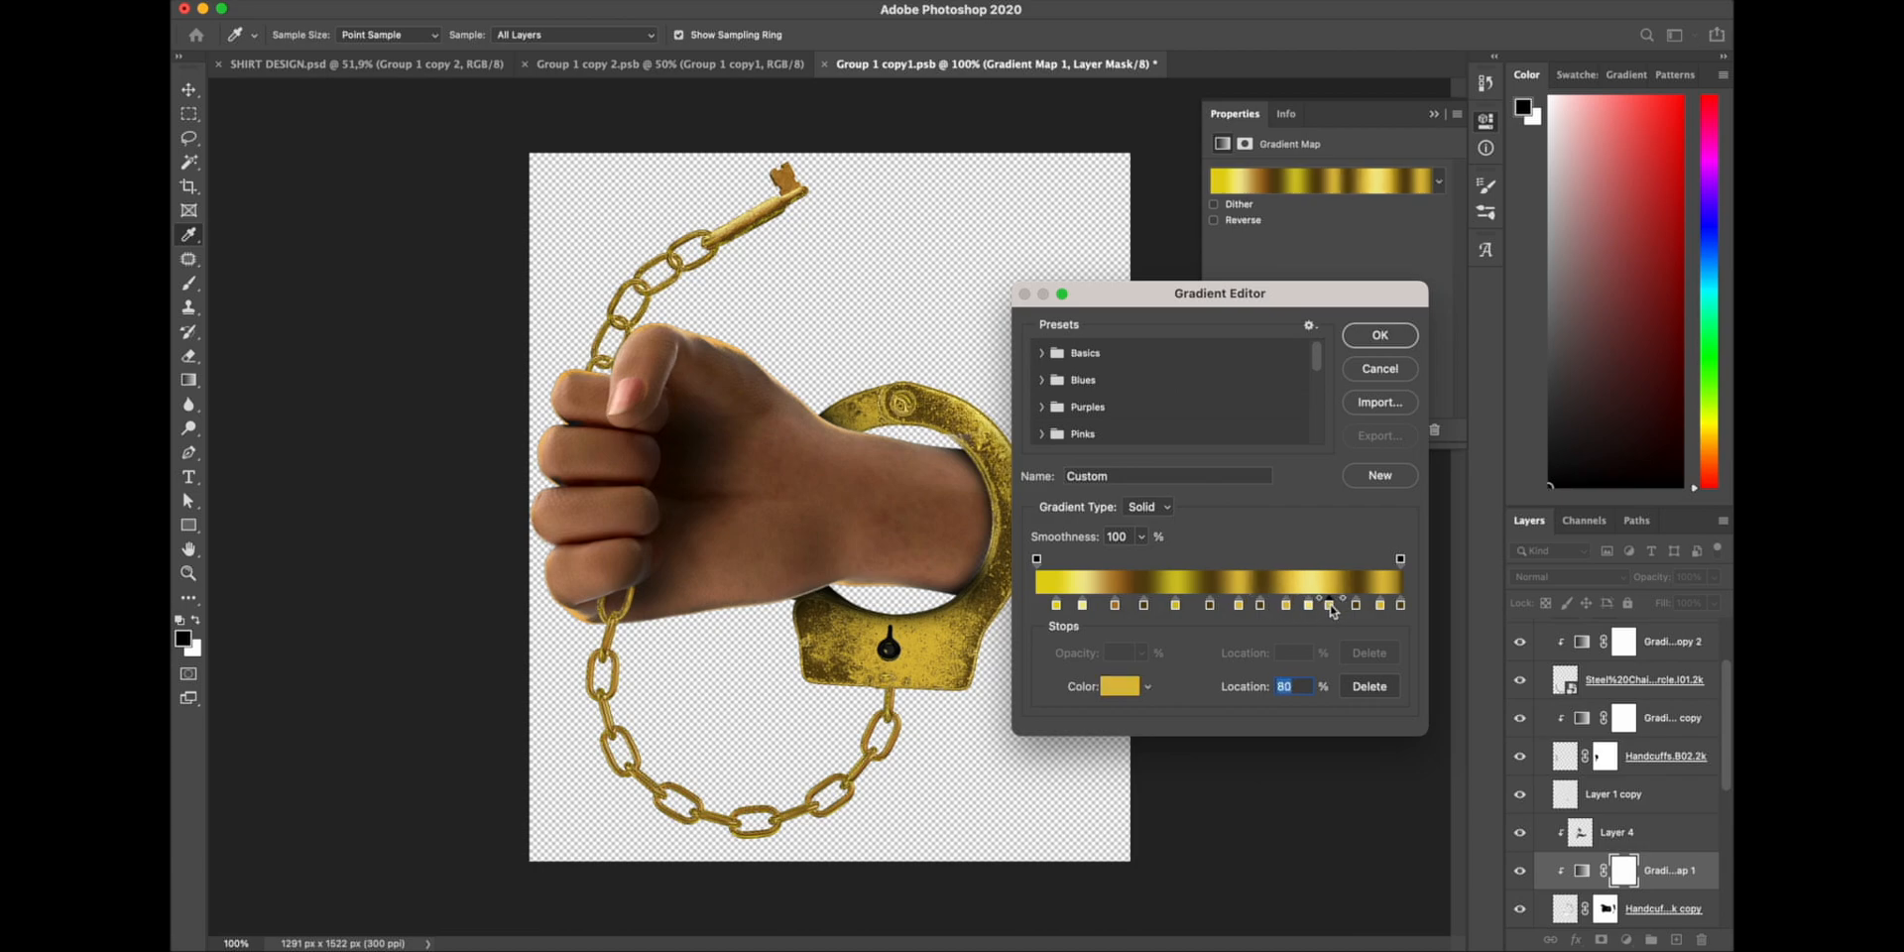
pyautogui.moveTo(1319, 604); pyautogui.dragTo(1373, 604)
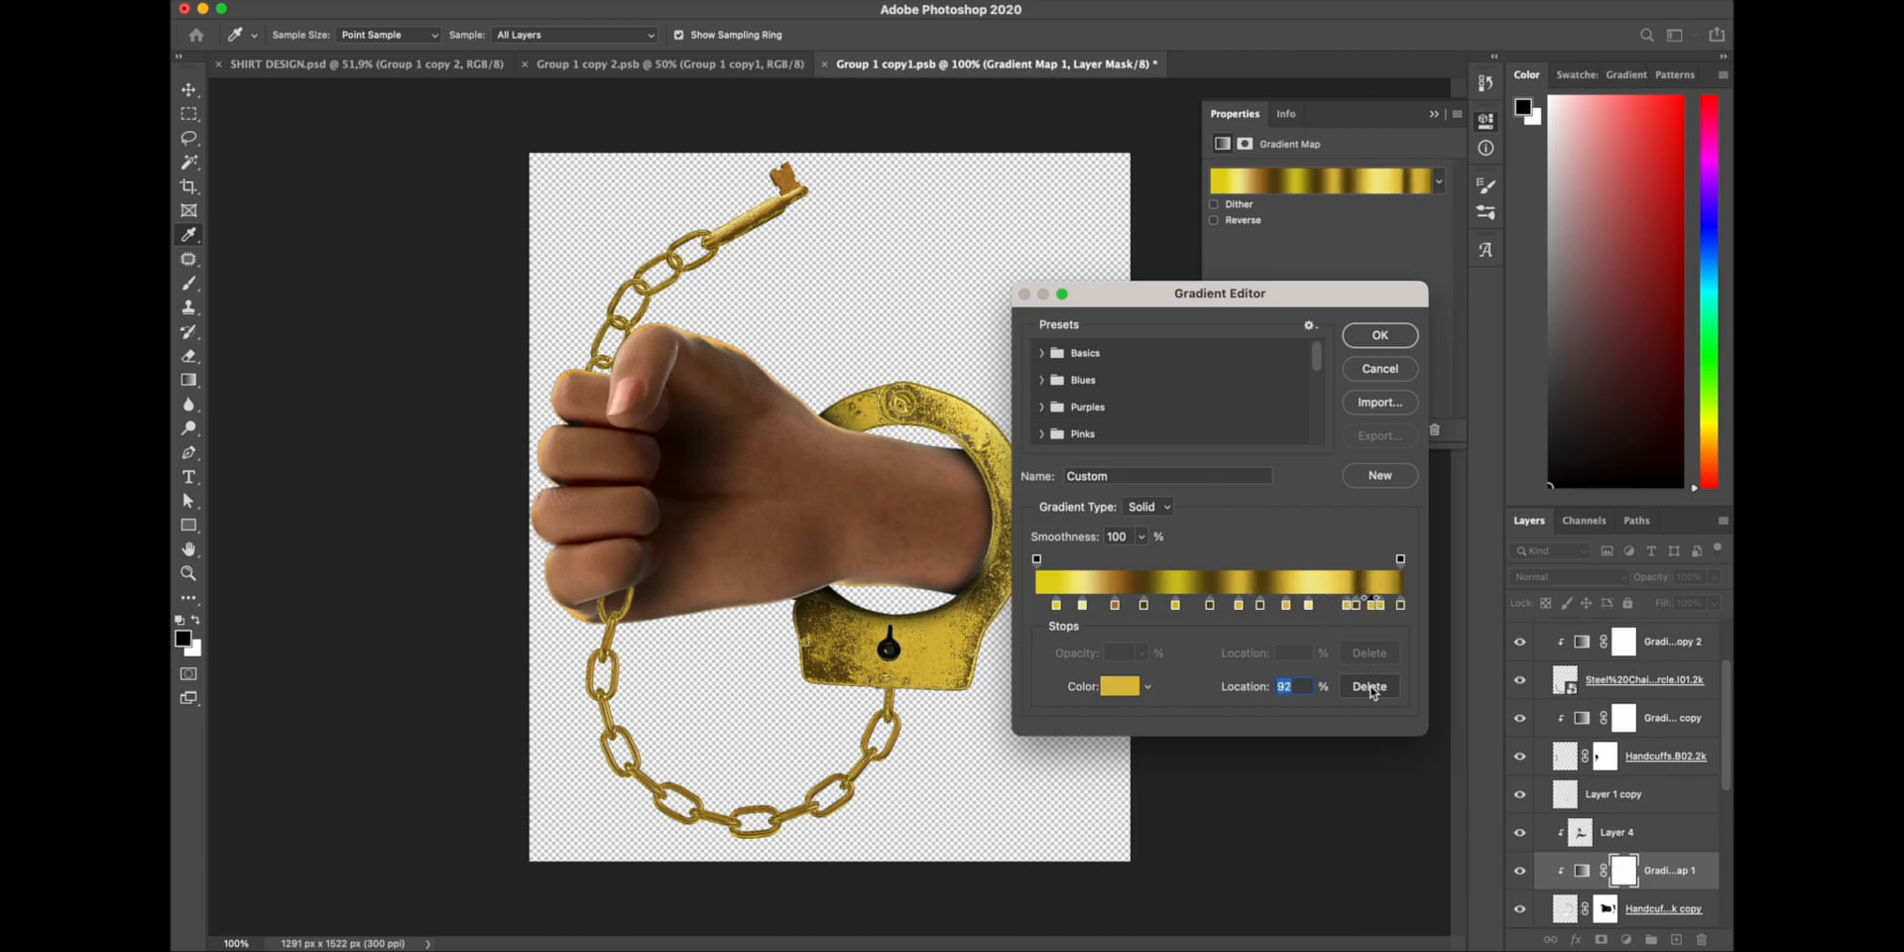
pyautogui.click(1378, 335)
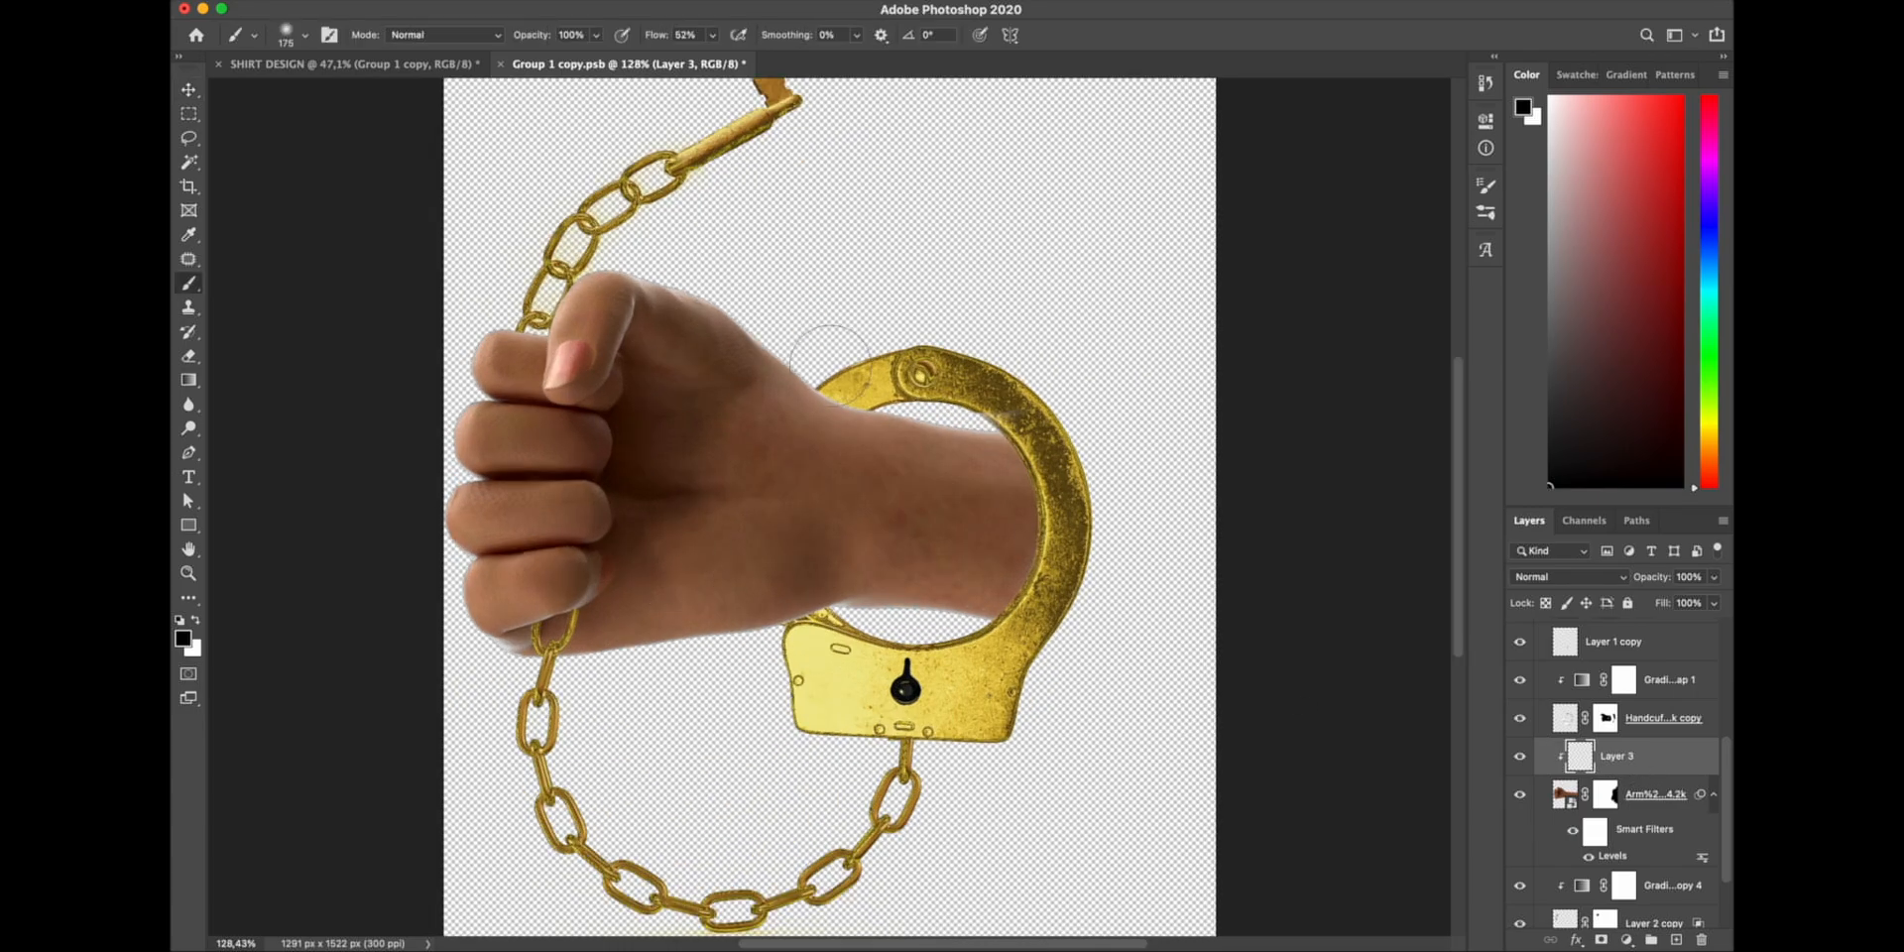
pyautogui.moveTo(832, 431)
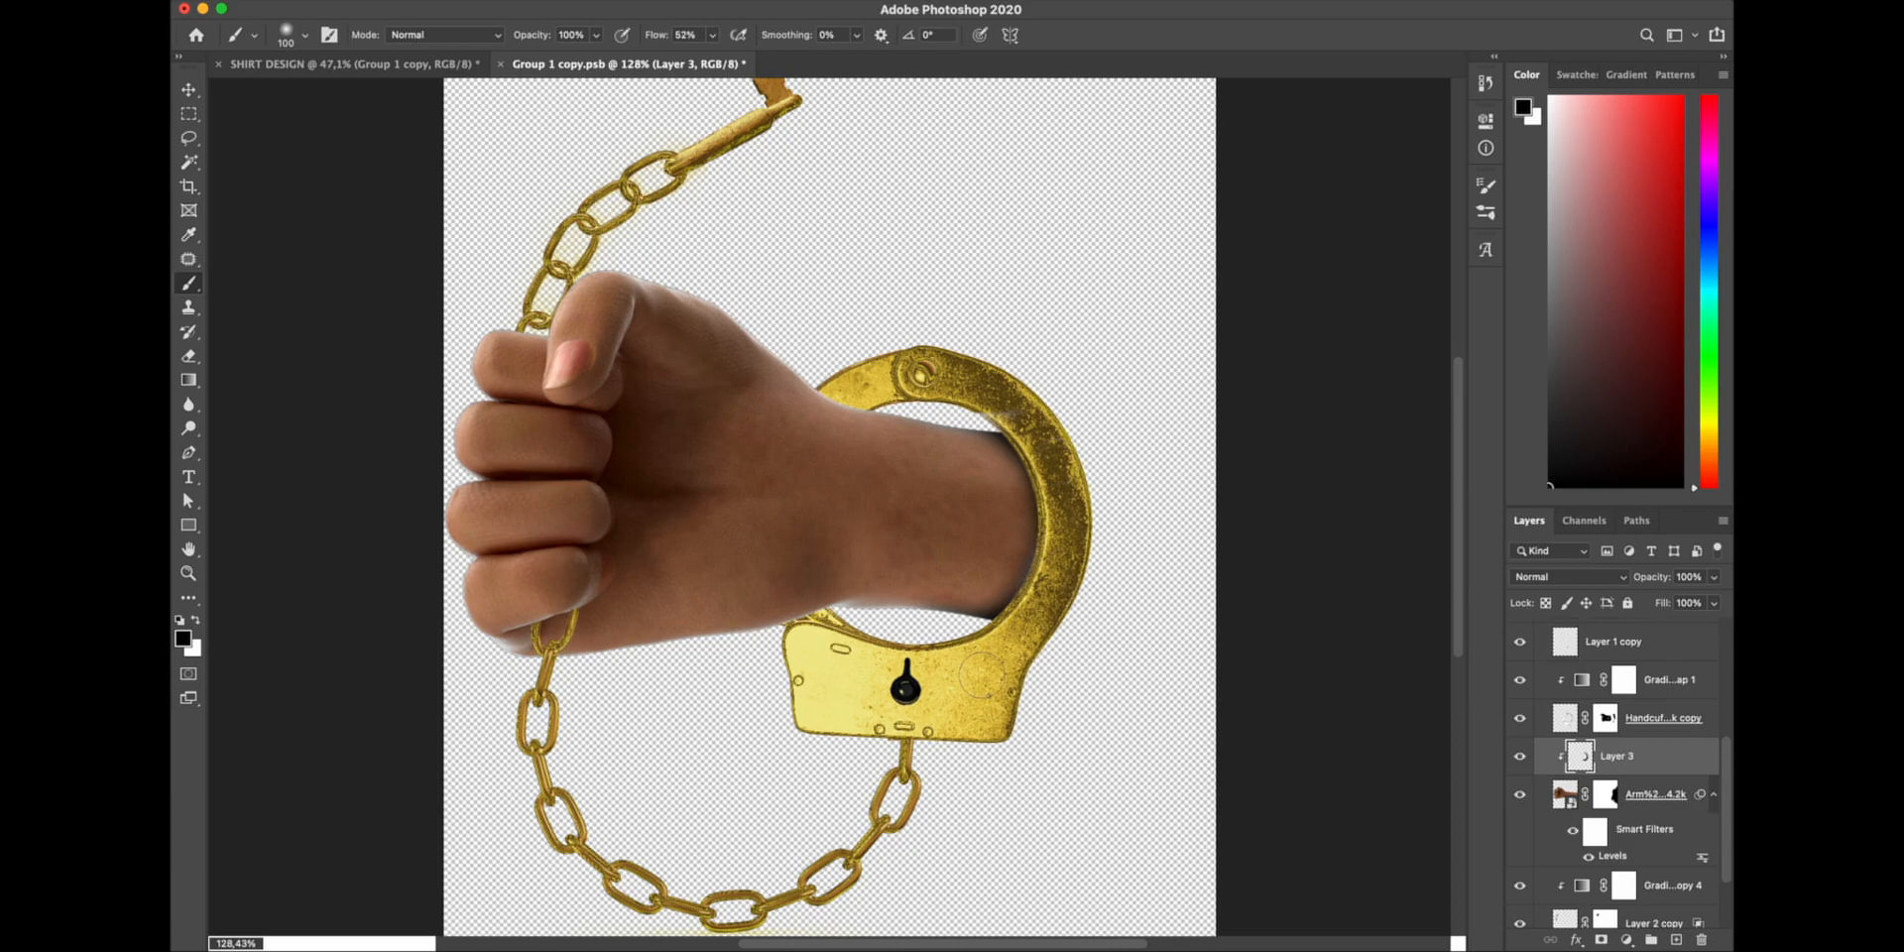
pyautogui.moveTo(681, 455)
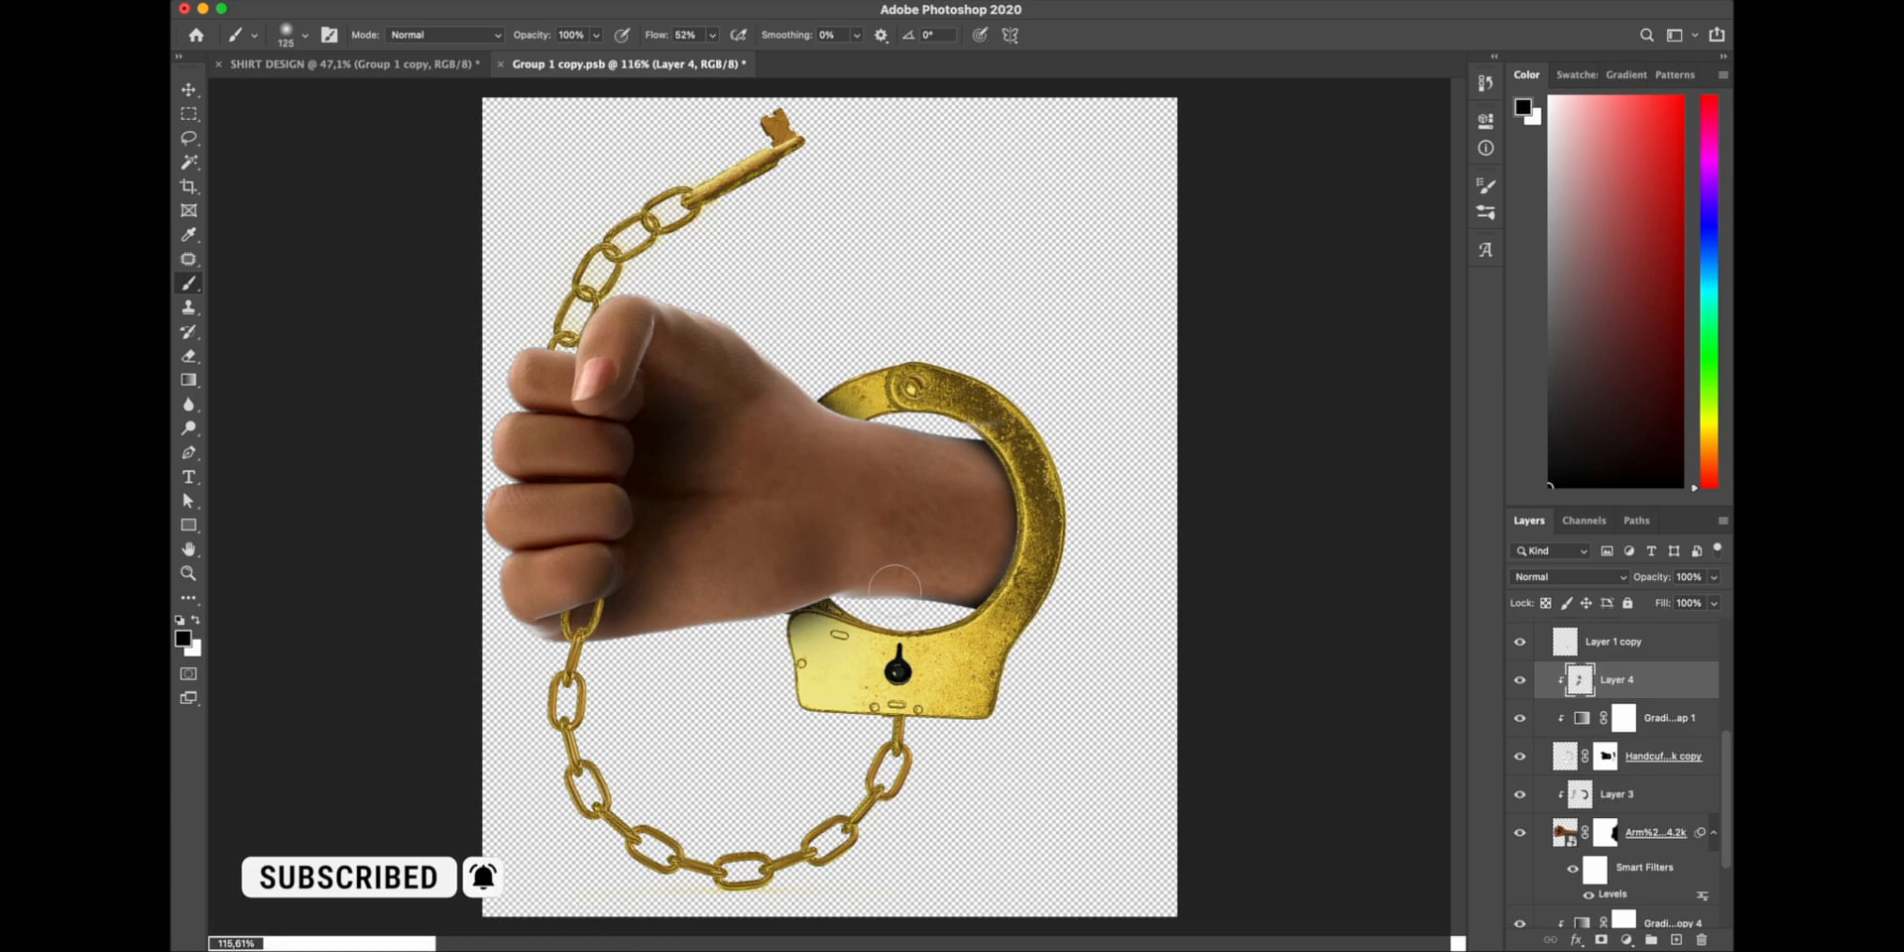
# - Paint a soft shadow on the arm where it sits inside the cuff
pyautogui.click(190, 88)
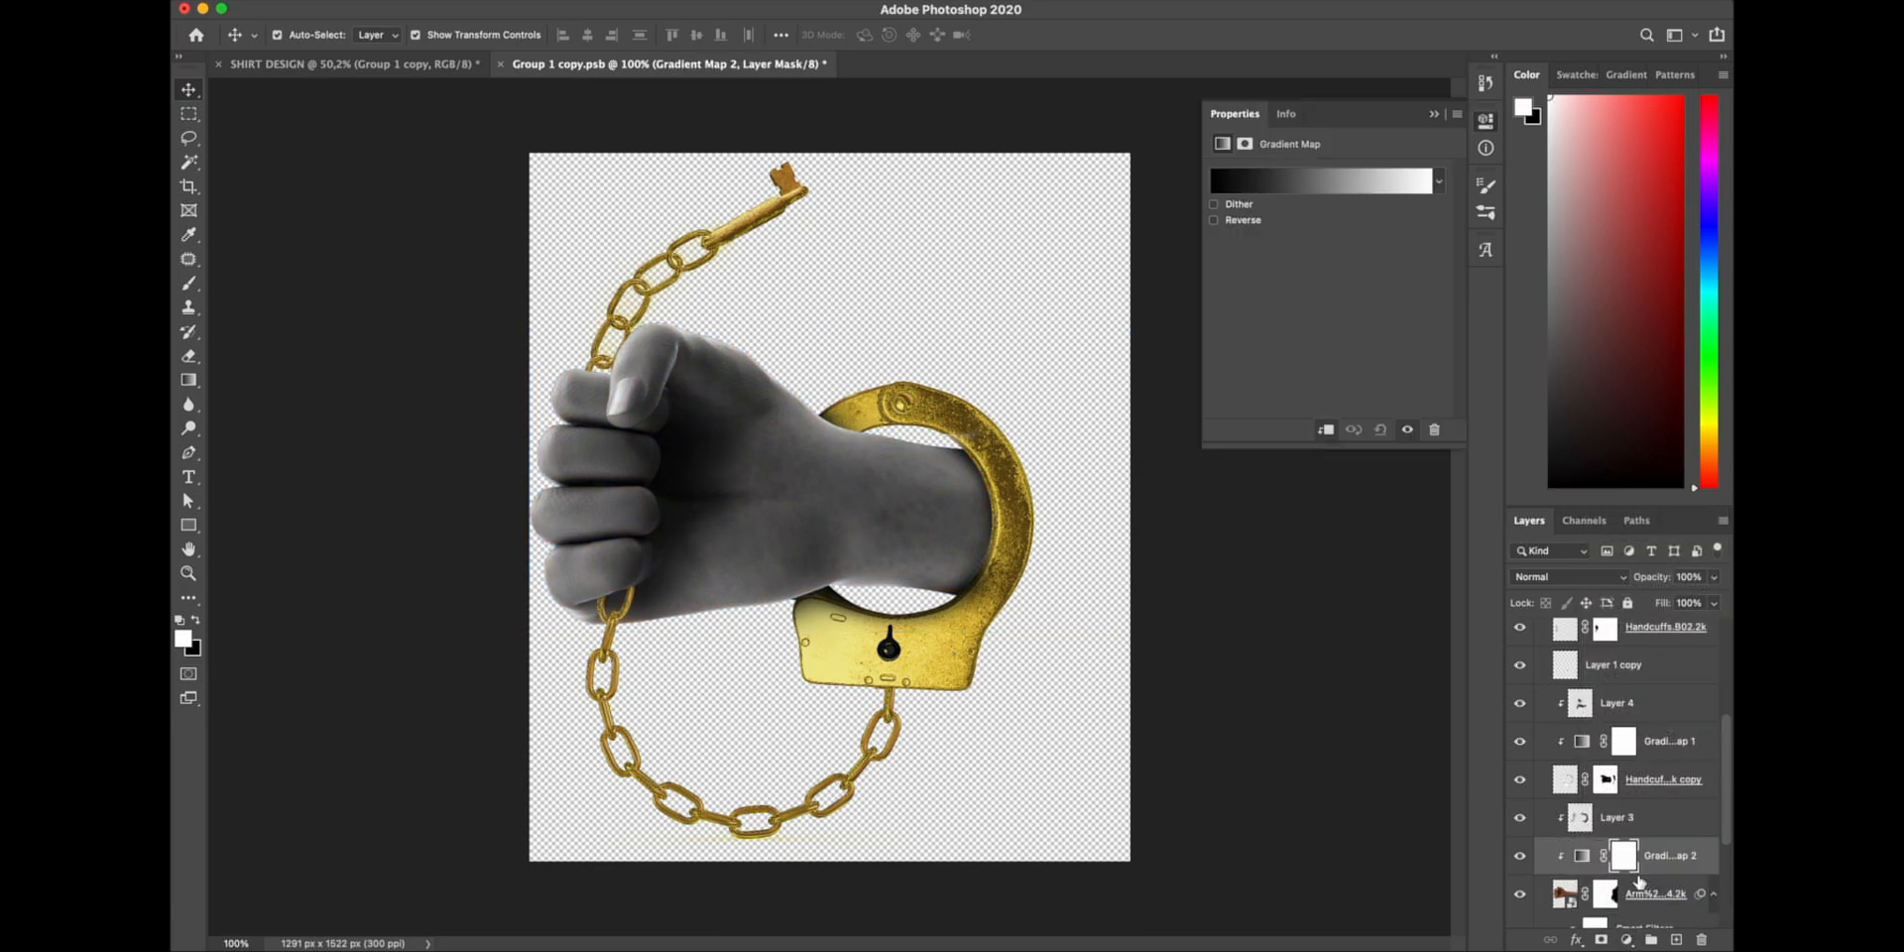
# - Edit the fist's gradient map and apply a pink-to-yellow preset from the orange presets
pyautogui.click(1321, 181)
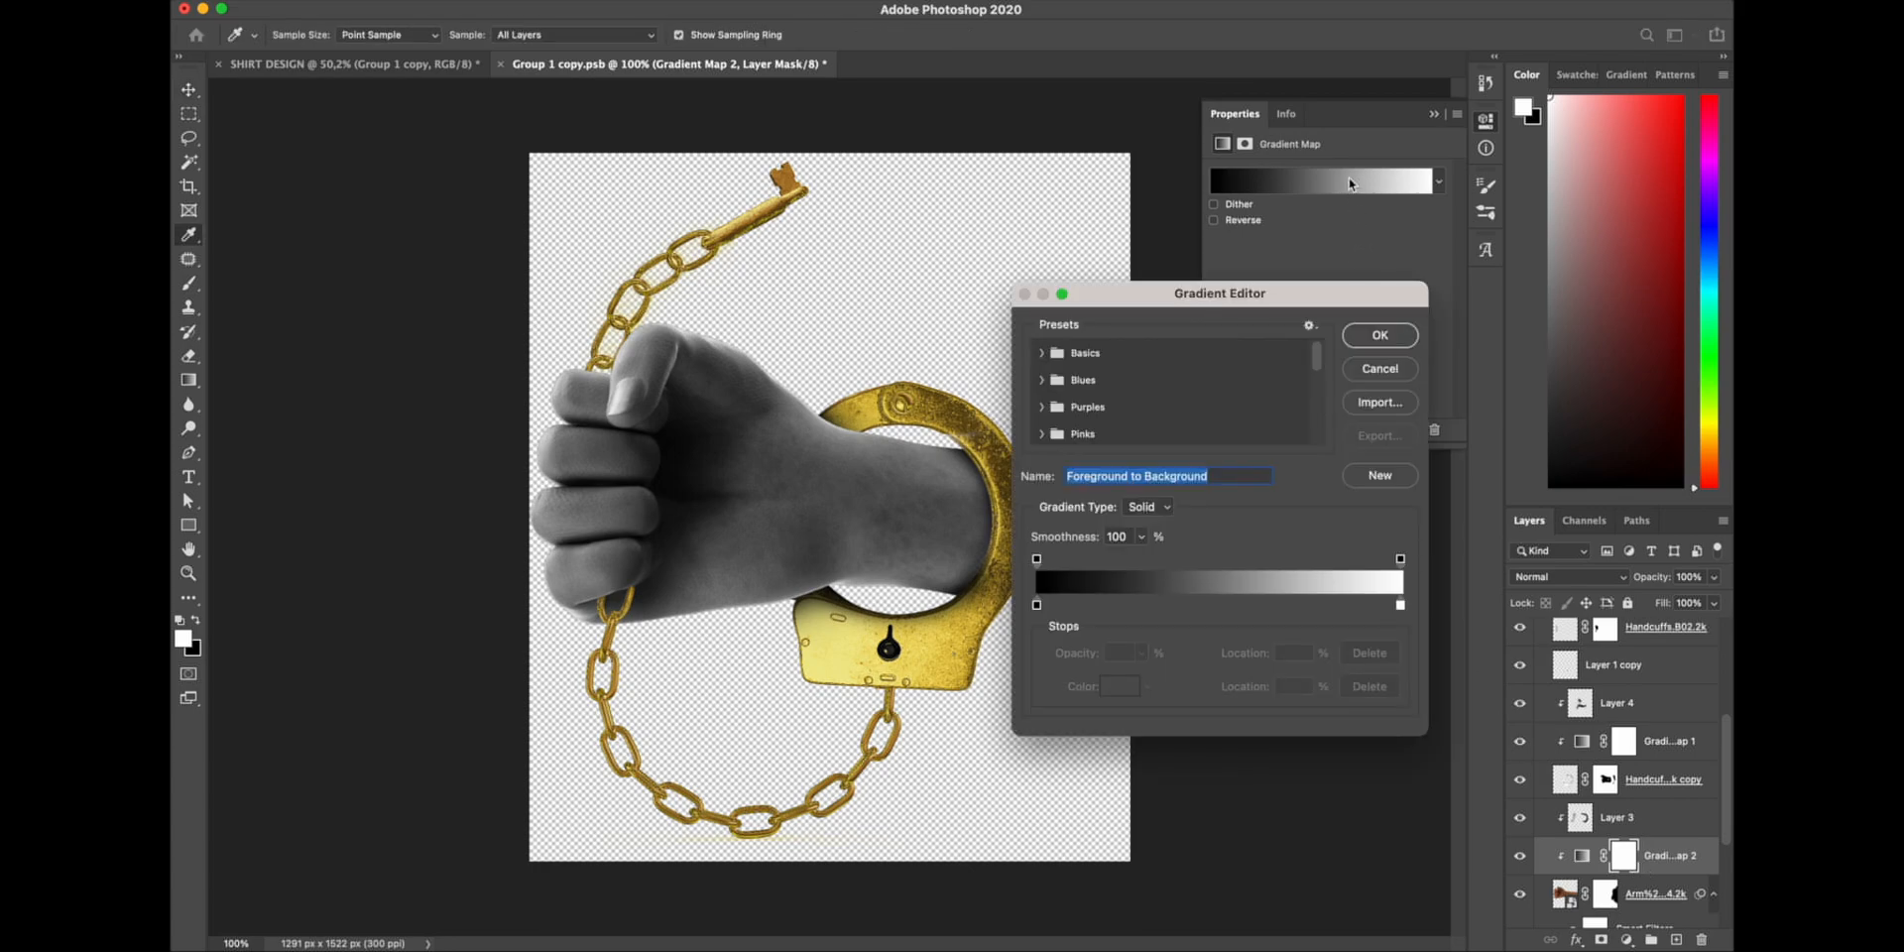
pyautogui.click(1082, 379)
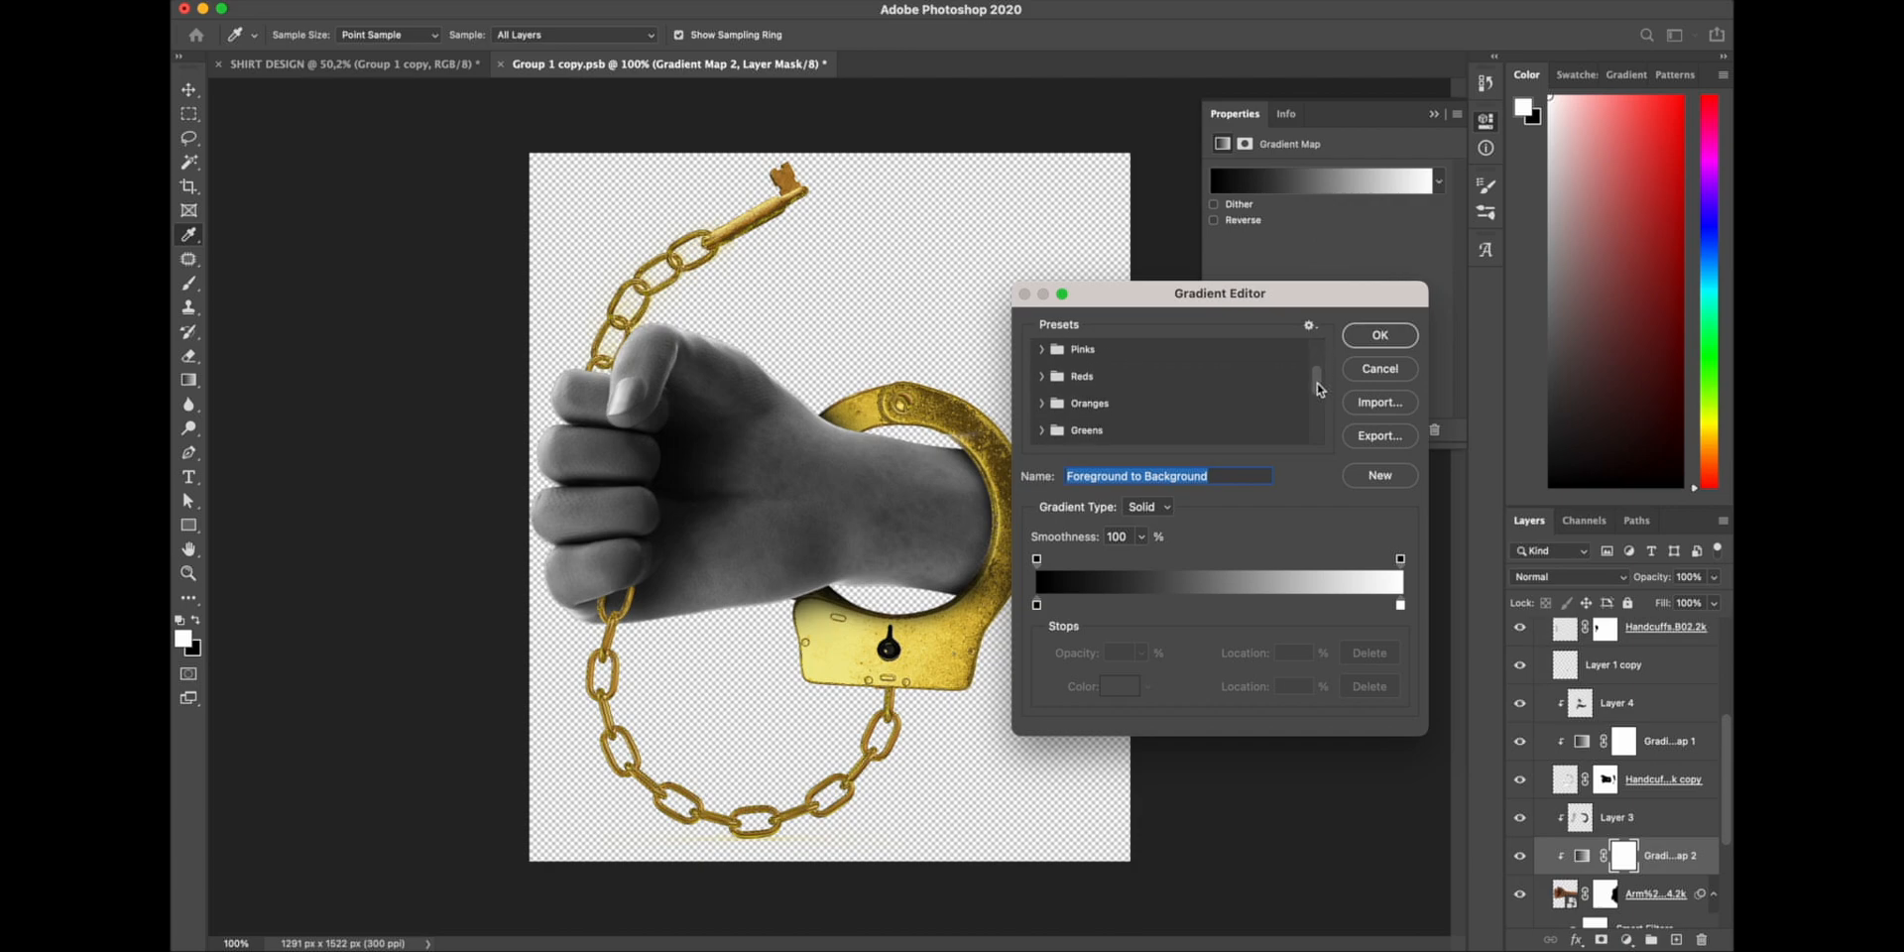
pyautogui.click(1043, 401)
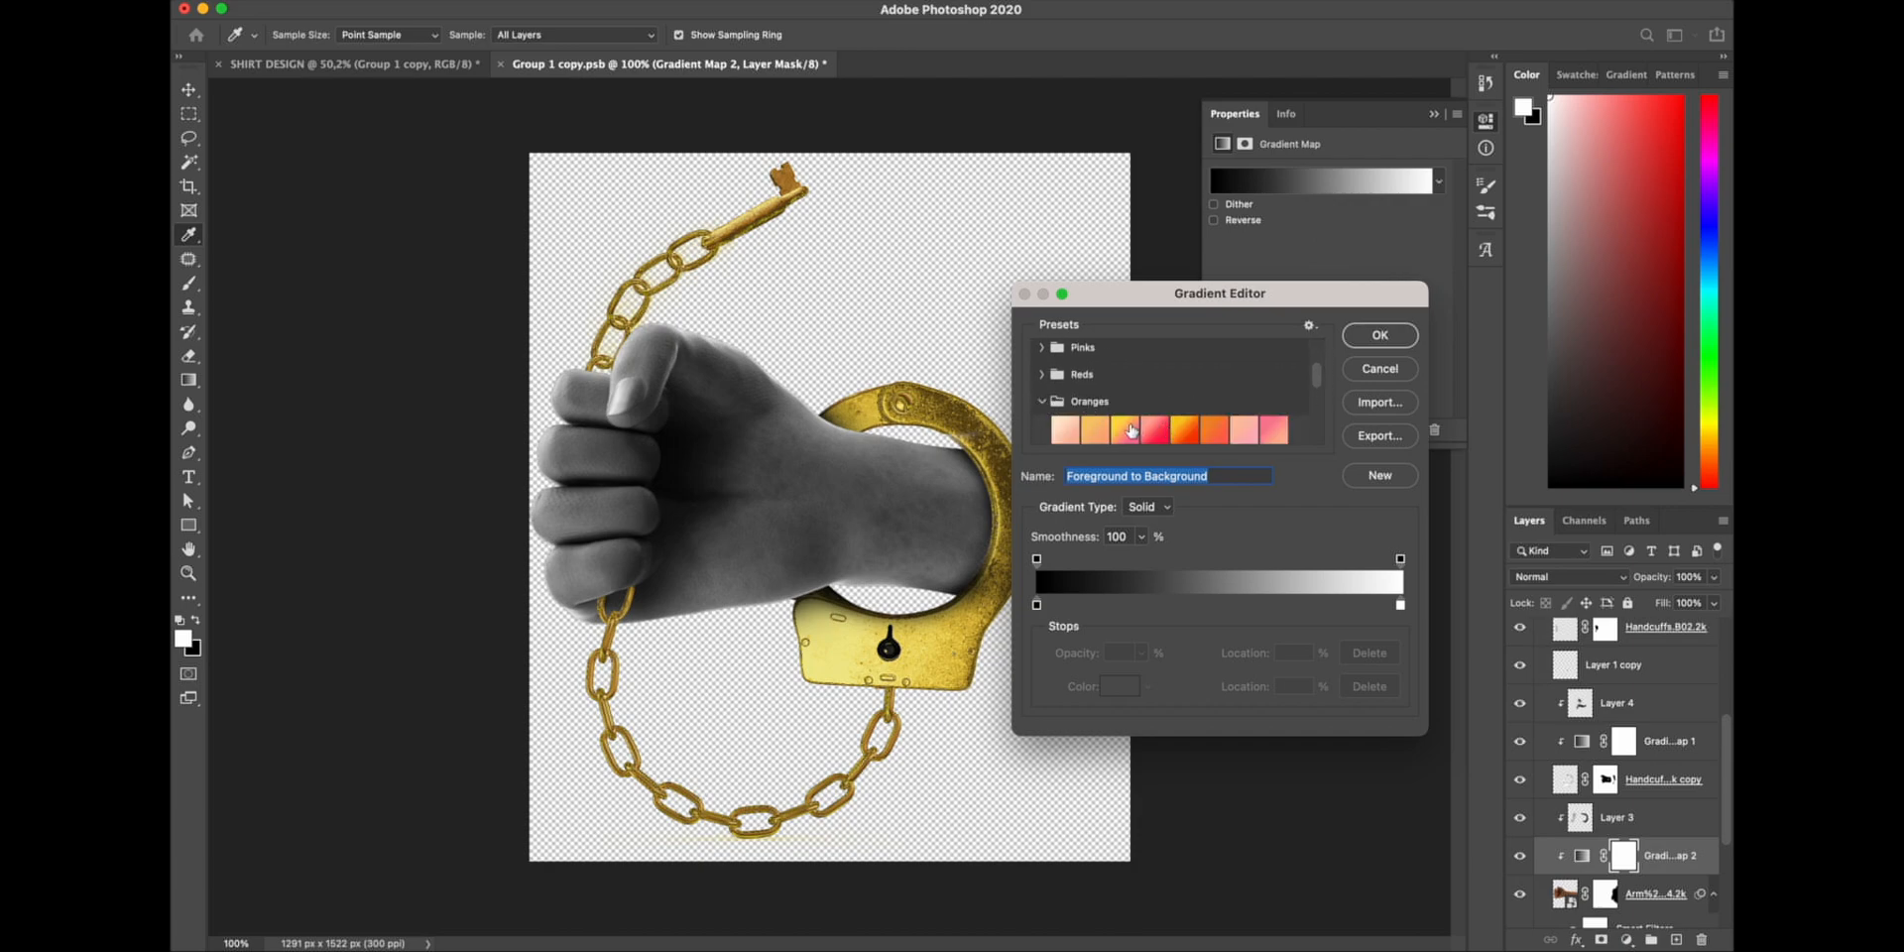
pyautogui.click(1126, 428)
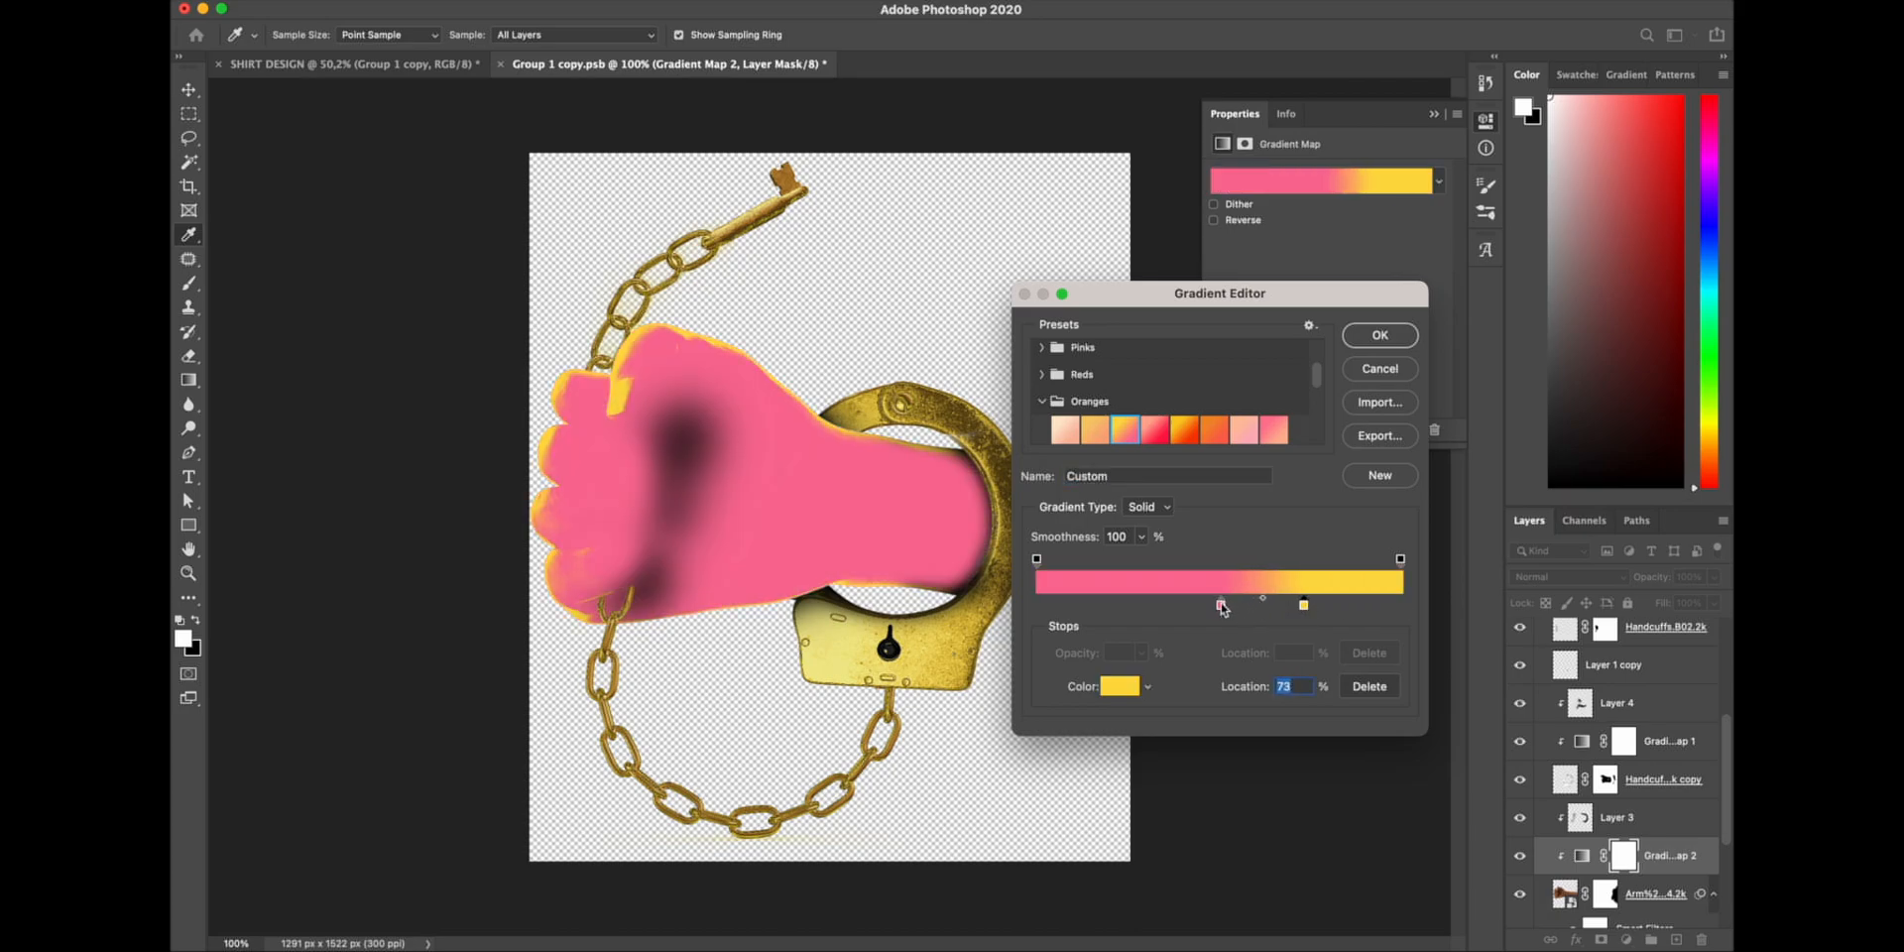
# - Set the gradient stops to black and yellow, with yellow at about 72%
pyautogui.click(1120, 685)
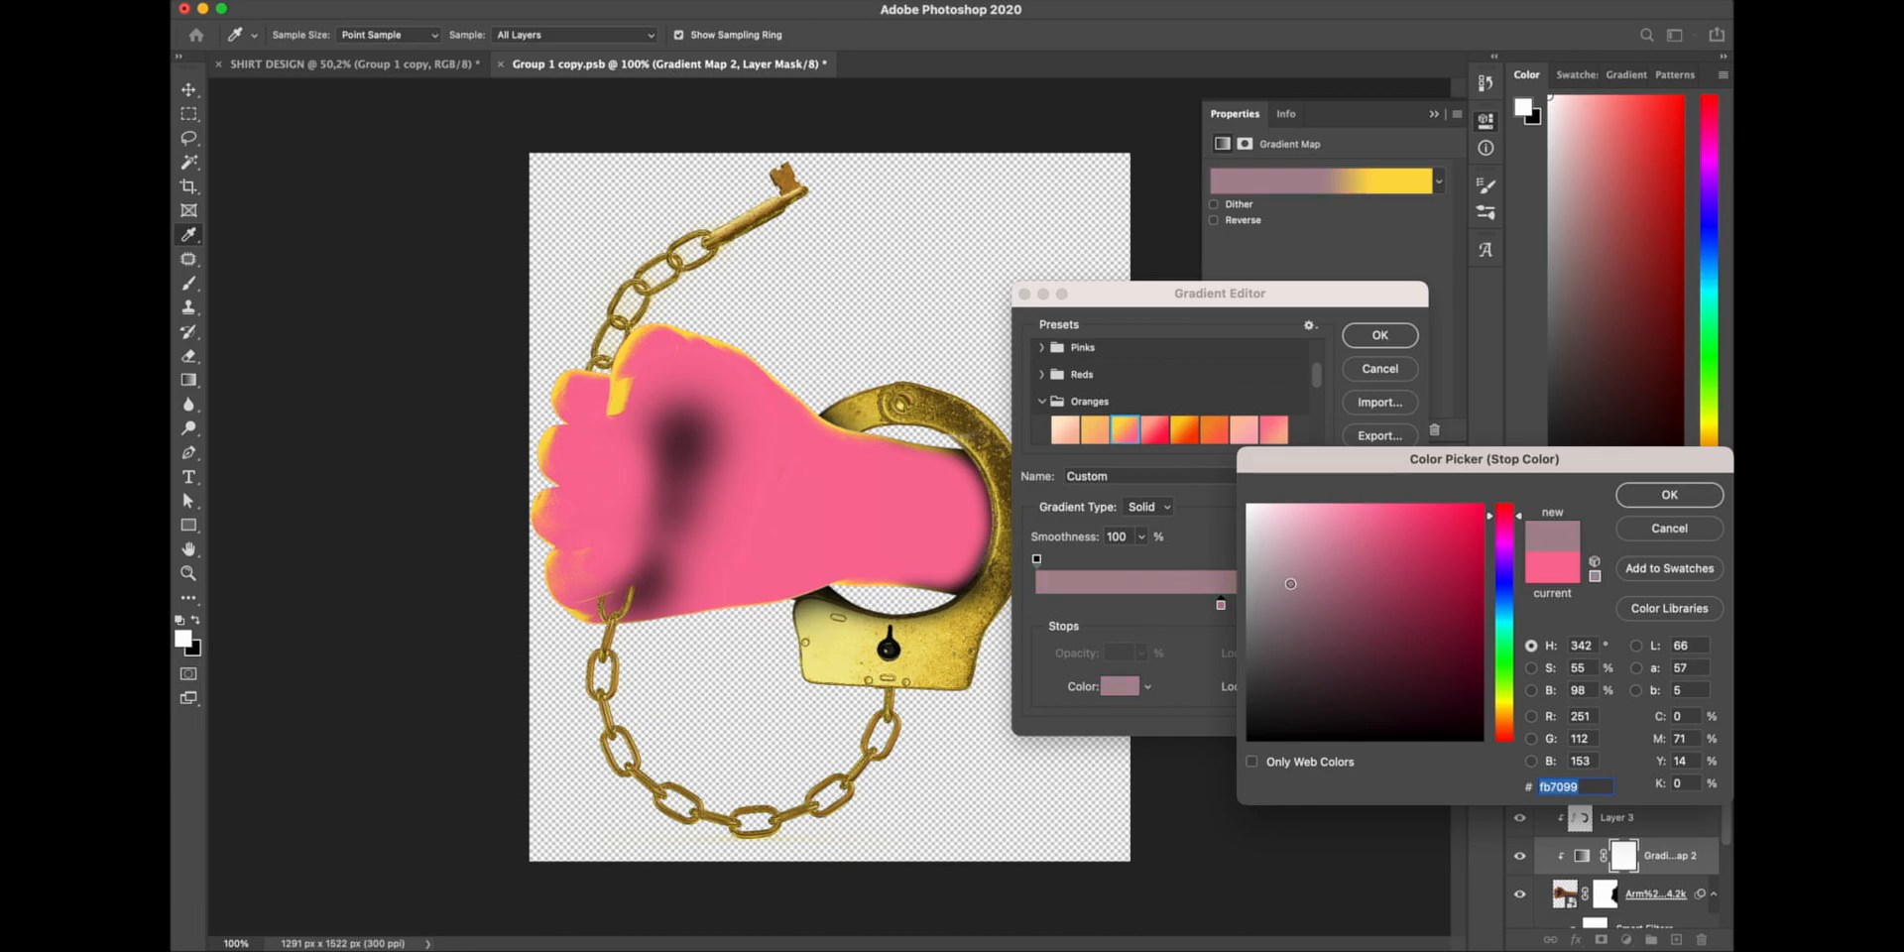
pyautogui.click(1668, 494)
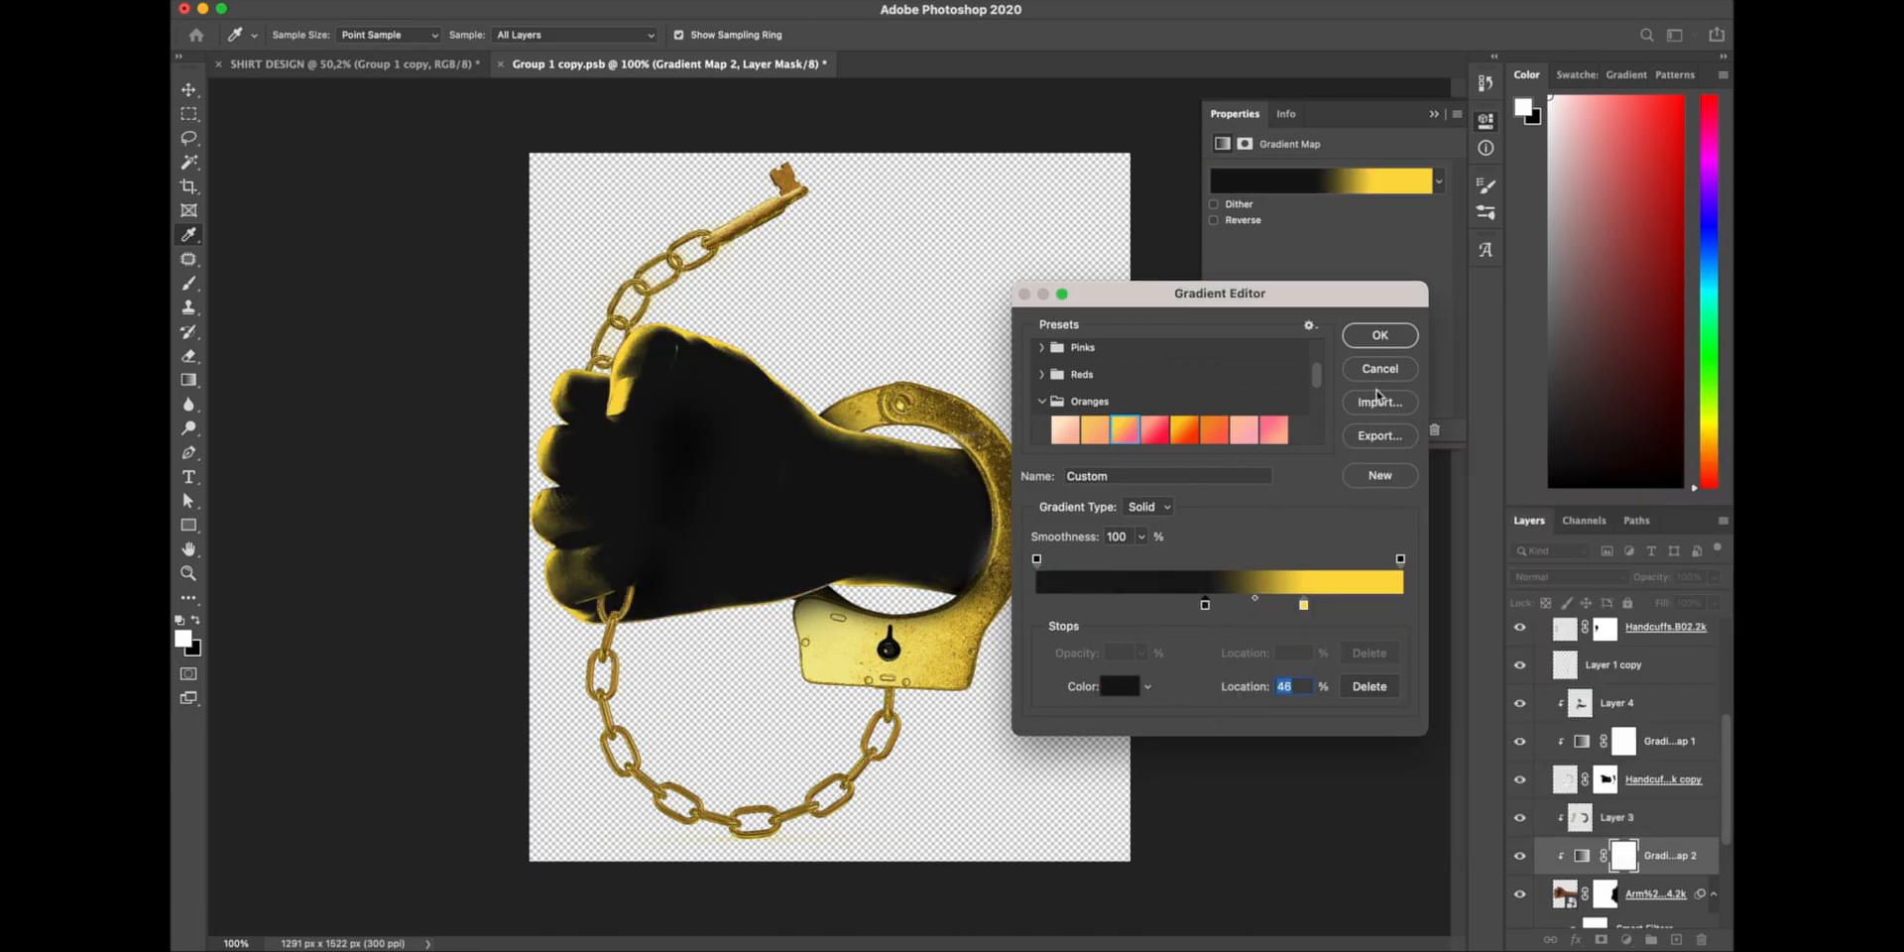
pyautogui.moveTo(1267, 605); pyautogui.dragTo(1303, 605)
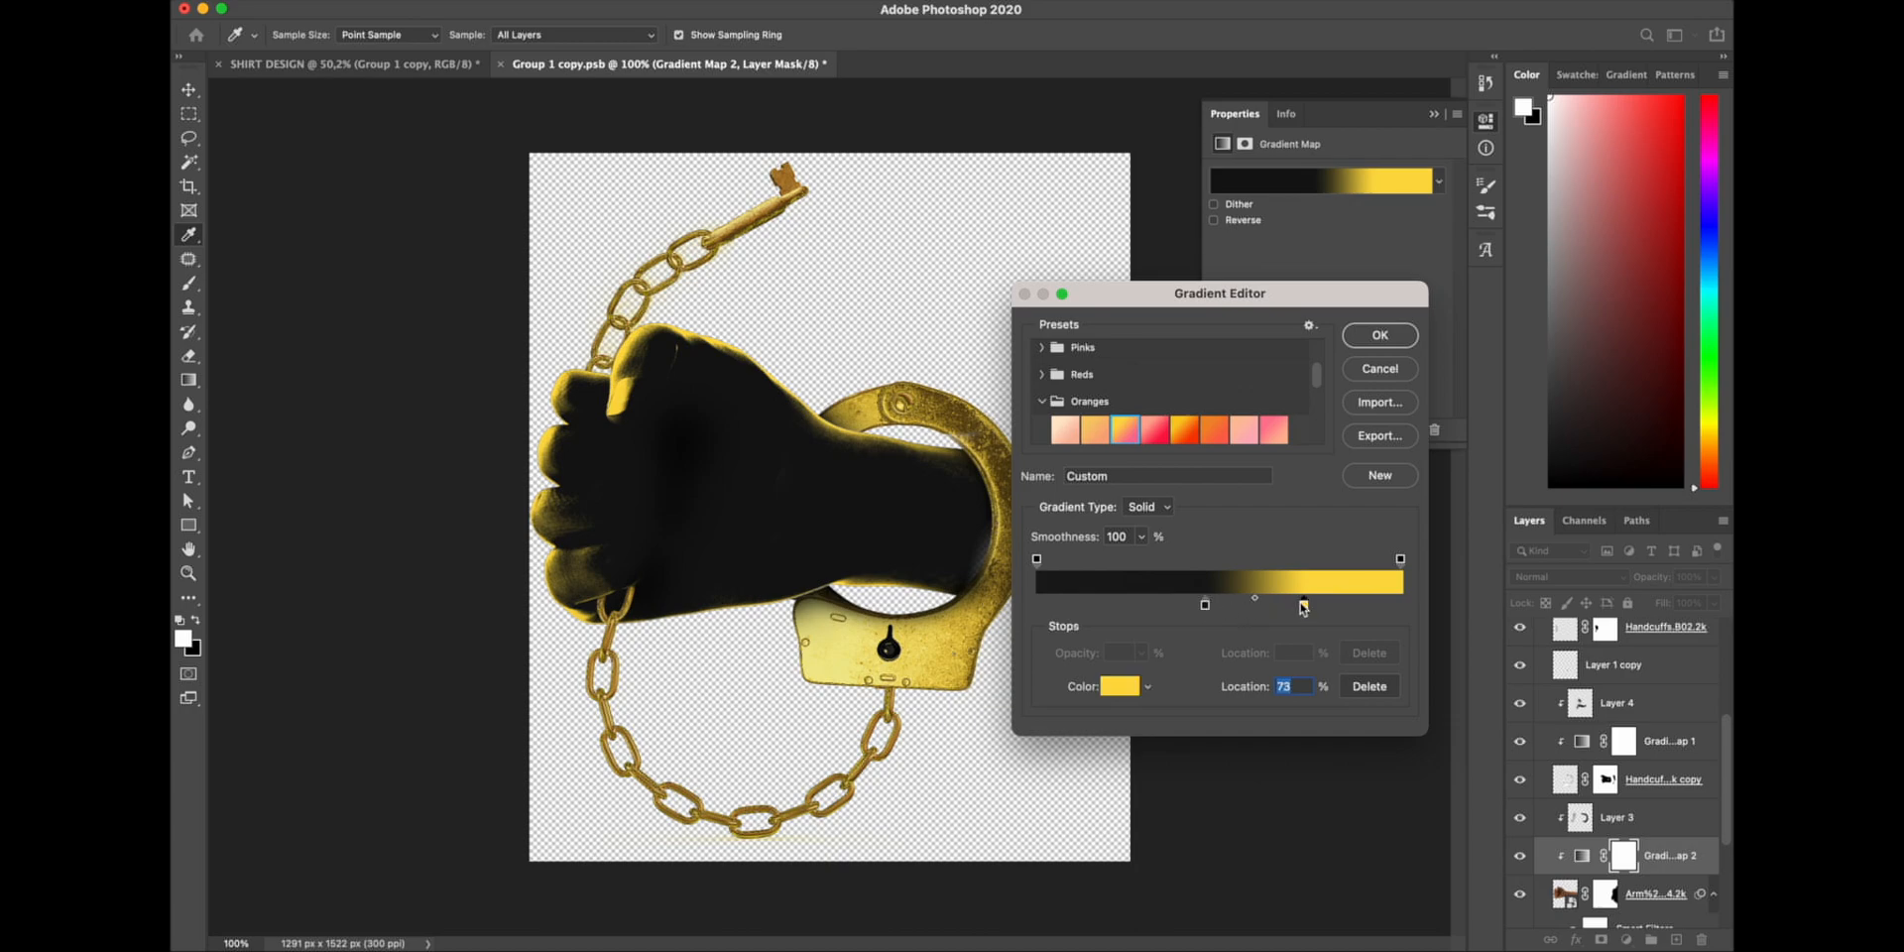
pyautogui.moveTo(1303, 606); pyautogui.dragTo(1299, 606)
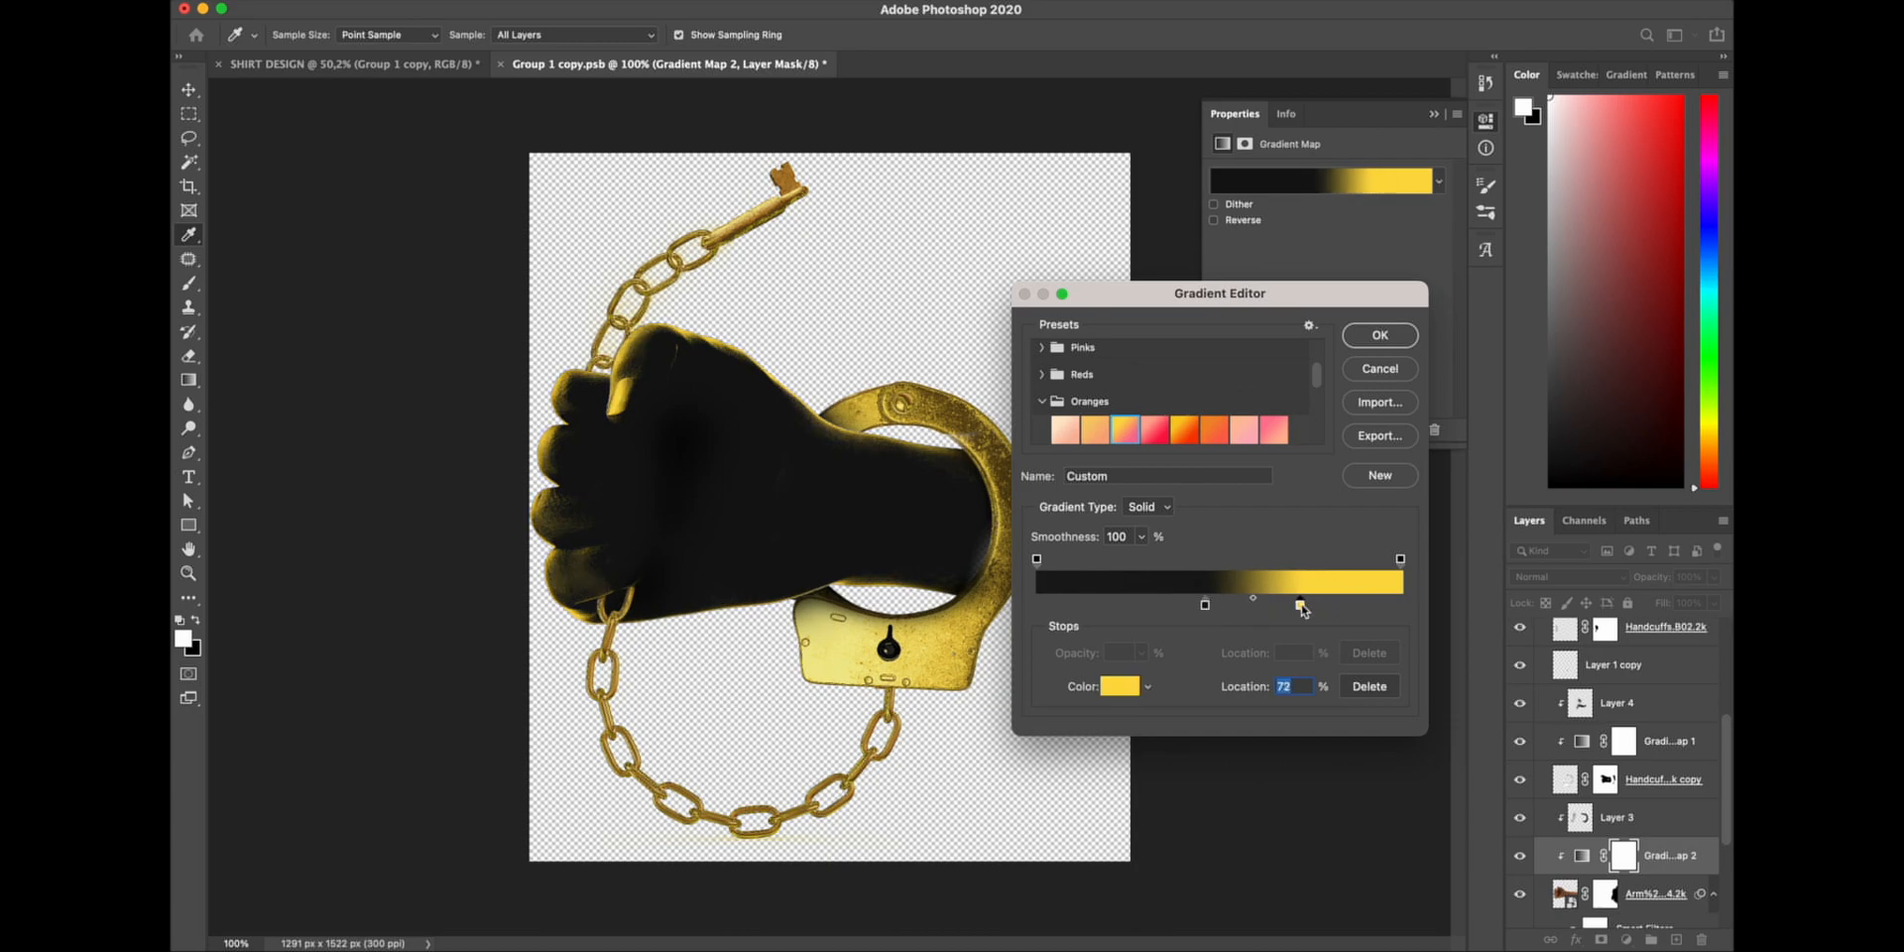
pyautogui.click(1379, 335)
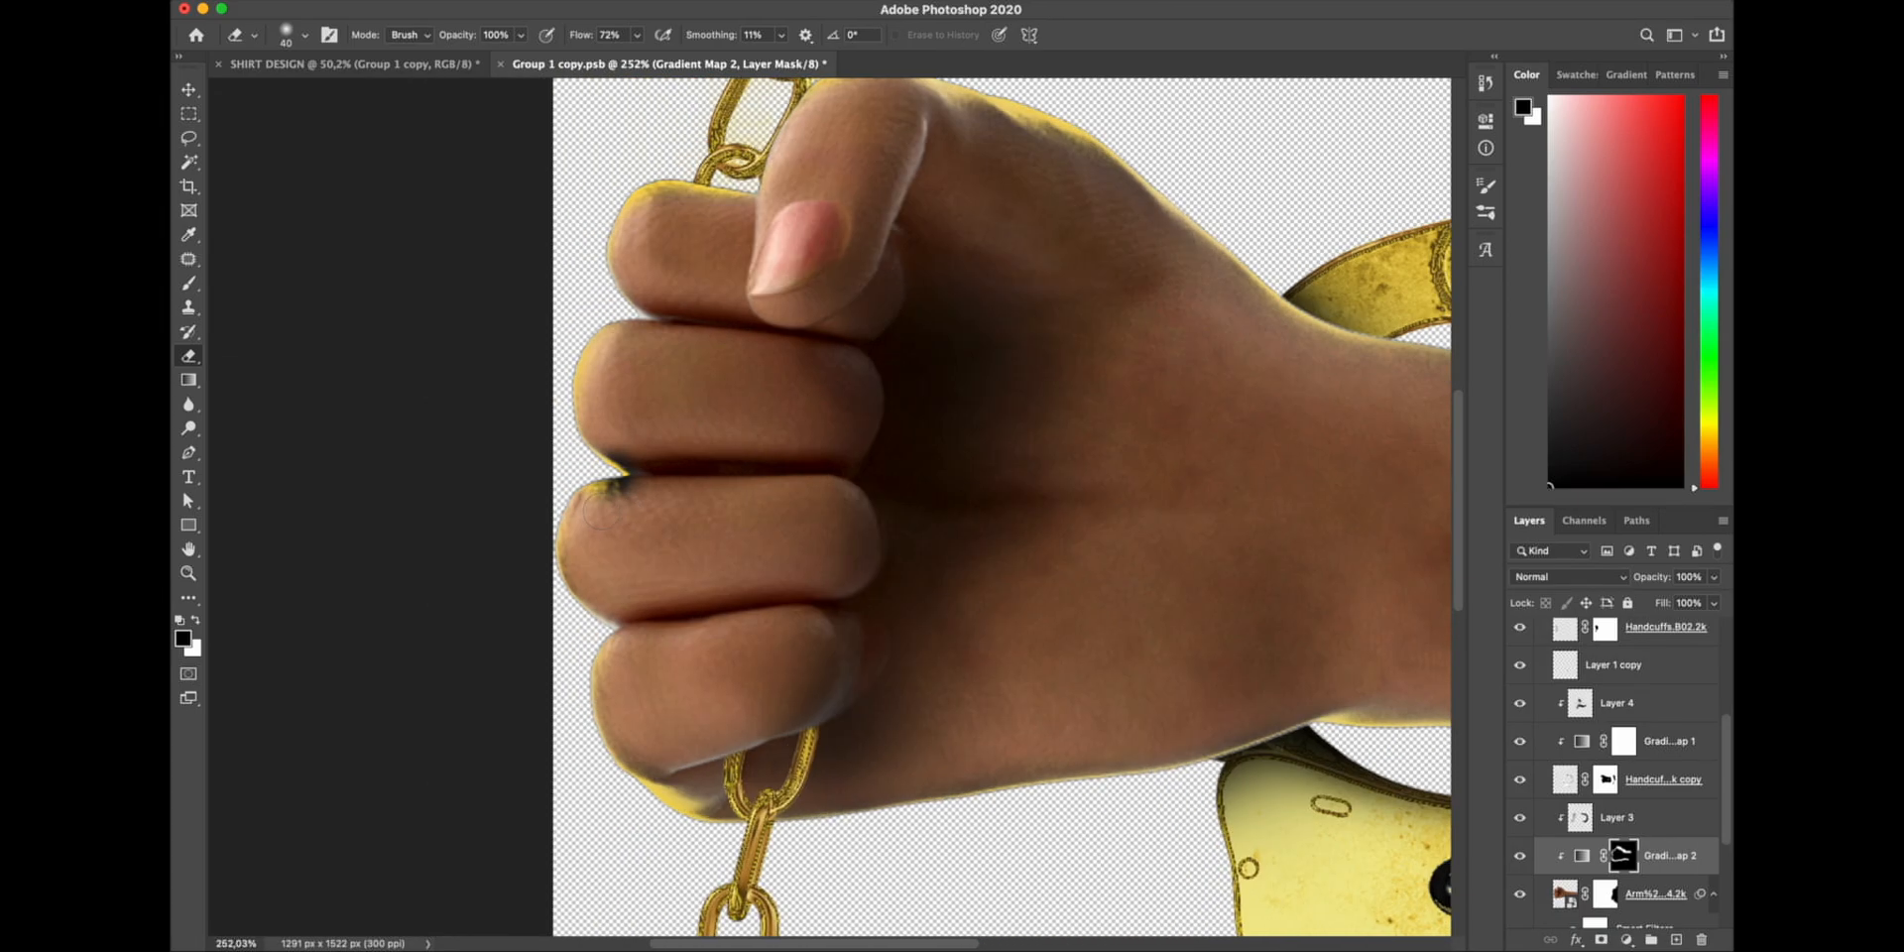
# - Check the fists in SHIRT DESIGN, then open the Group 1 copy smart object contents
pyautogui.click(352, 63)
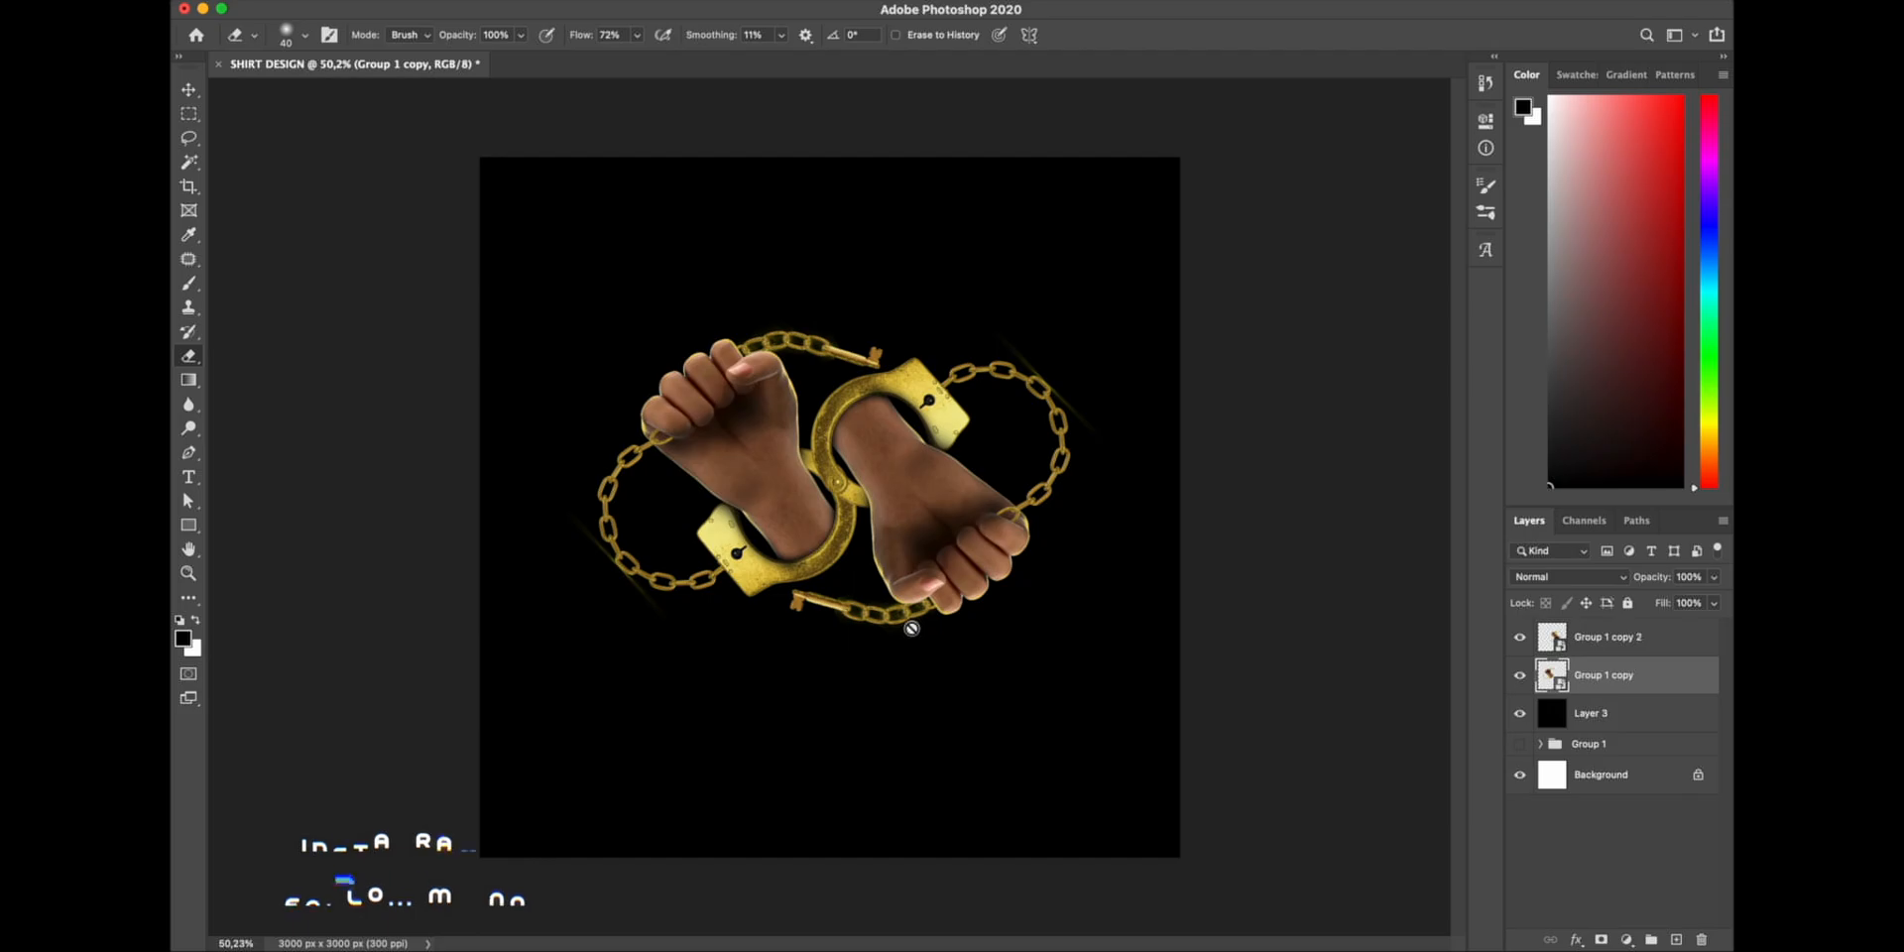
pyautogui.doubleClick(1552, 674)
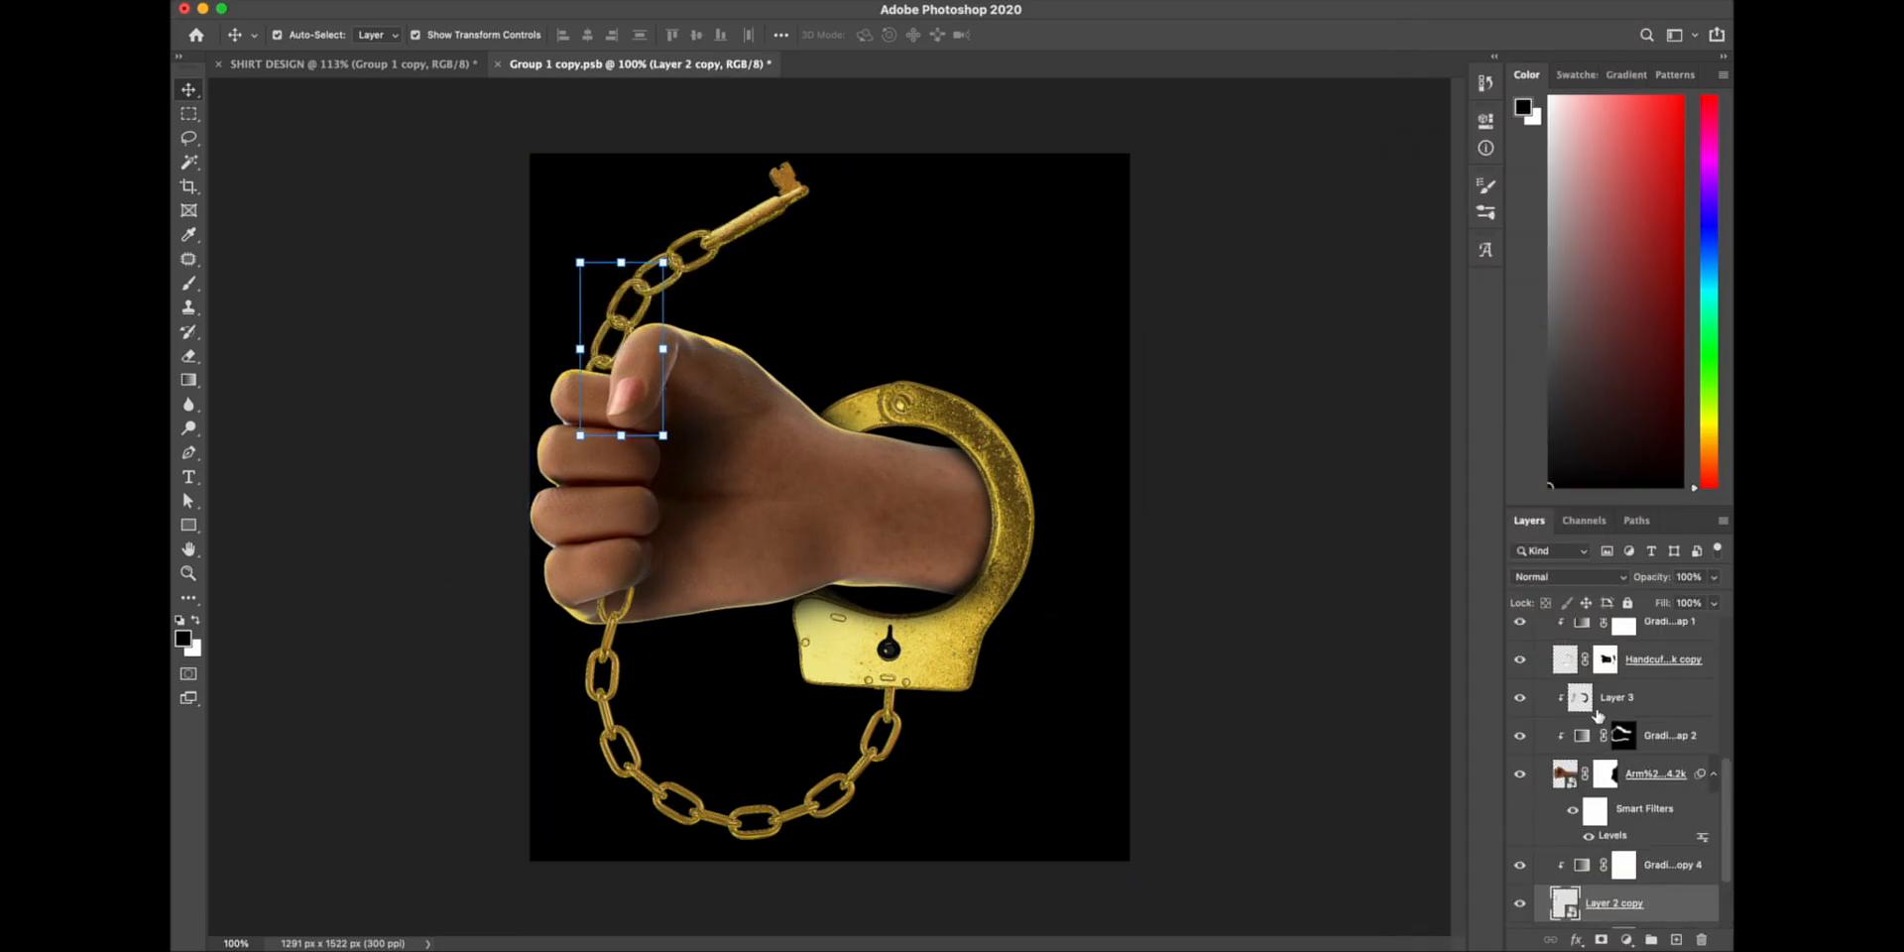
pyautogui.click(304, 64)
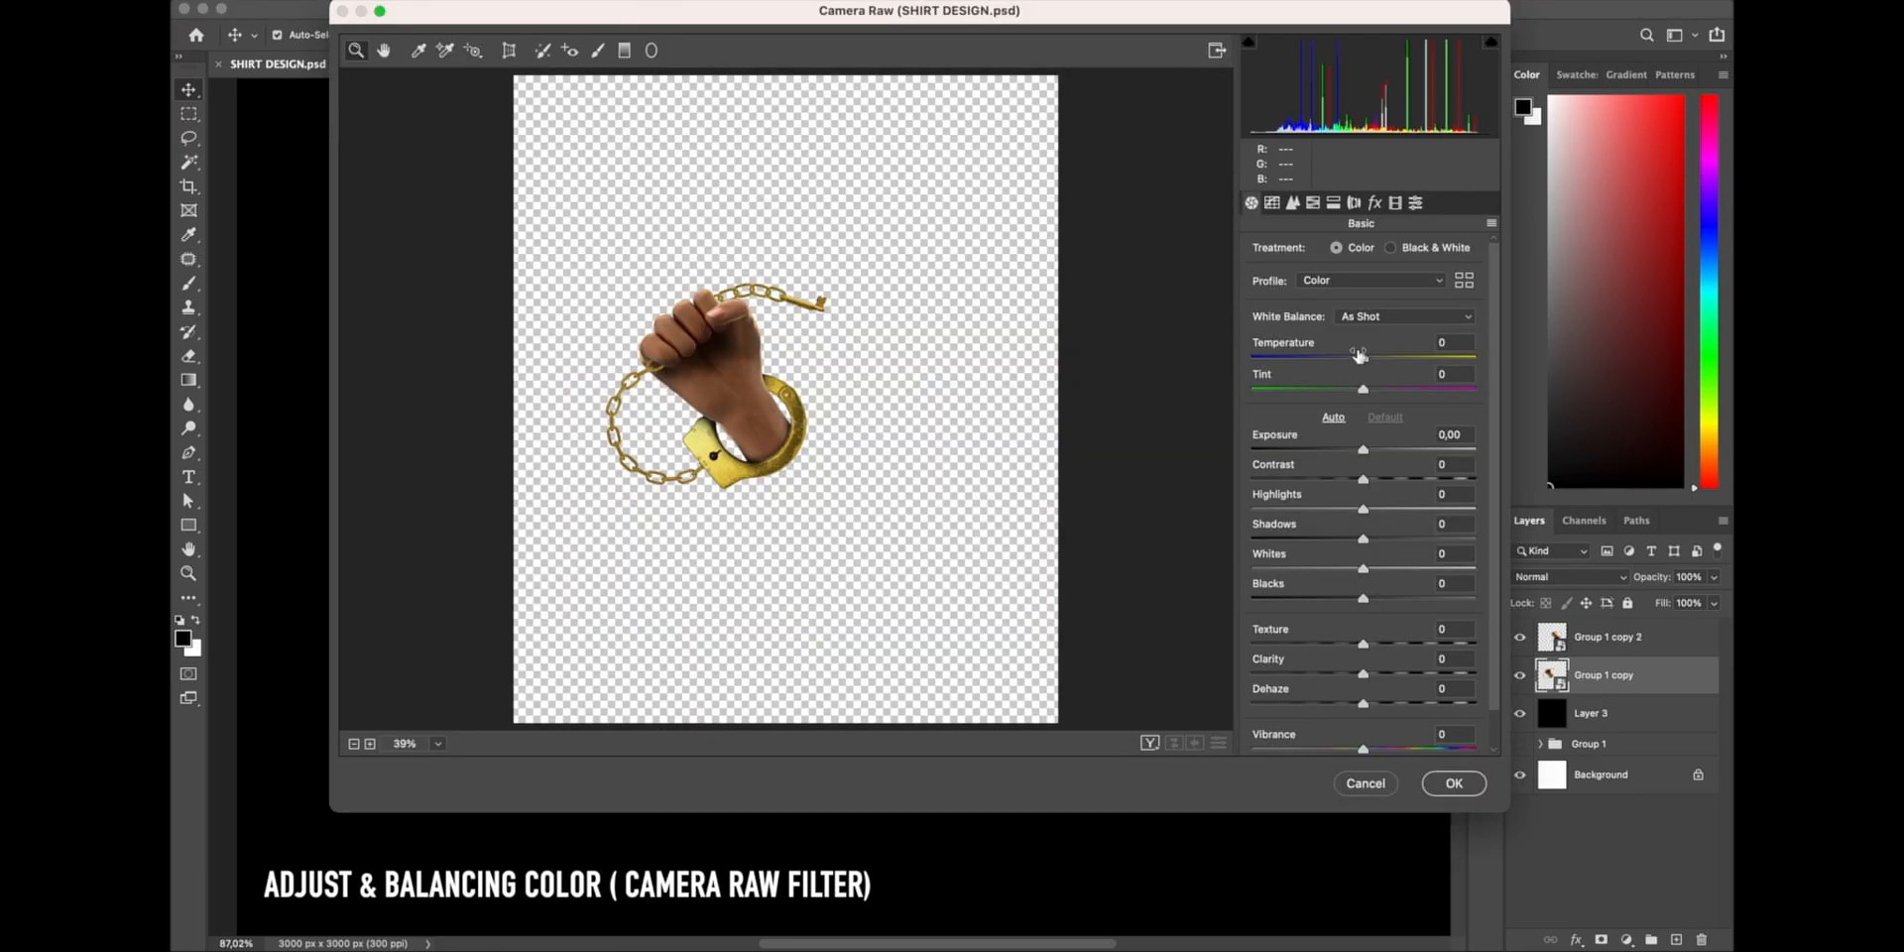
# - Apply Camera Raw: Temperature -7, Exposure +0.15, Contrast -14, Highlights +13, Shadows -33, Whites -45
pyautogui.click(404, 742)
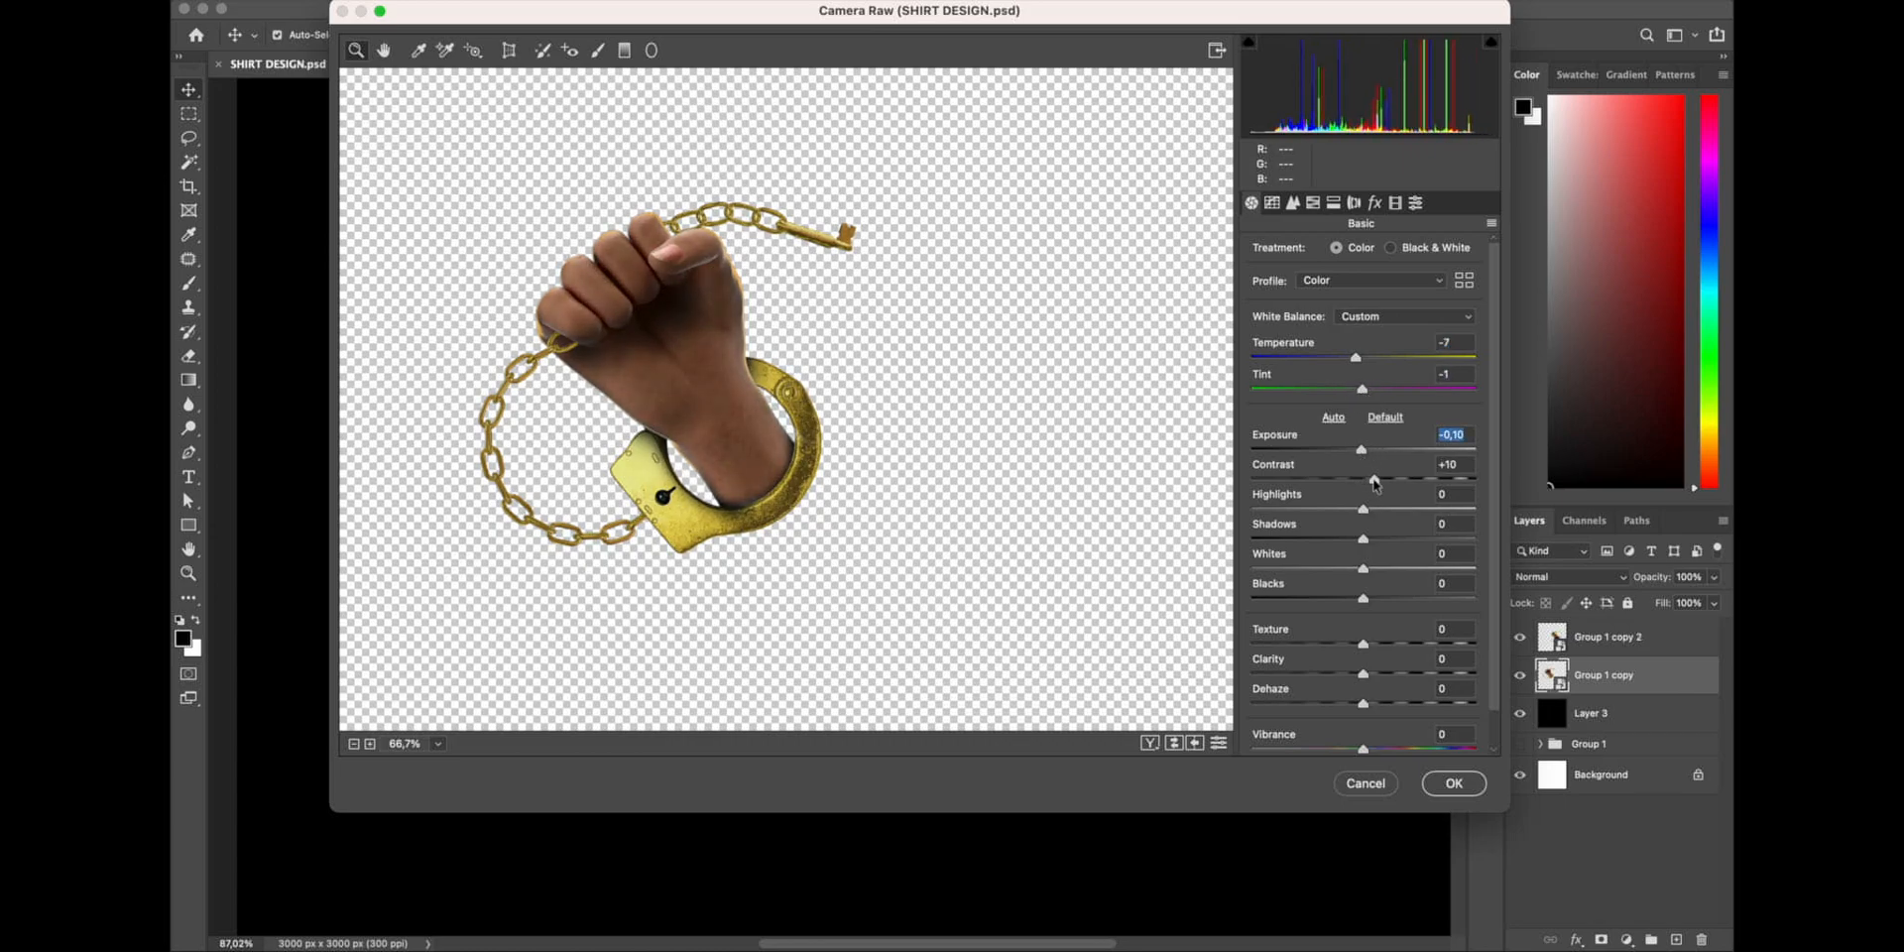
pyautogui.moveTo(1360, 450); pyautogui.dragTo(1366, 449)
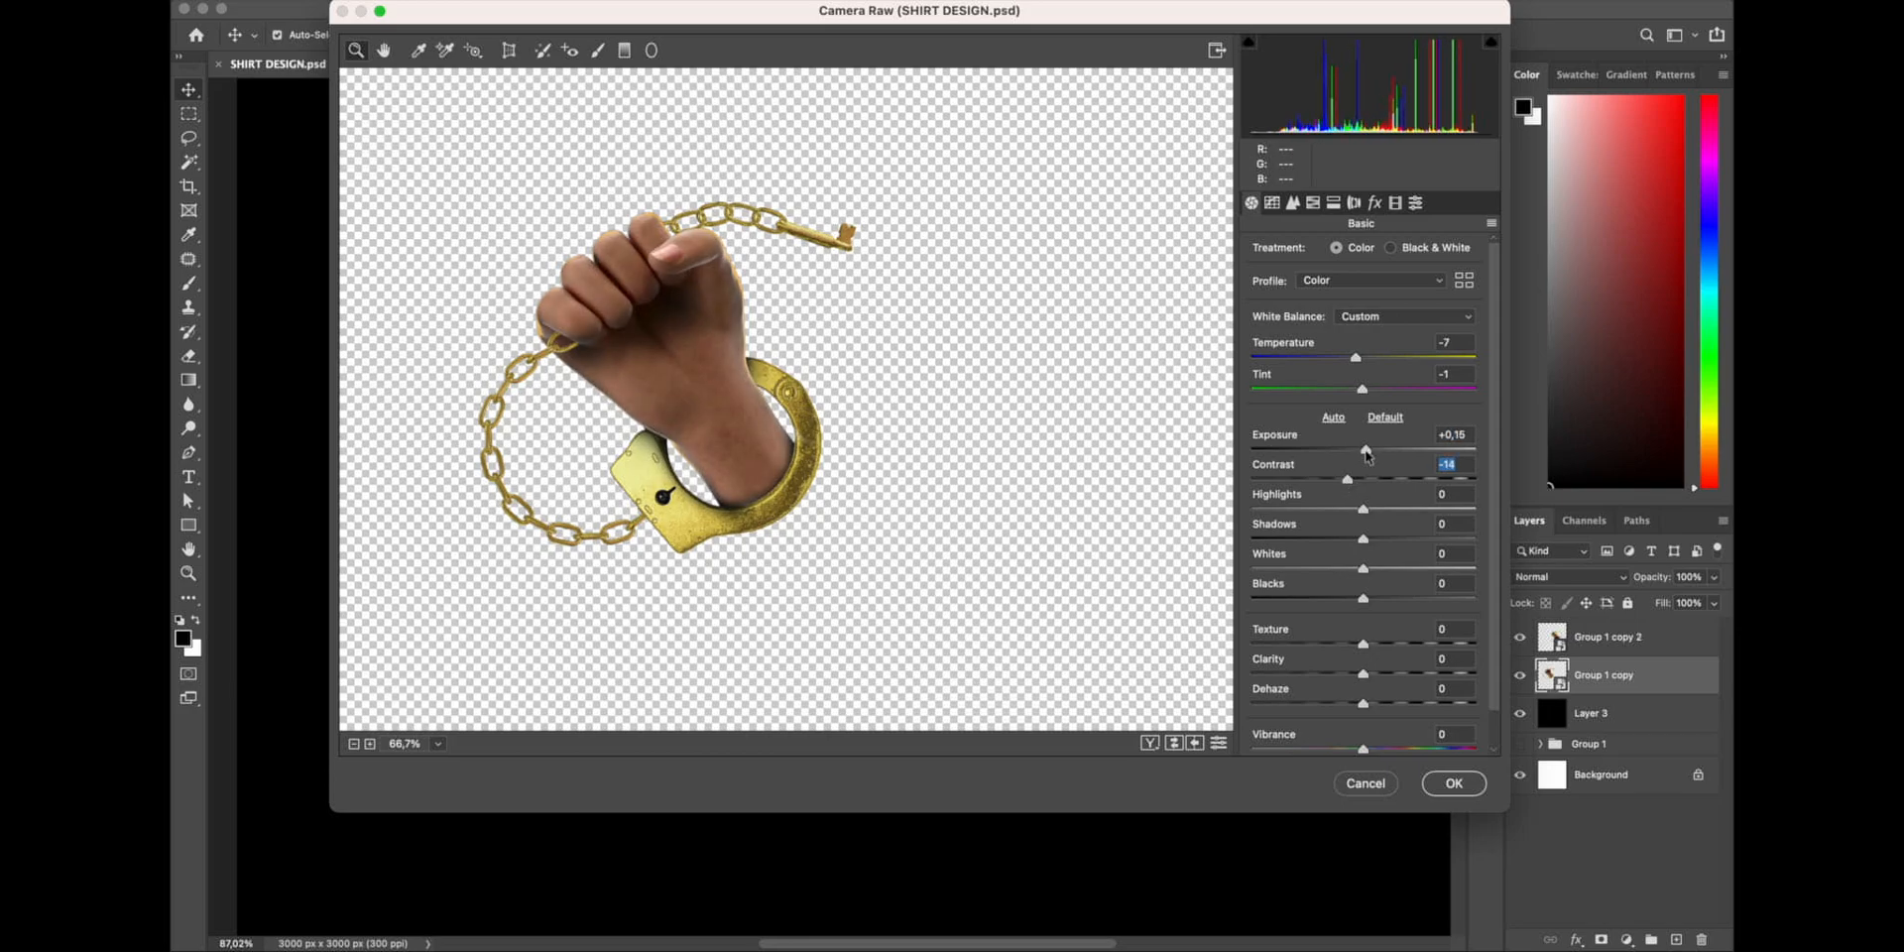
pyautogui.moveTo(1362, 507); pyautogui.dragTo(1374, 508)
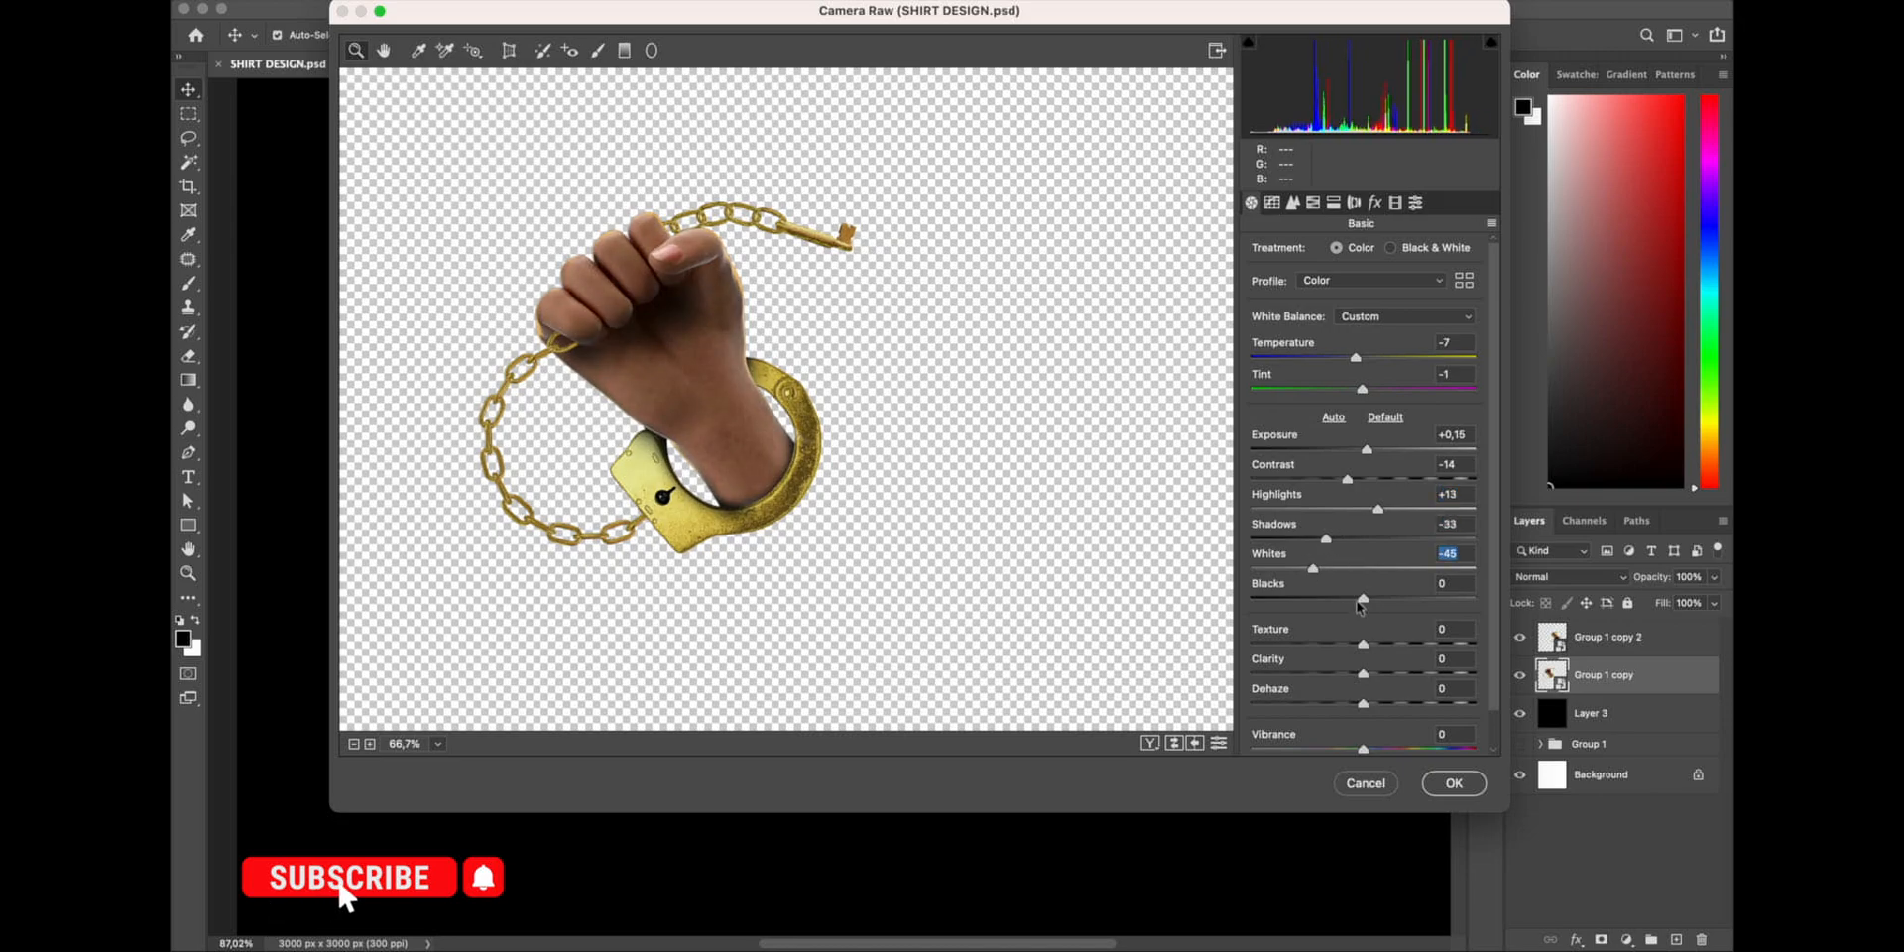
pyautogui.click(1451, 783)
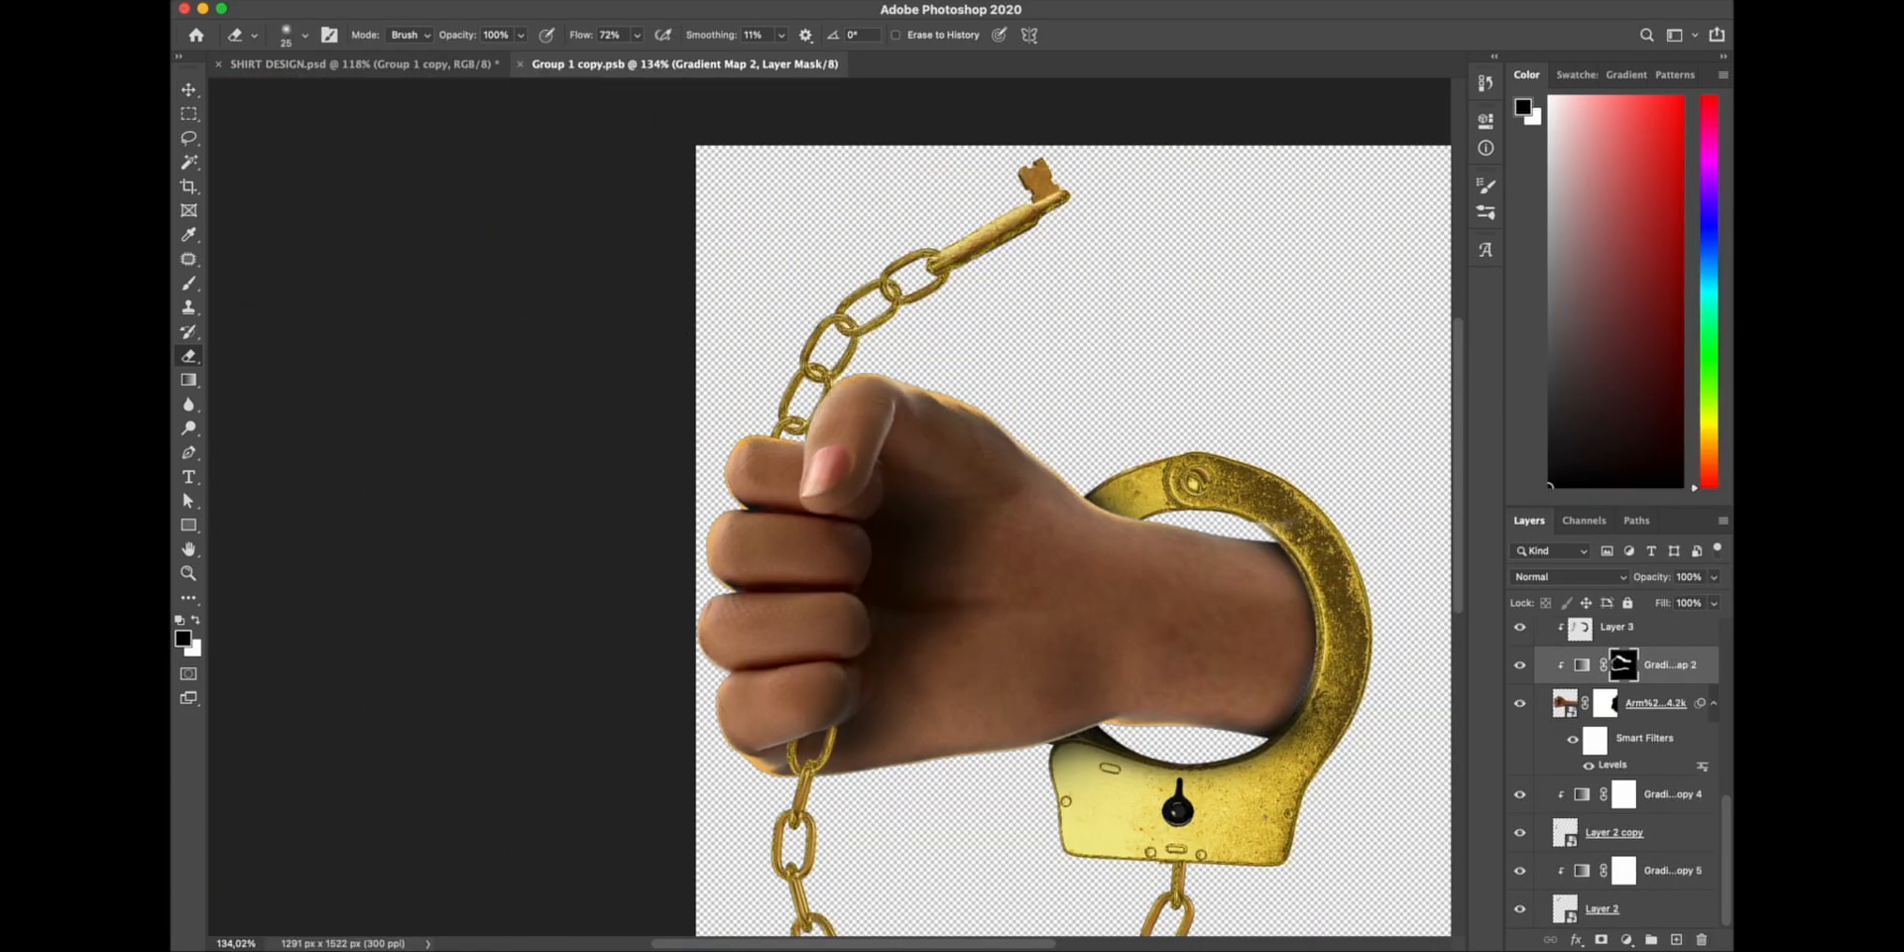
# - Place Dirty01_byTwo Us Studio.png from the PNG-Format texture folder into SHIRT DESIGN
pyautogui.click(361, 63)
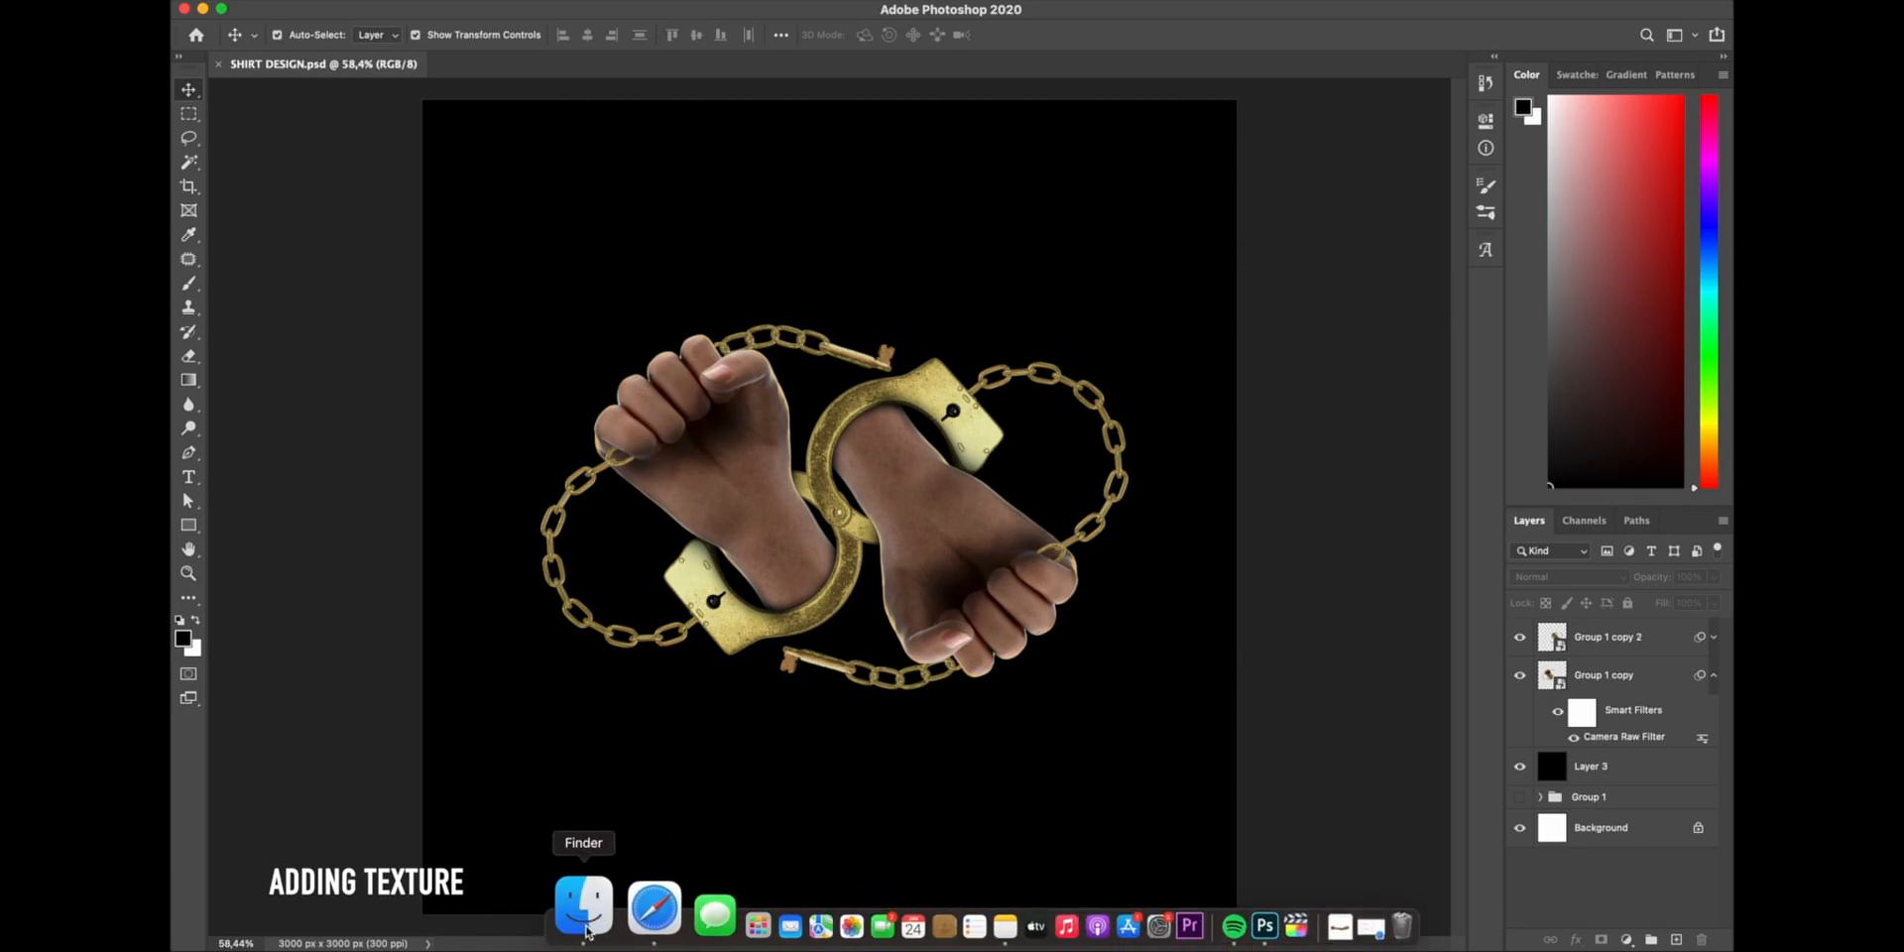
pyautogui.click(583, 904)
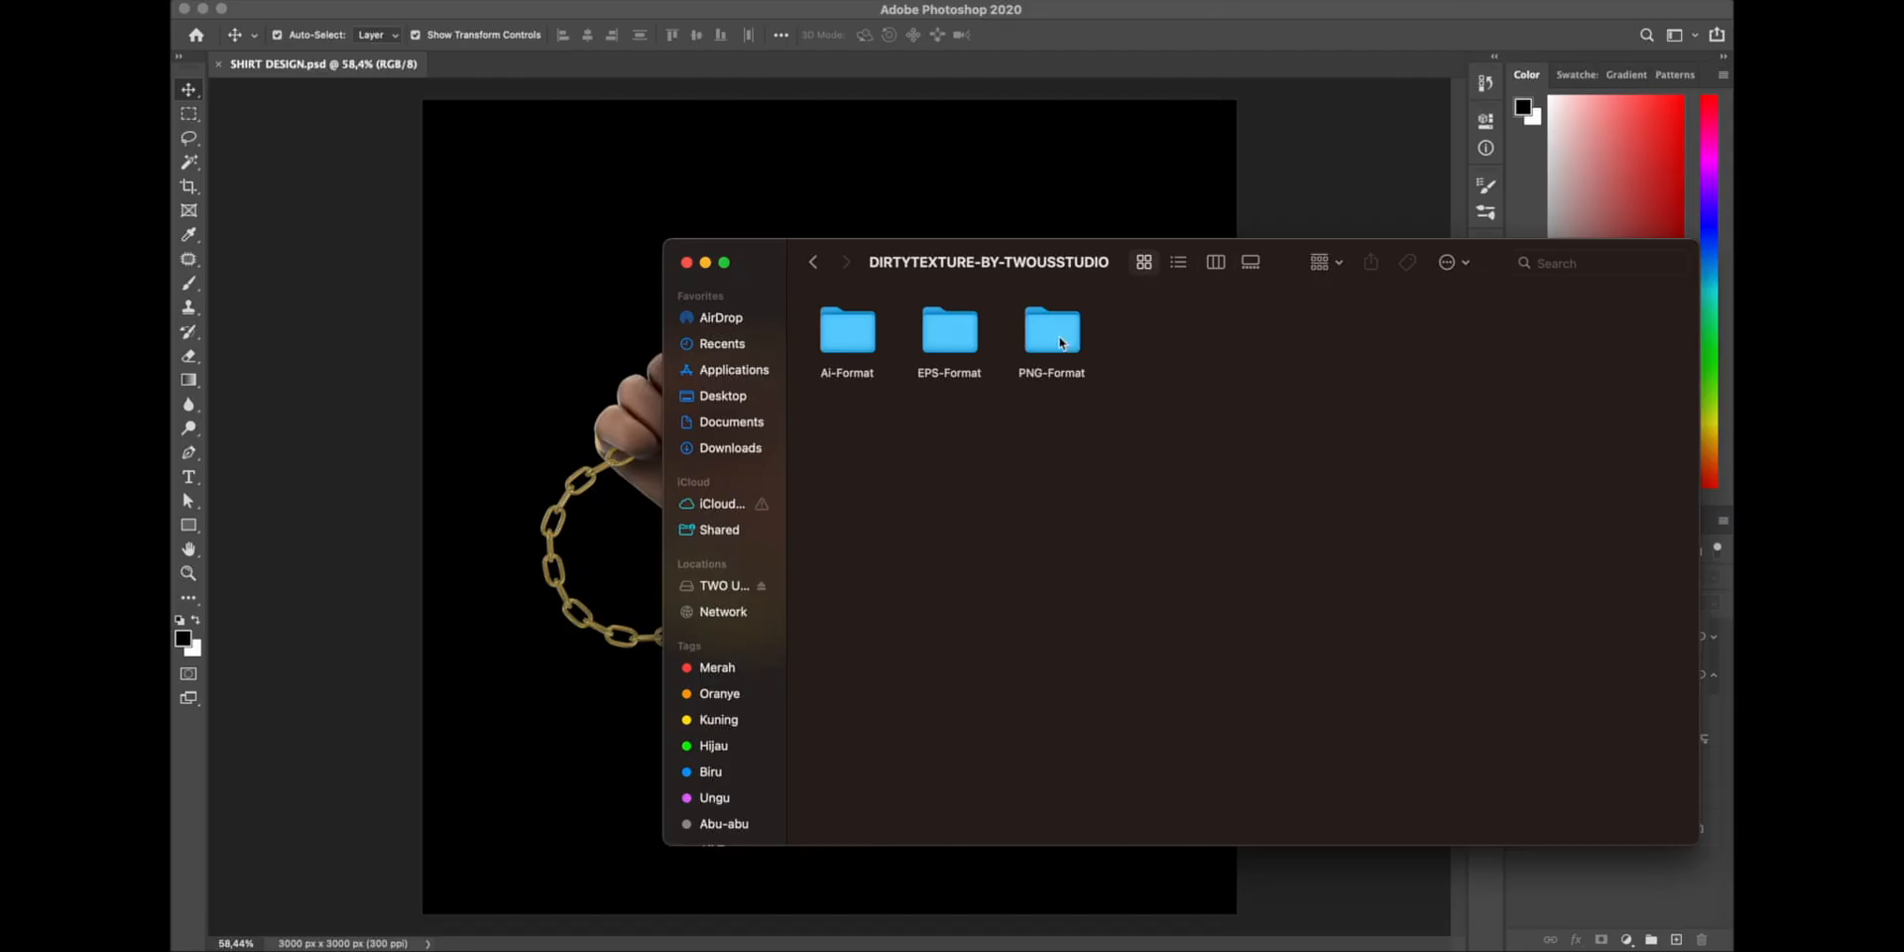
pyautogui.doubleClick(1049, 328)
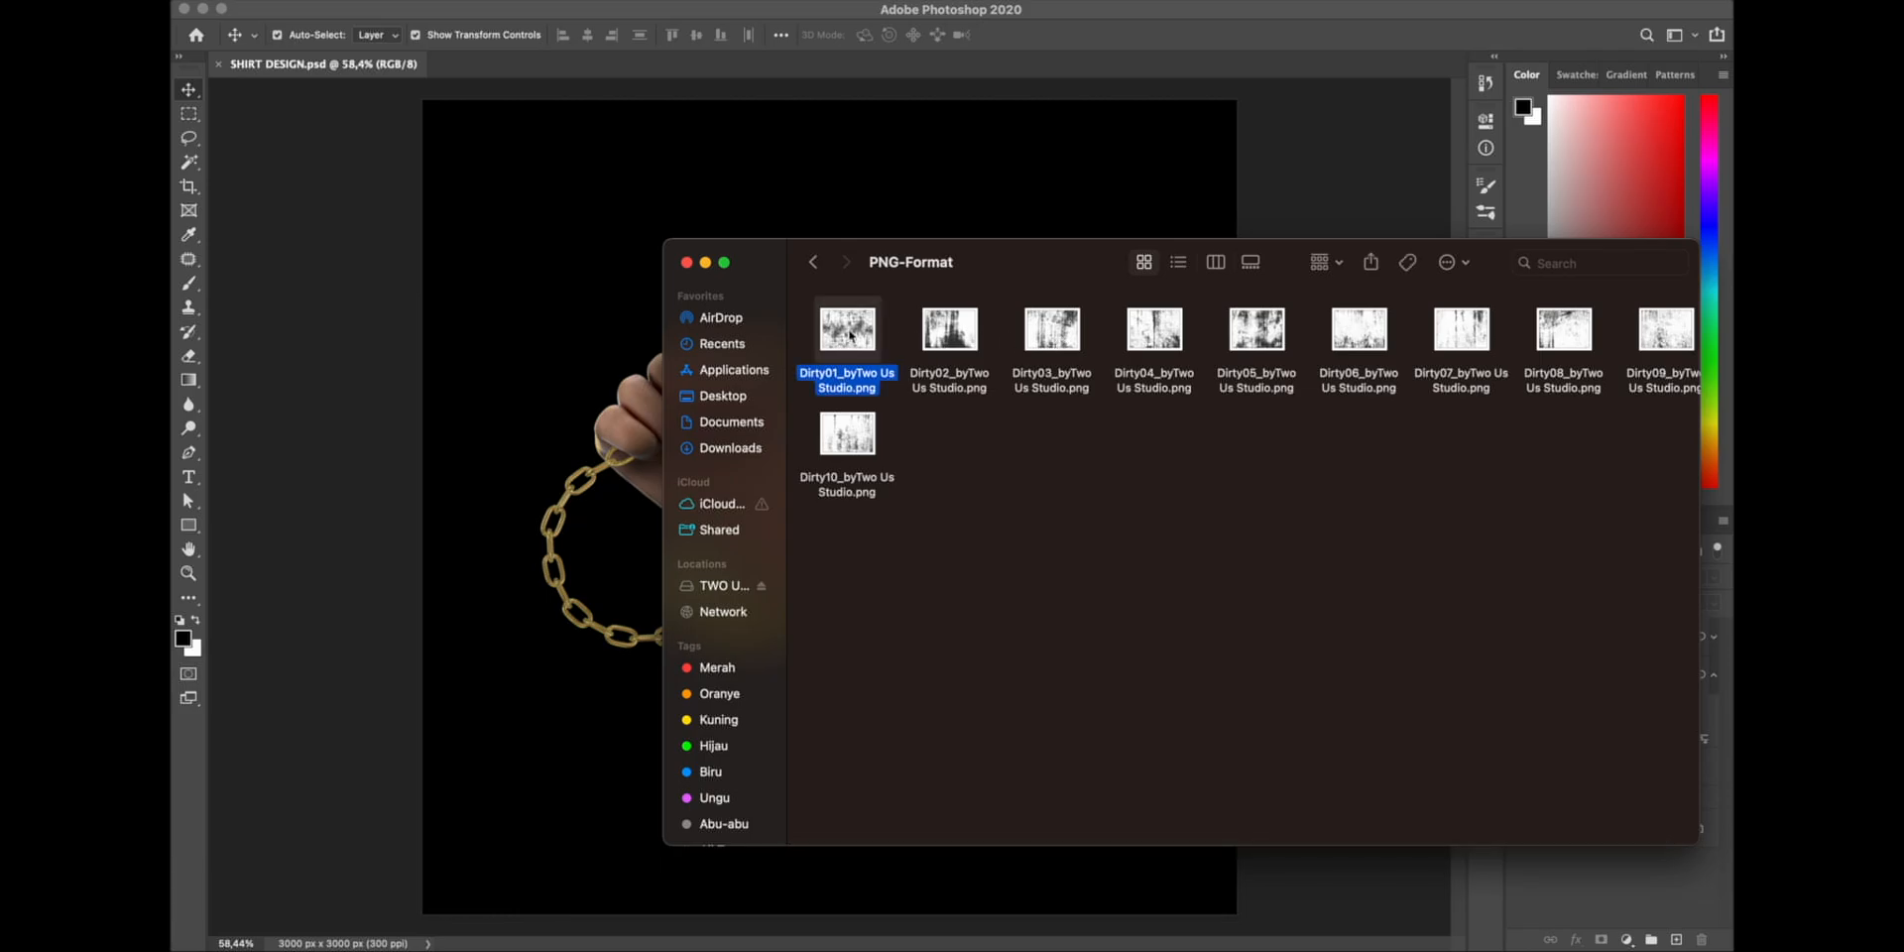
pyautogui.doubleClick(845, 329)
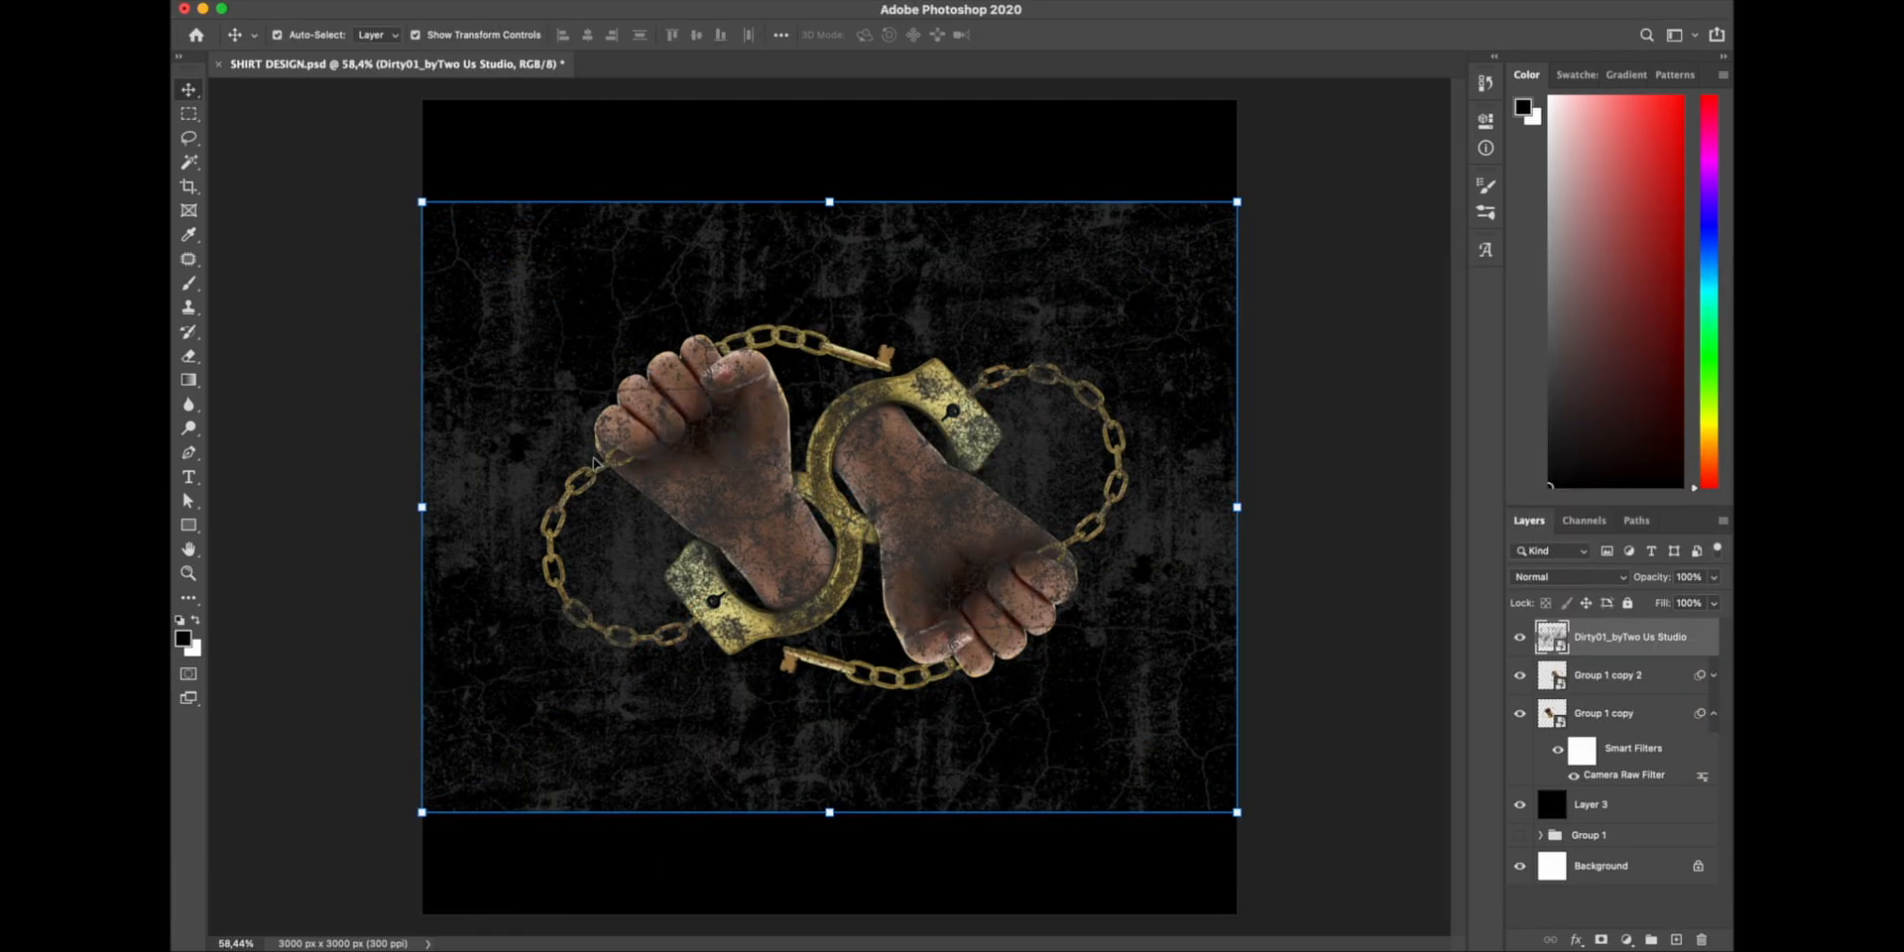
# - Merge the fist layers, clip the Dirty01 texture with a new blend mode, and start text
pyautogui.click(1606, 674)
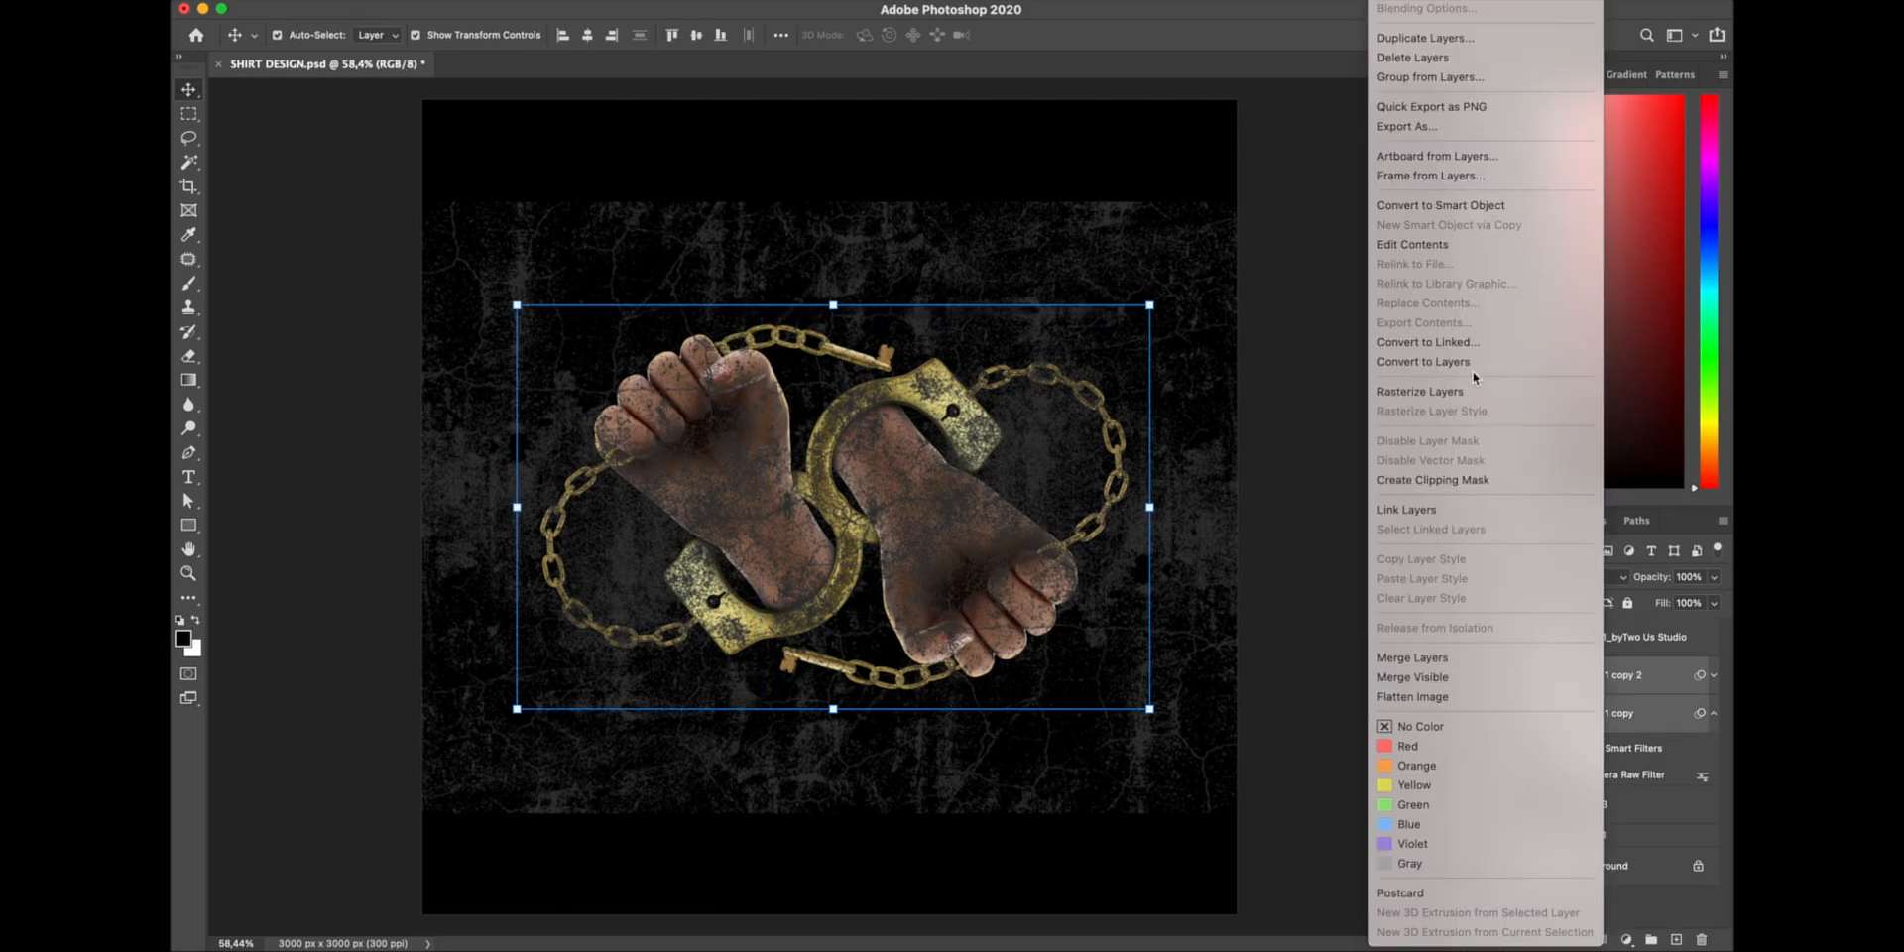
pyautogui.moveTo(1477, 210)
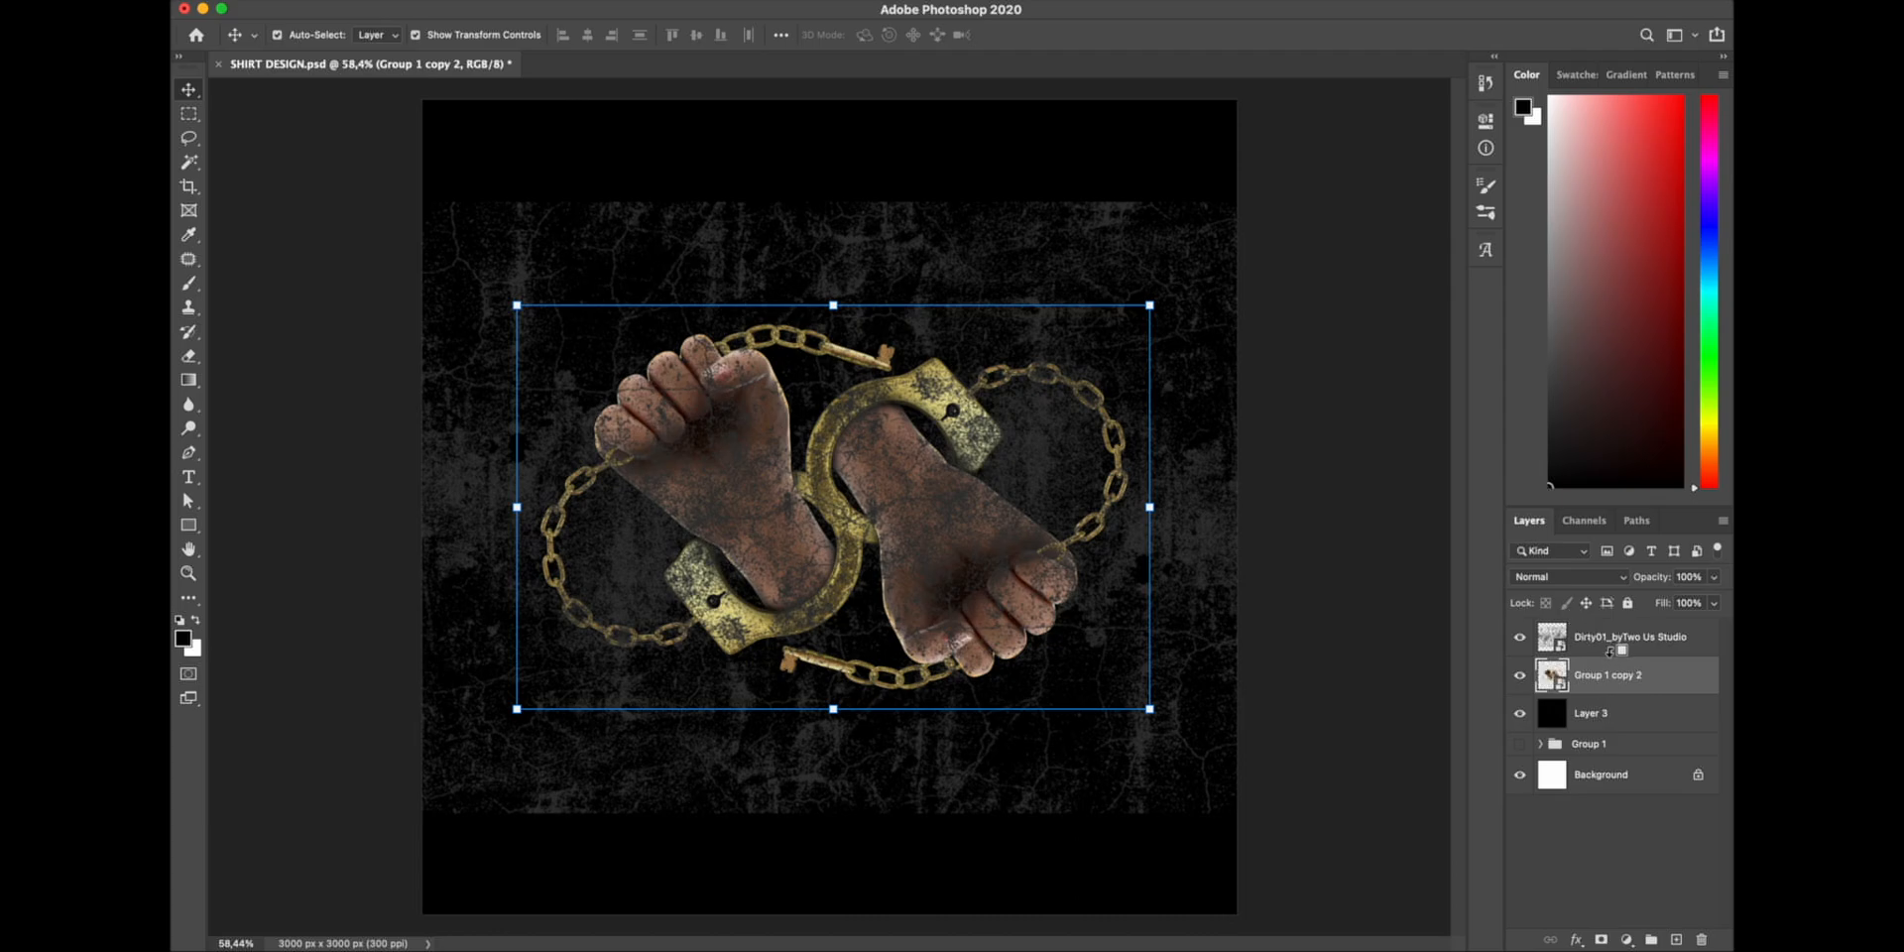
pyautogui.click(1560, 577)
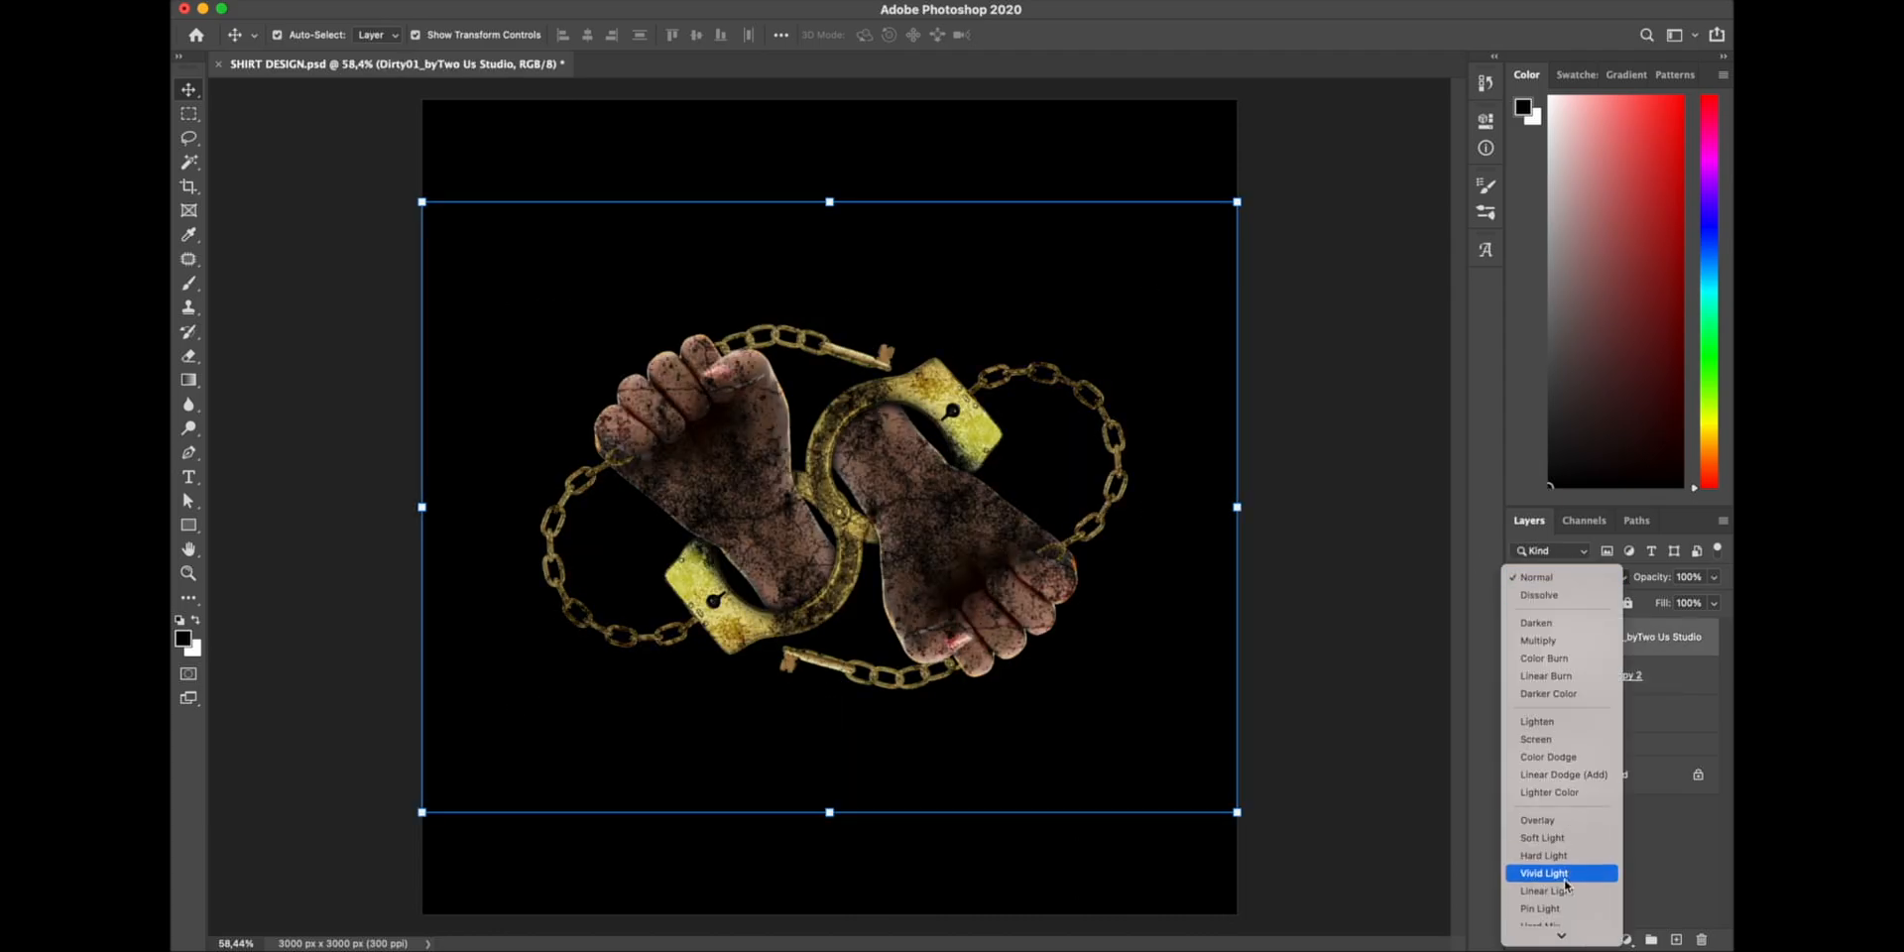
pyautogui.click(1548, 757)
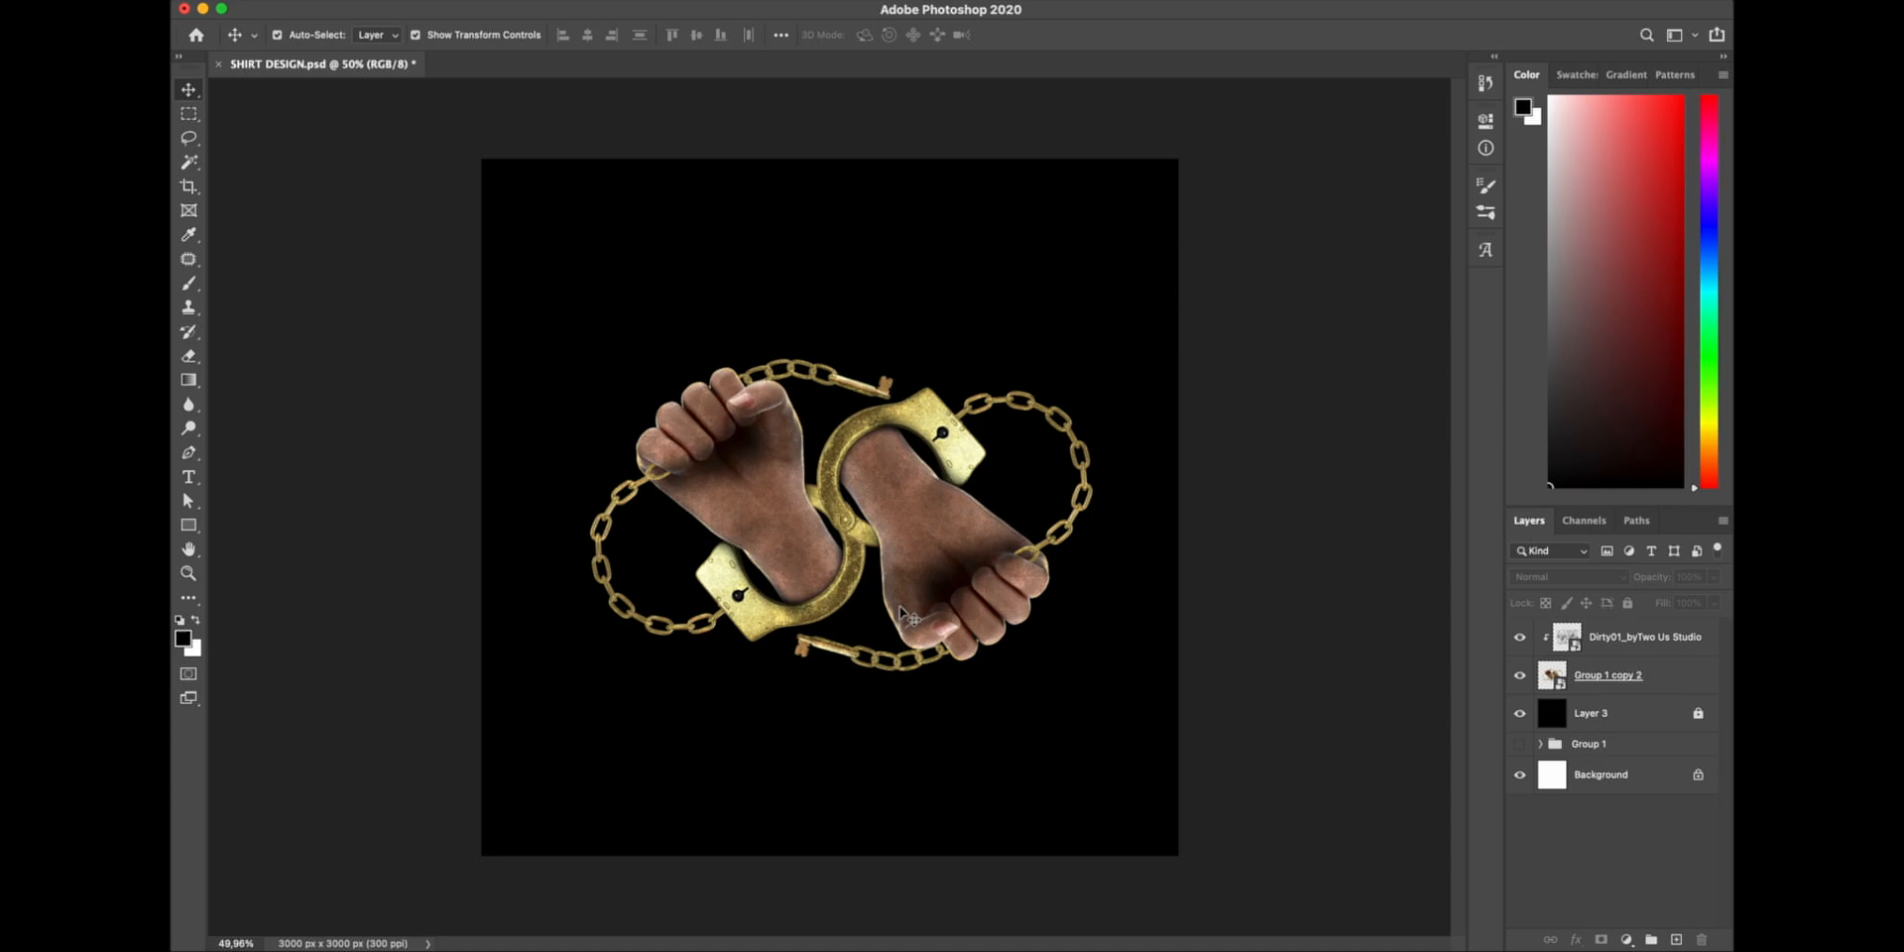
pyautogui.moveTo(872, 547)
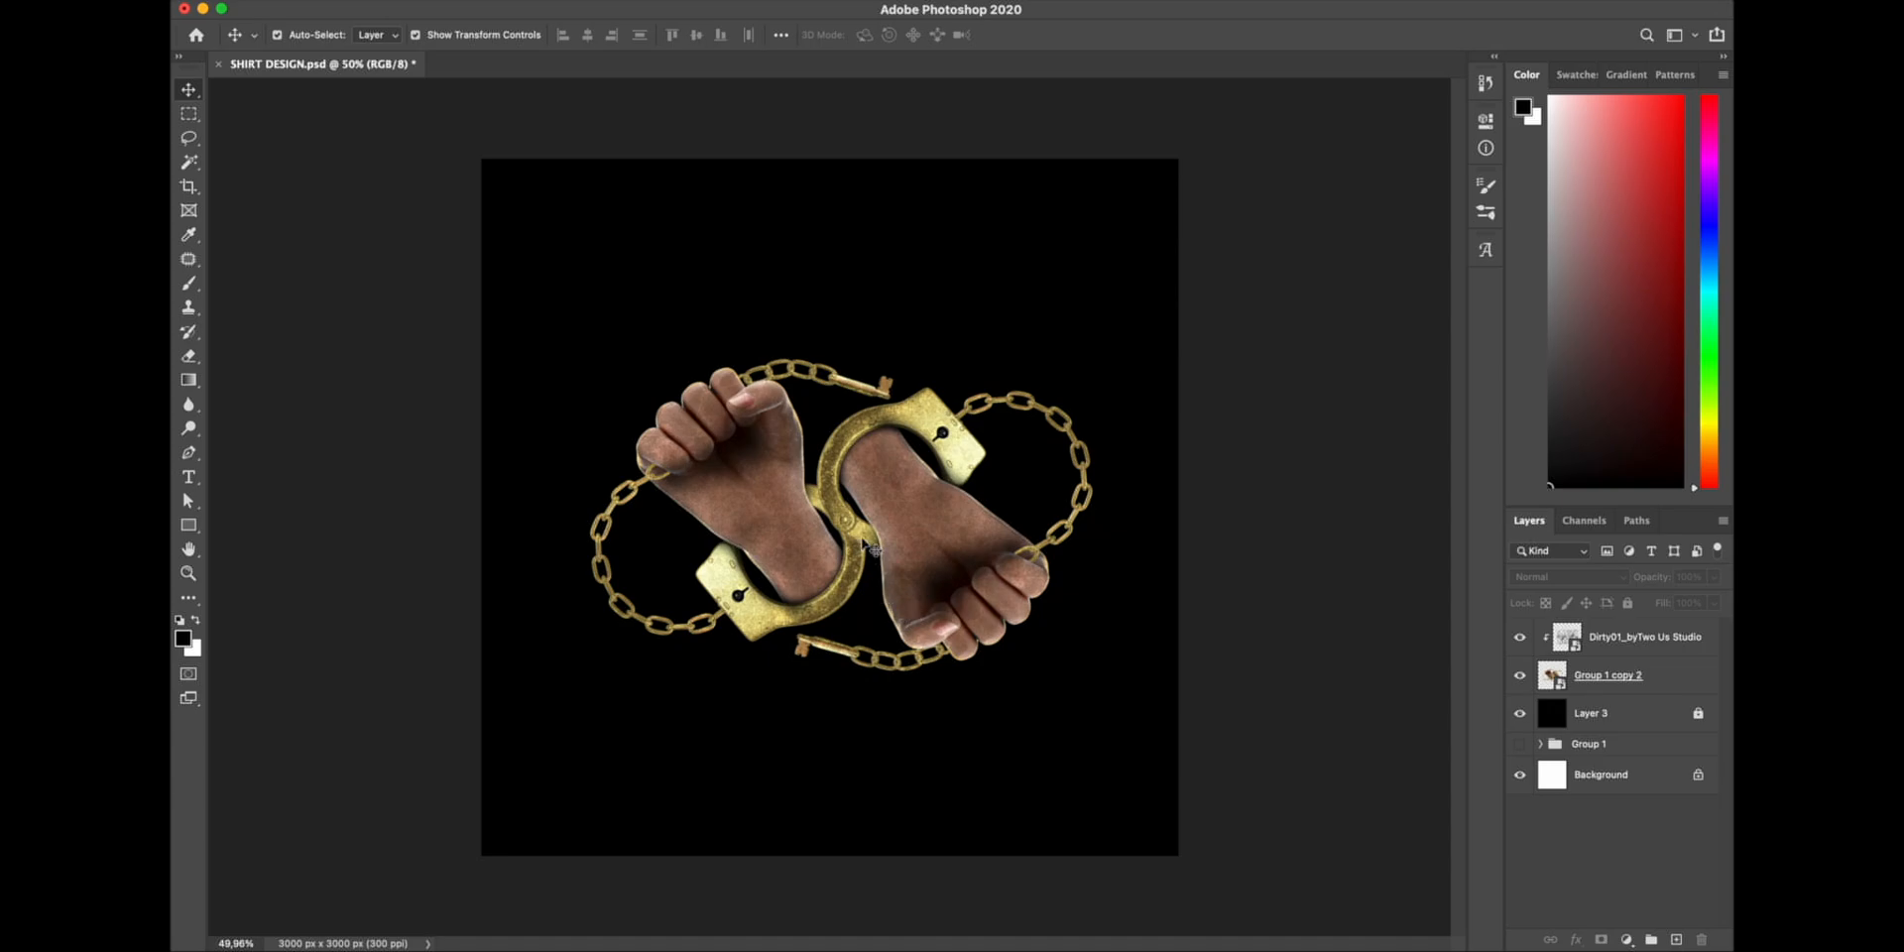
pyautogui.click(188, 476)
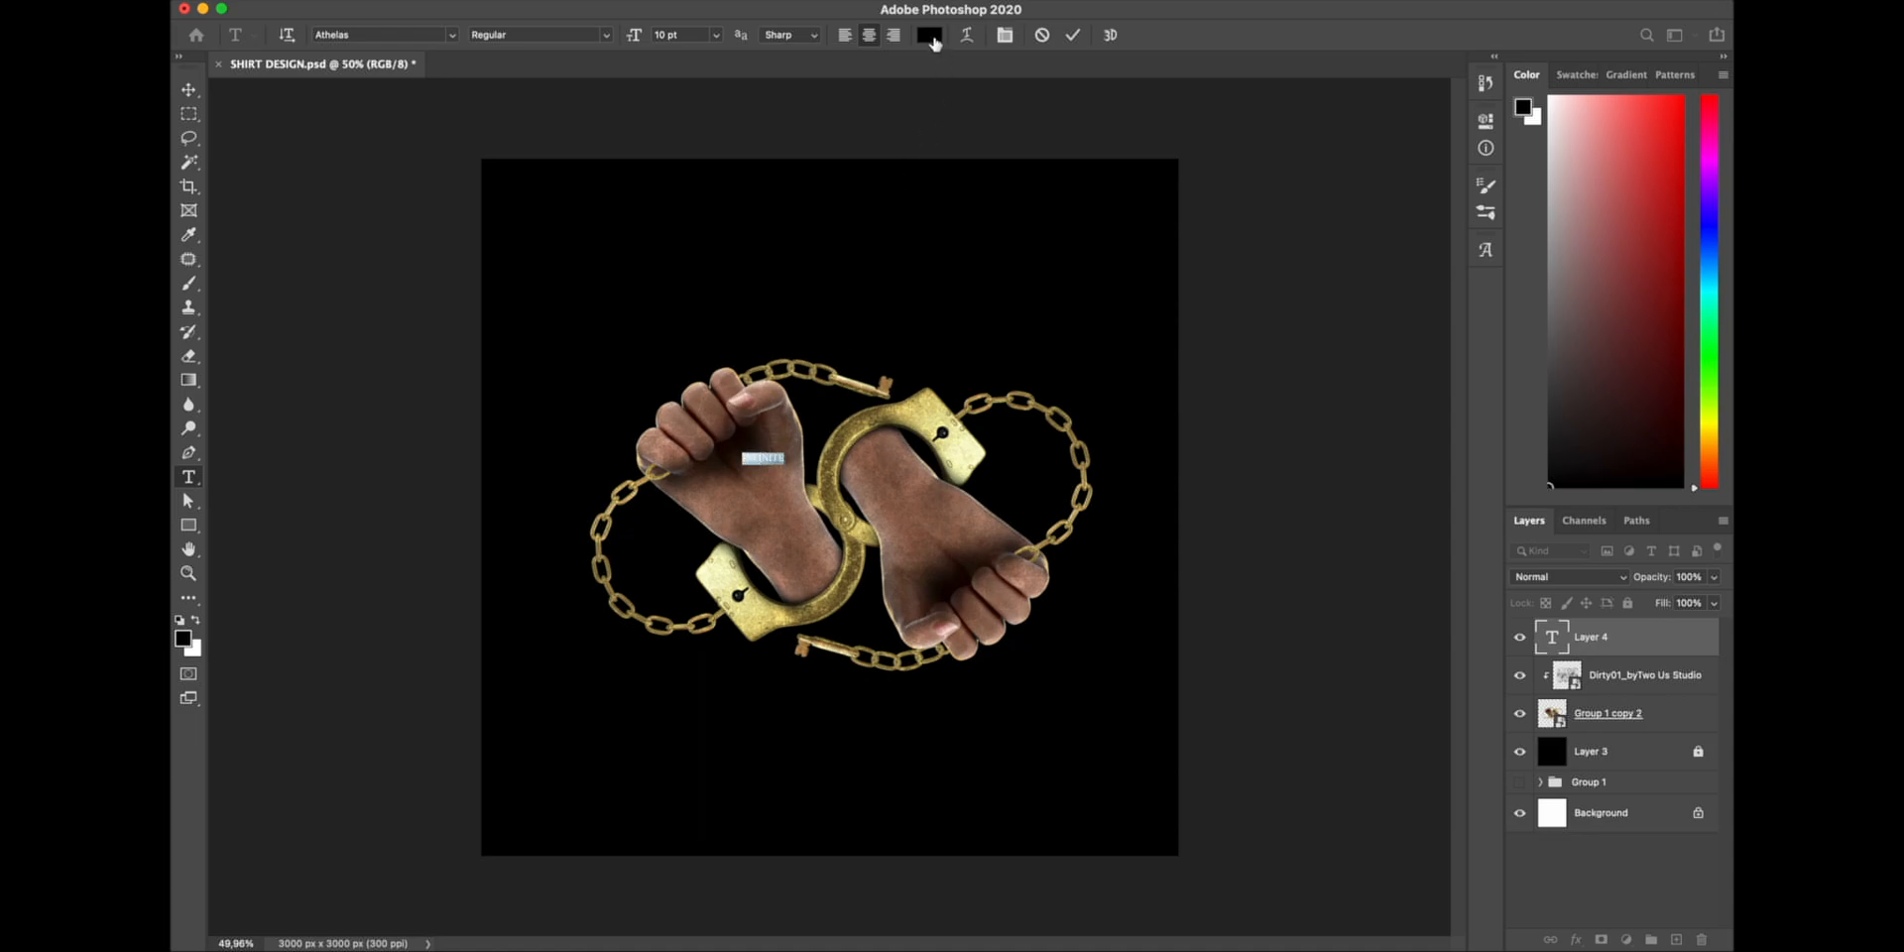
# - Make the INFINITE title white and centred, and add the 'FIGHT FOR YOUR RIDE' tagline
pyautogui.click(929, 34)
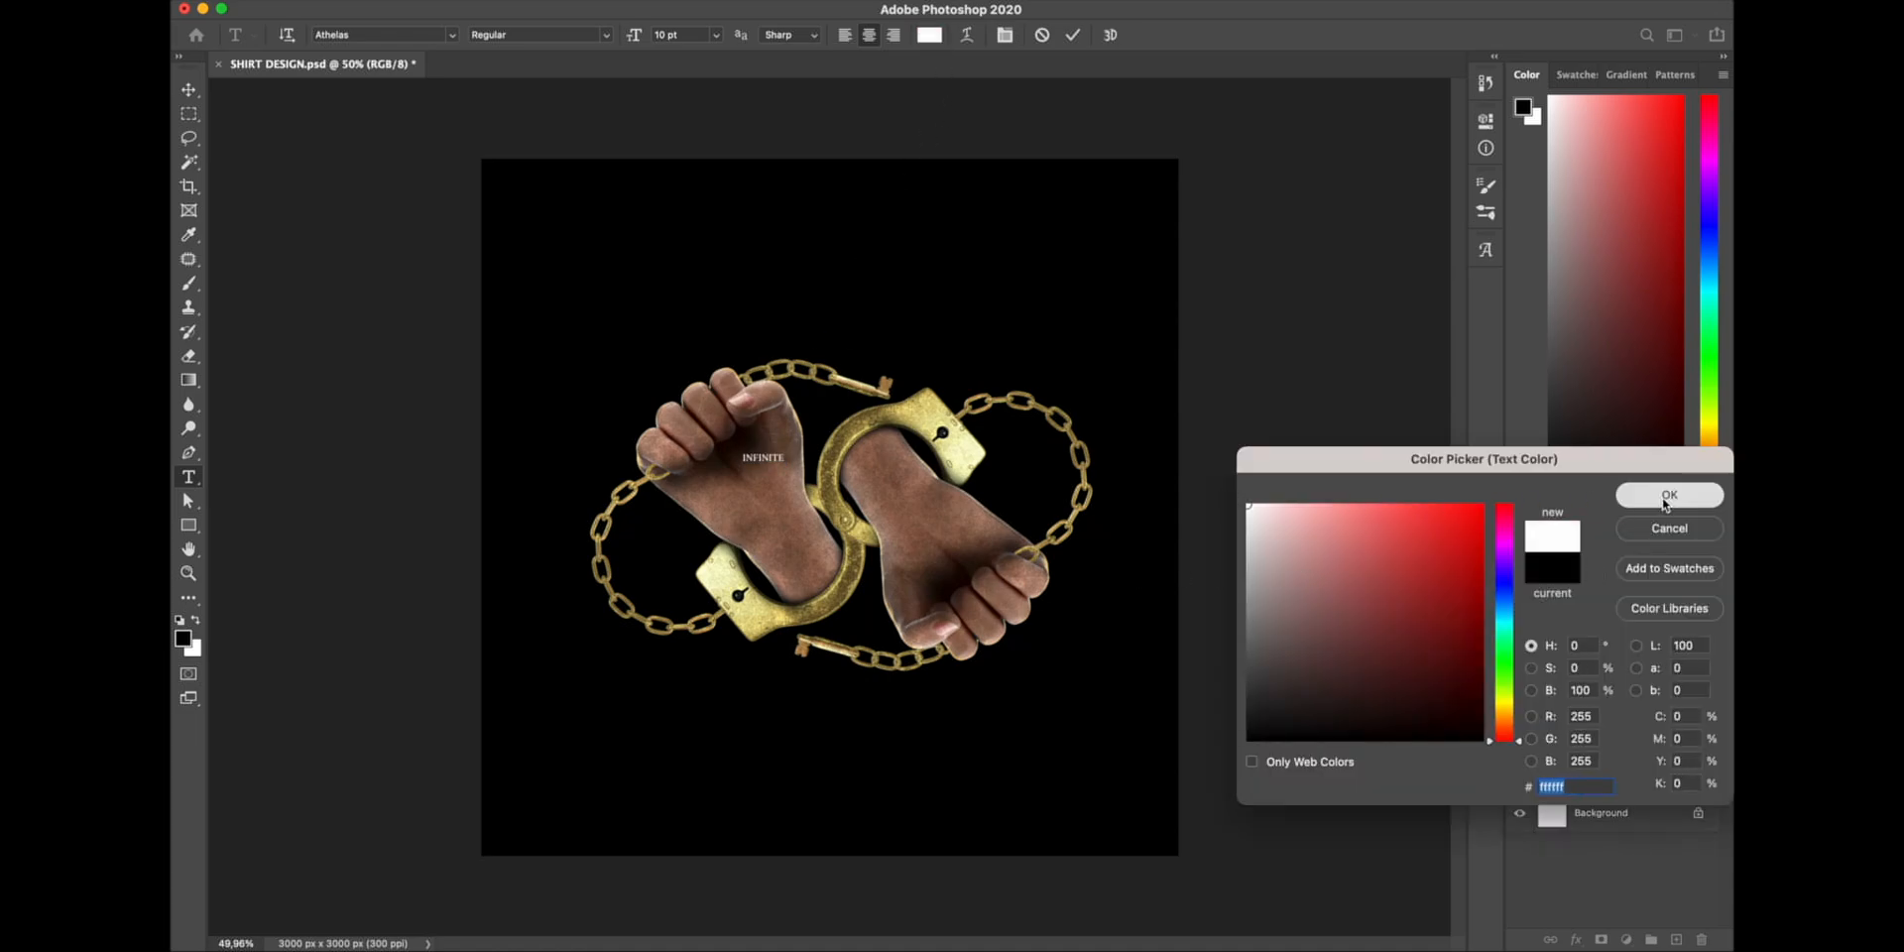
pyautogui.click(1668, 494)
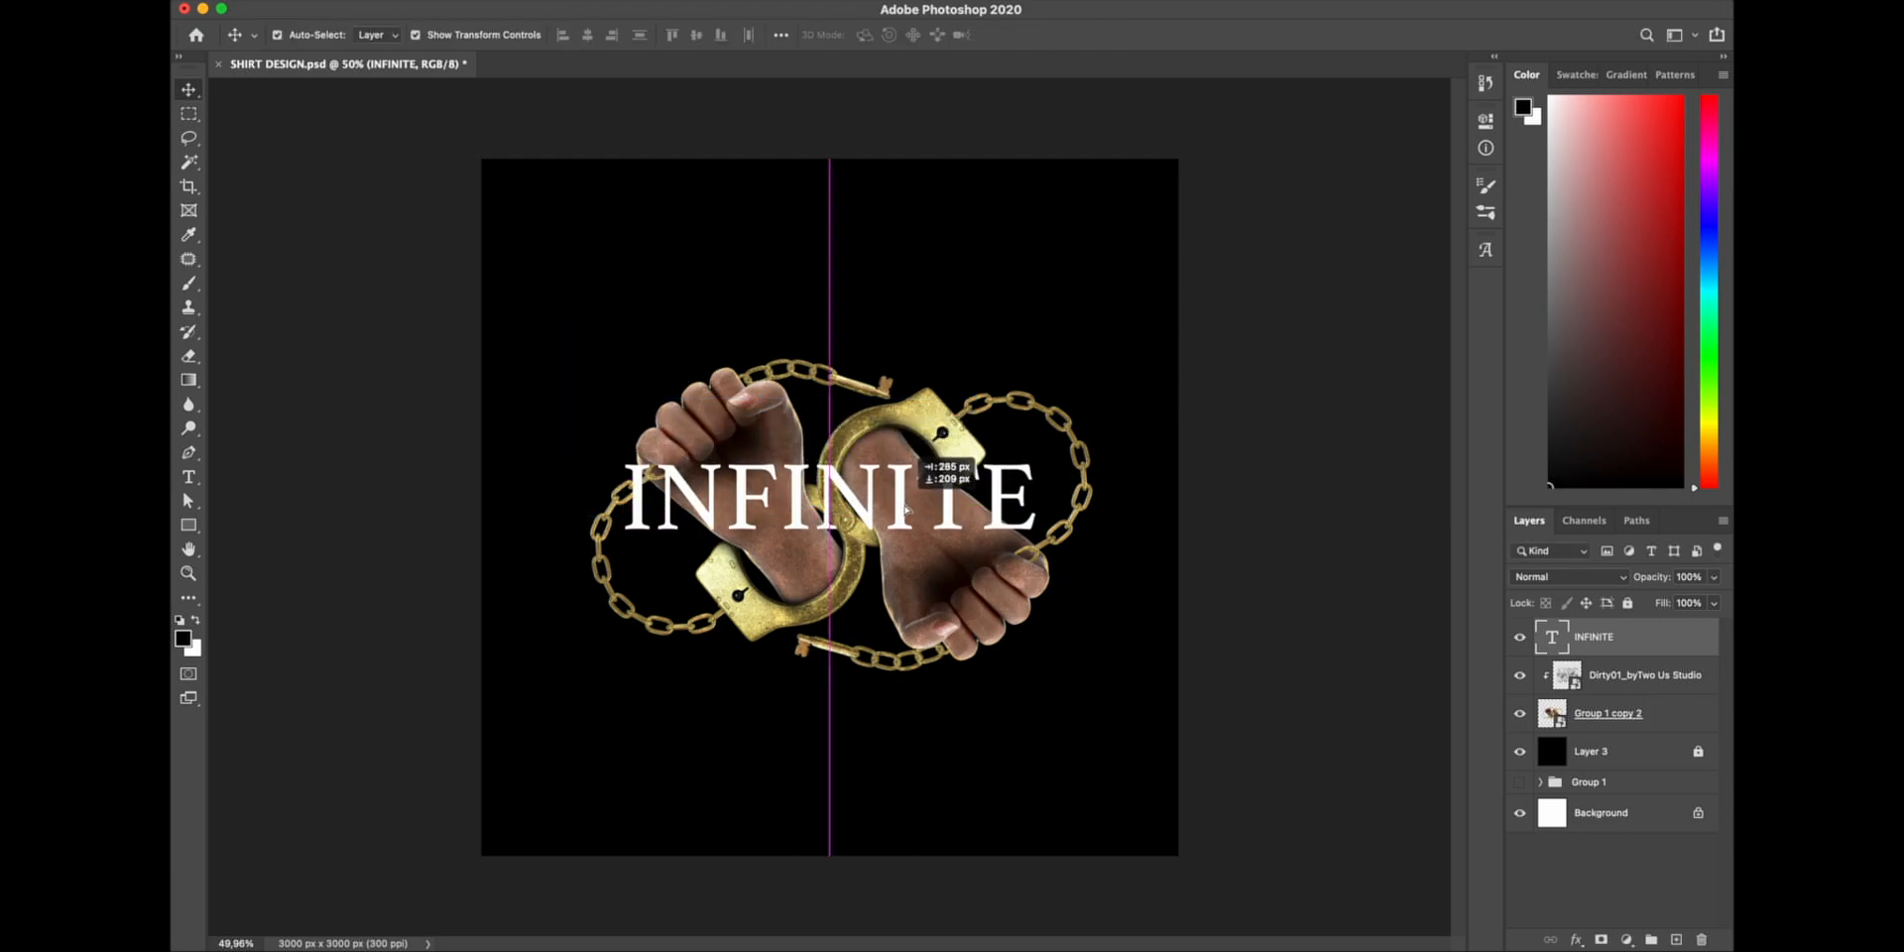
pyautogui.click(1567, 577)
pyautogui.write('FIGHT FOR YOUR RIDE')
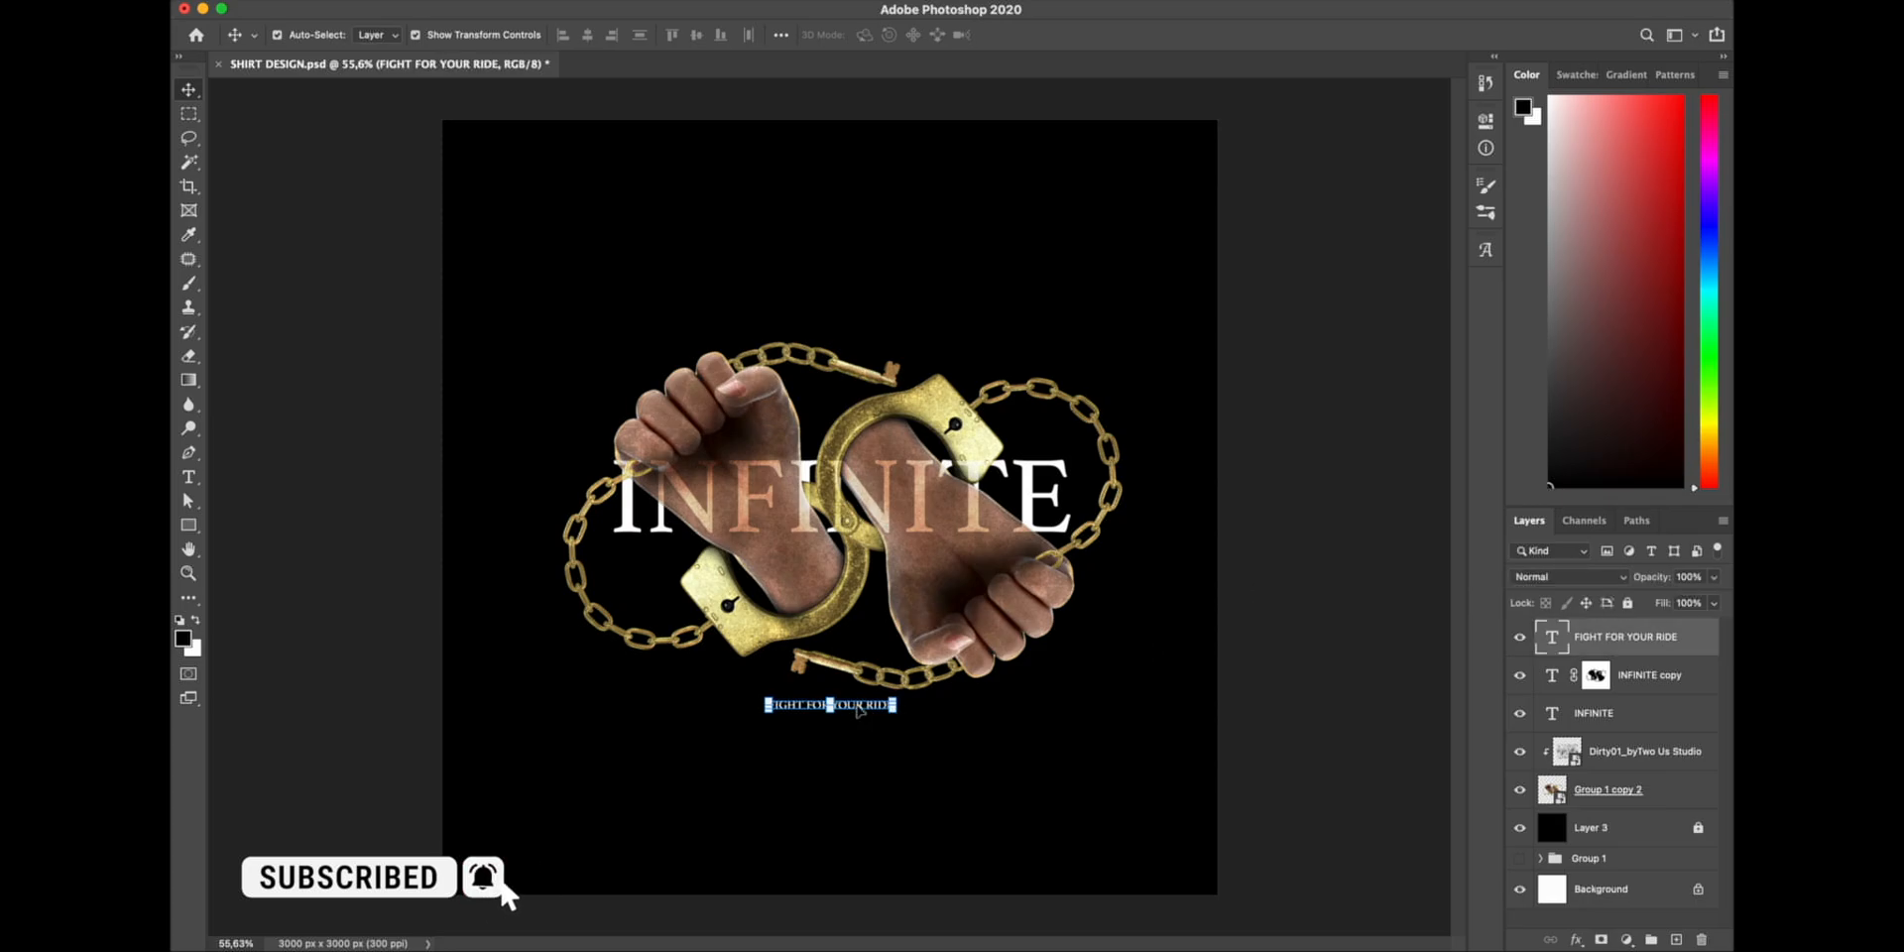
pyautogui.click(1281, 573)
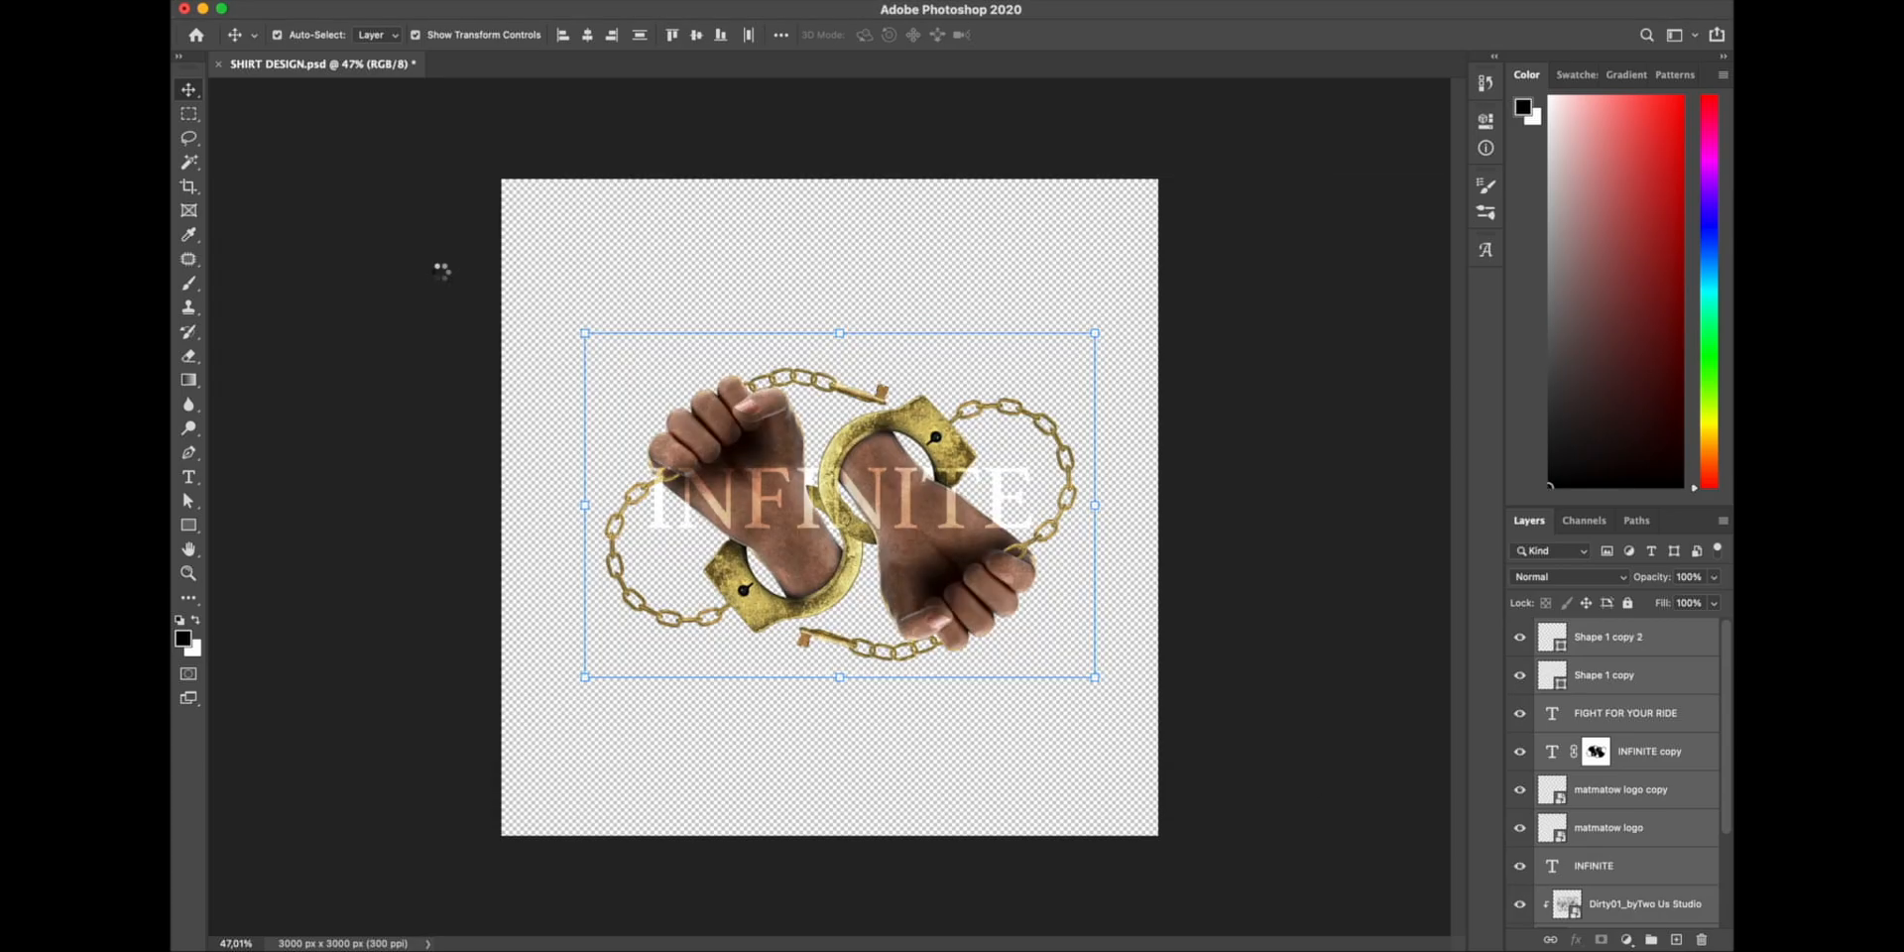
# - Bring the design into OVERSIZED SHIRT FRONT.psd and scale it over the shirt chest
pyautogui.click(591, 64)
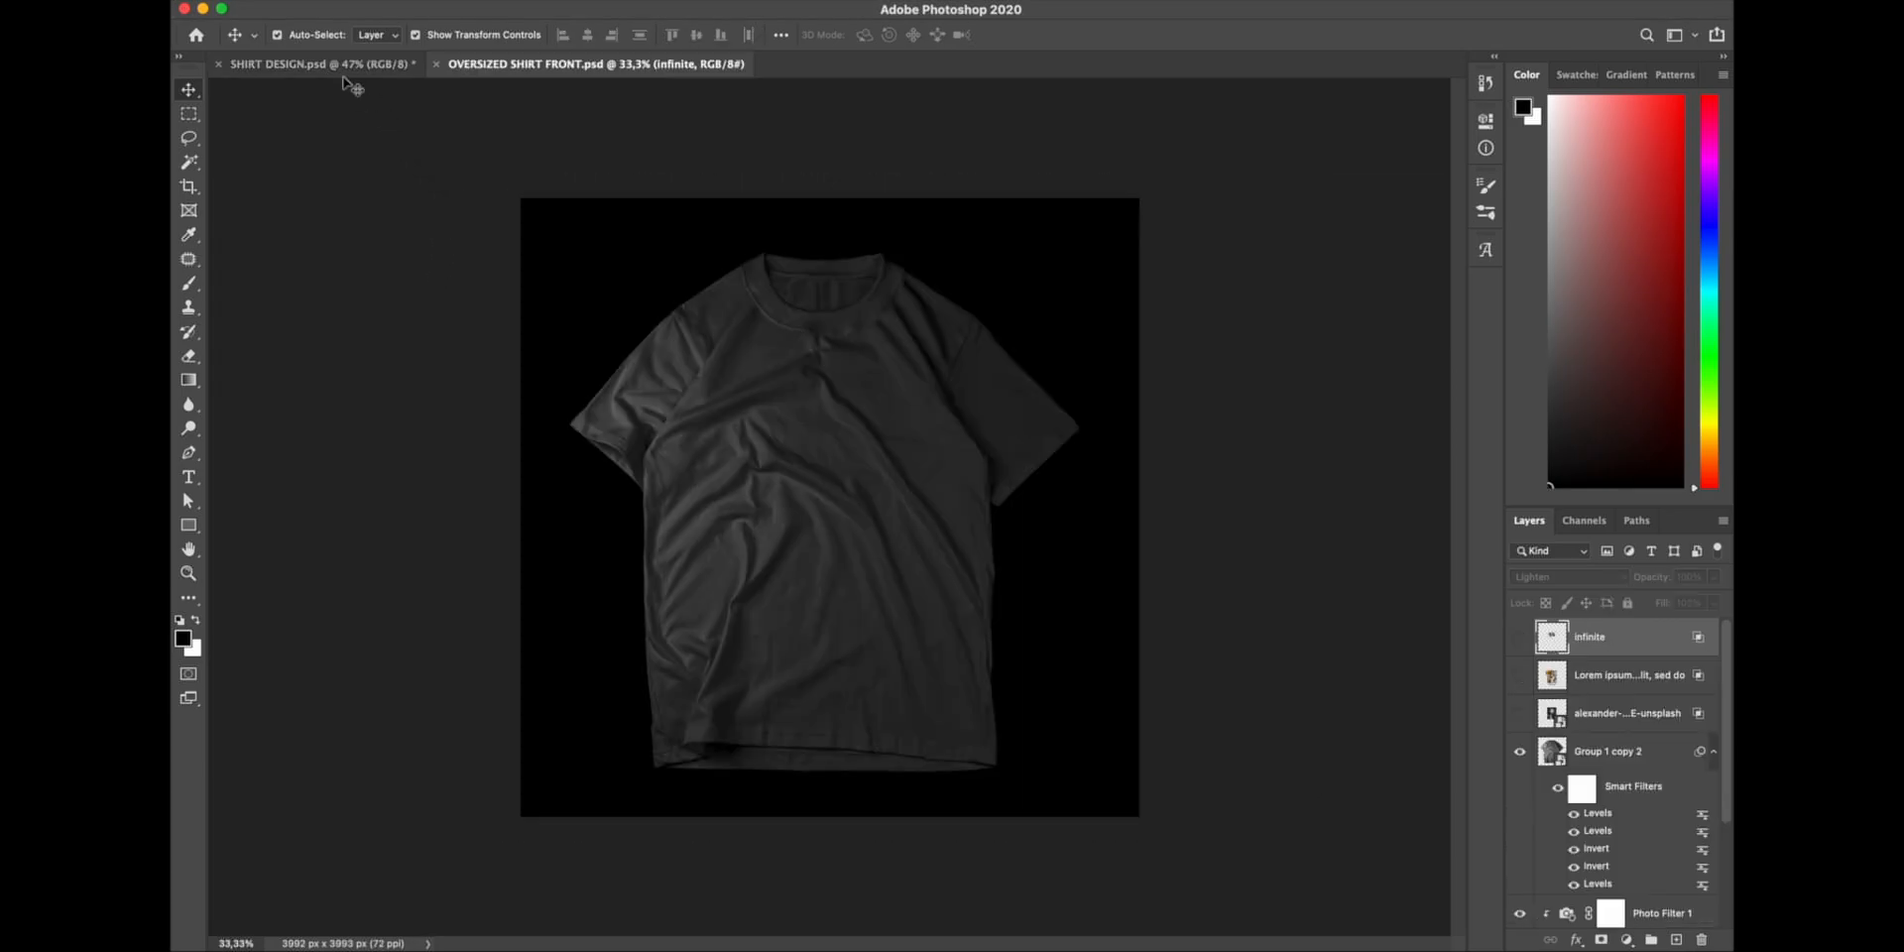
pyautogui.click(315, 63)
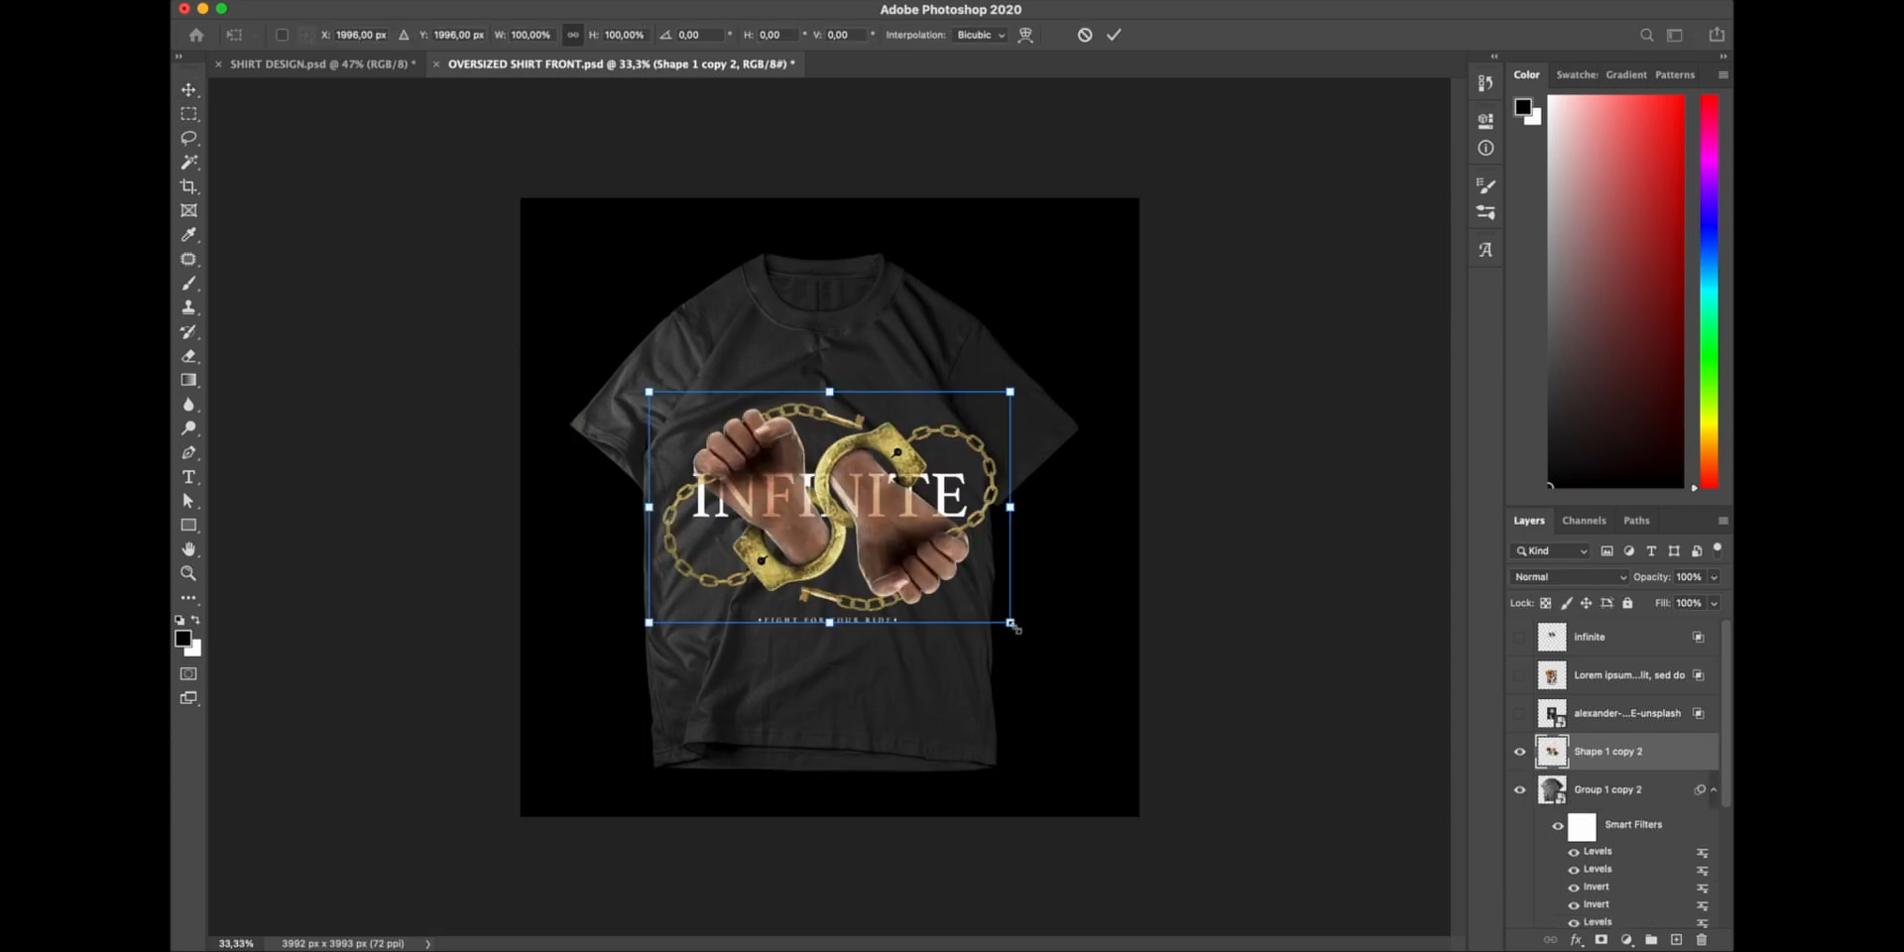
pyautogui.moveTo(1015, 627); pyautogui.dragTo(959, 591)
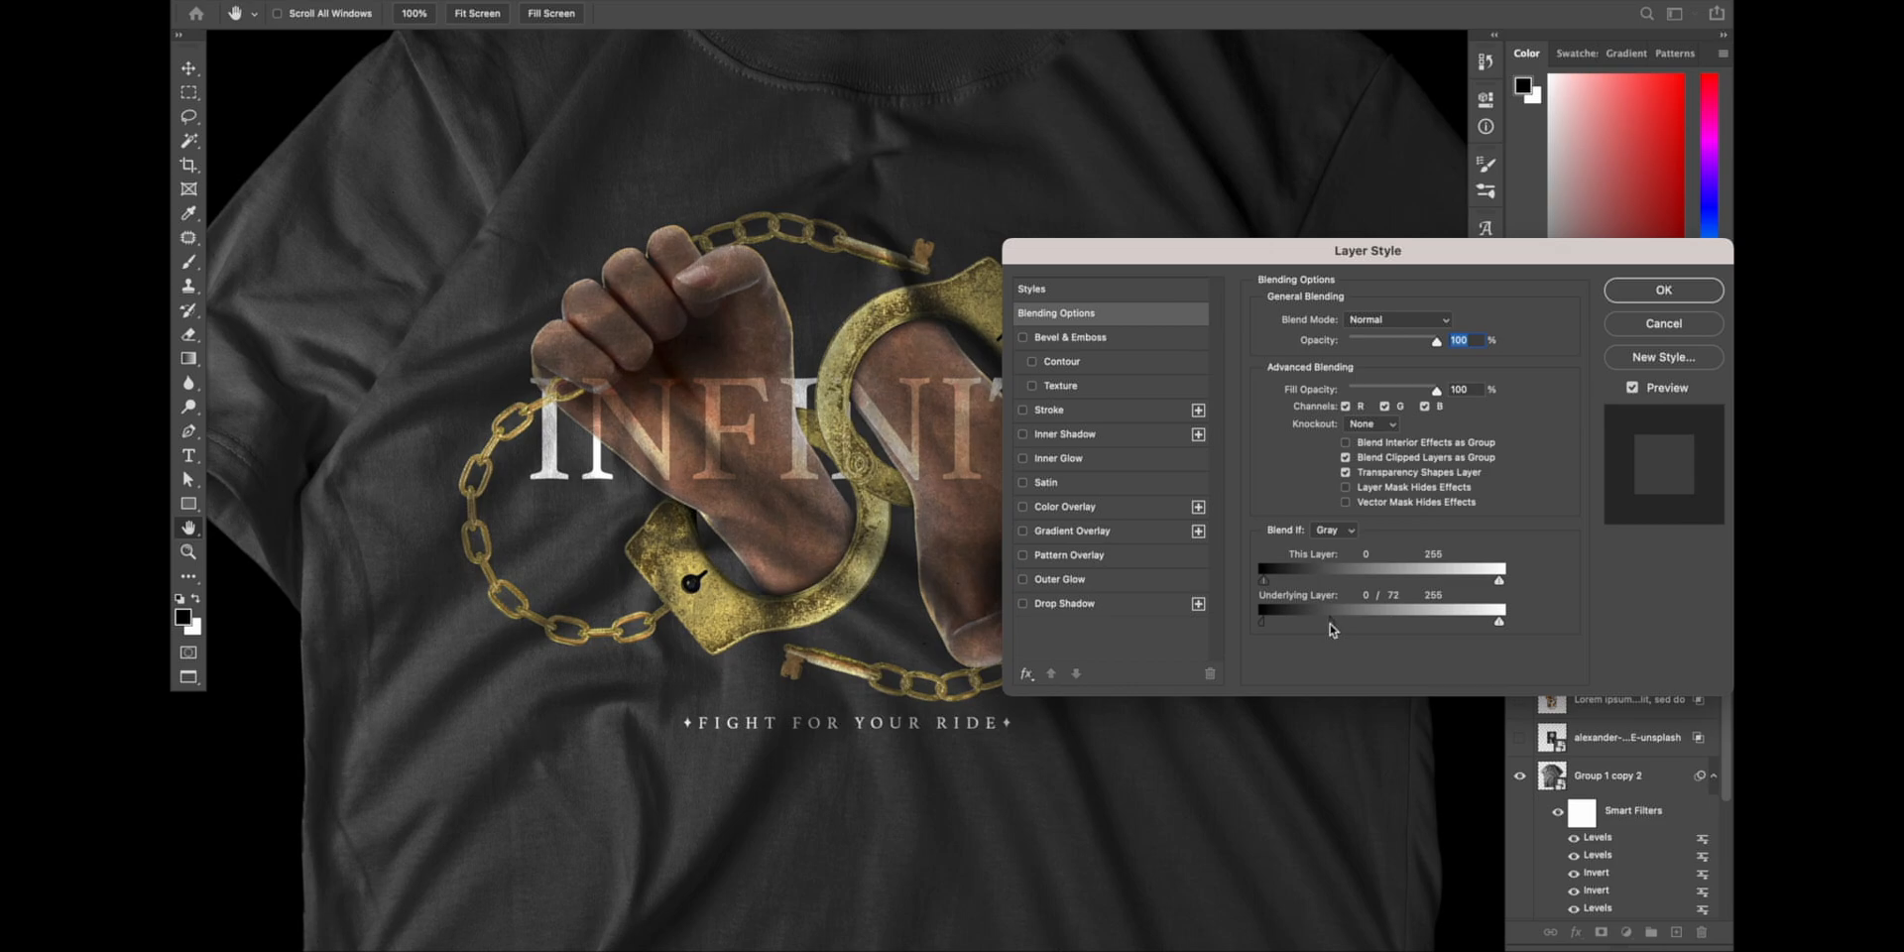
# - Adjust the Underlying Layer Blend If slider and Levels so the shirt's folds show through
pyautogui.moveTo(1330, 619); pyautogui.dragTo(1342, 619)
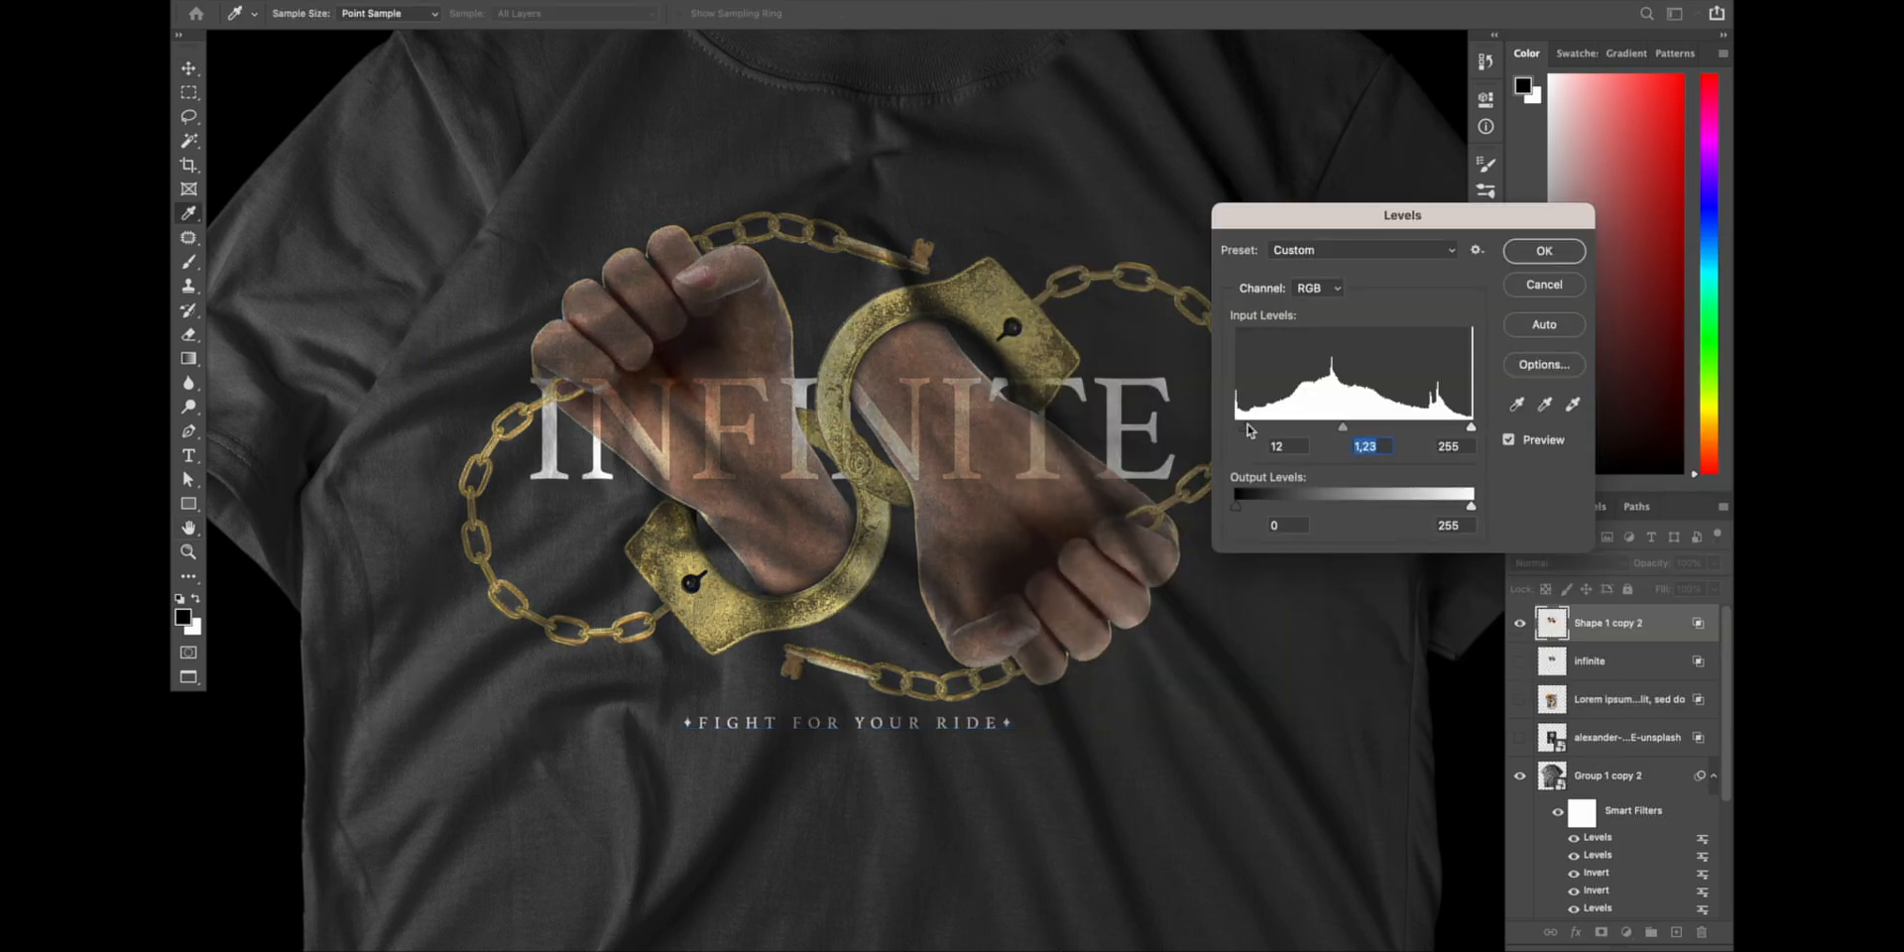
pyautogui.click(1542, 249)
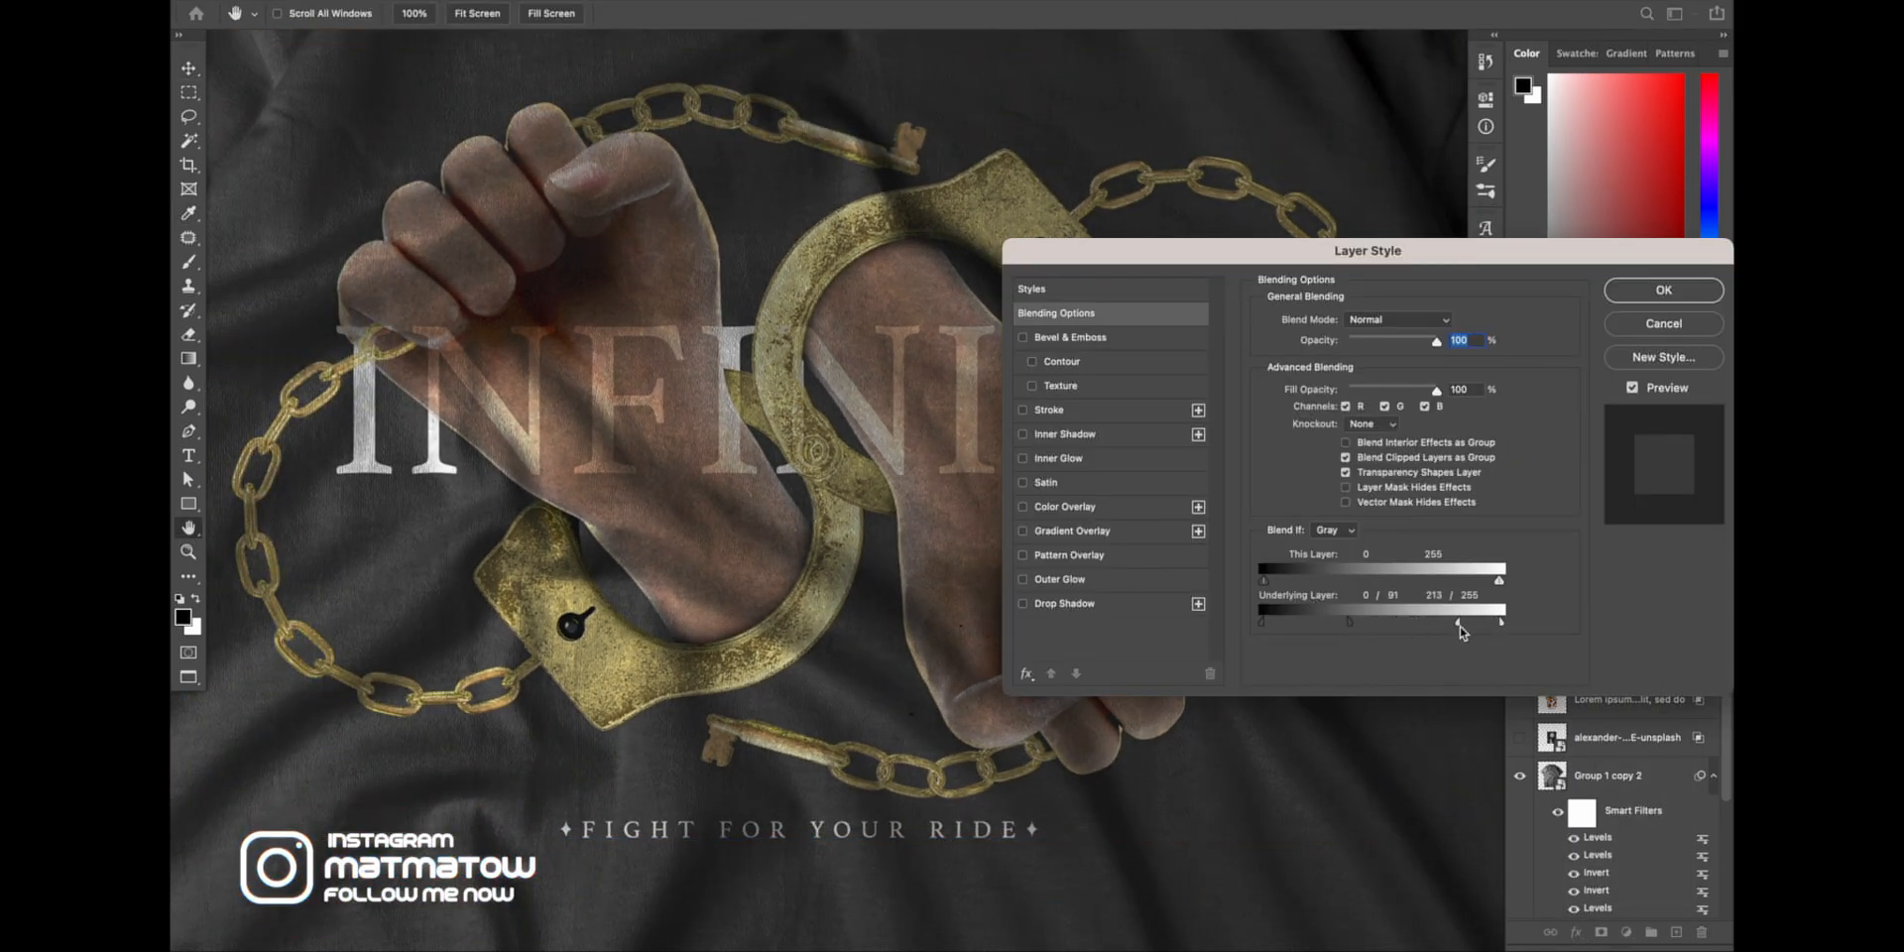
pyautogui.click(1661, 288)
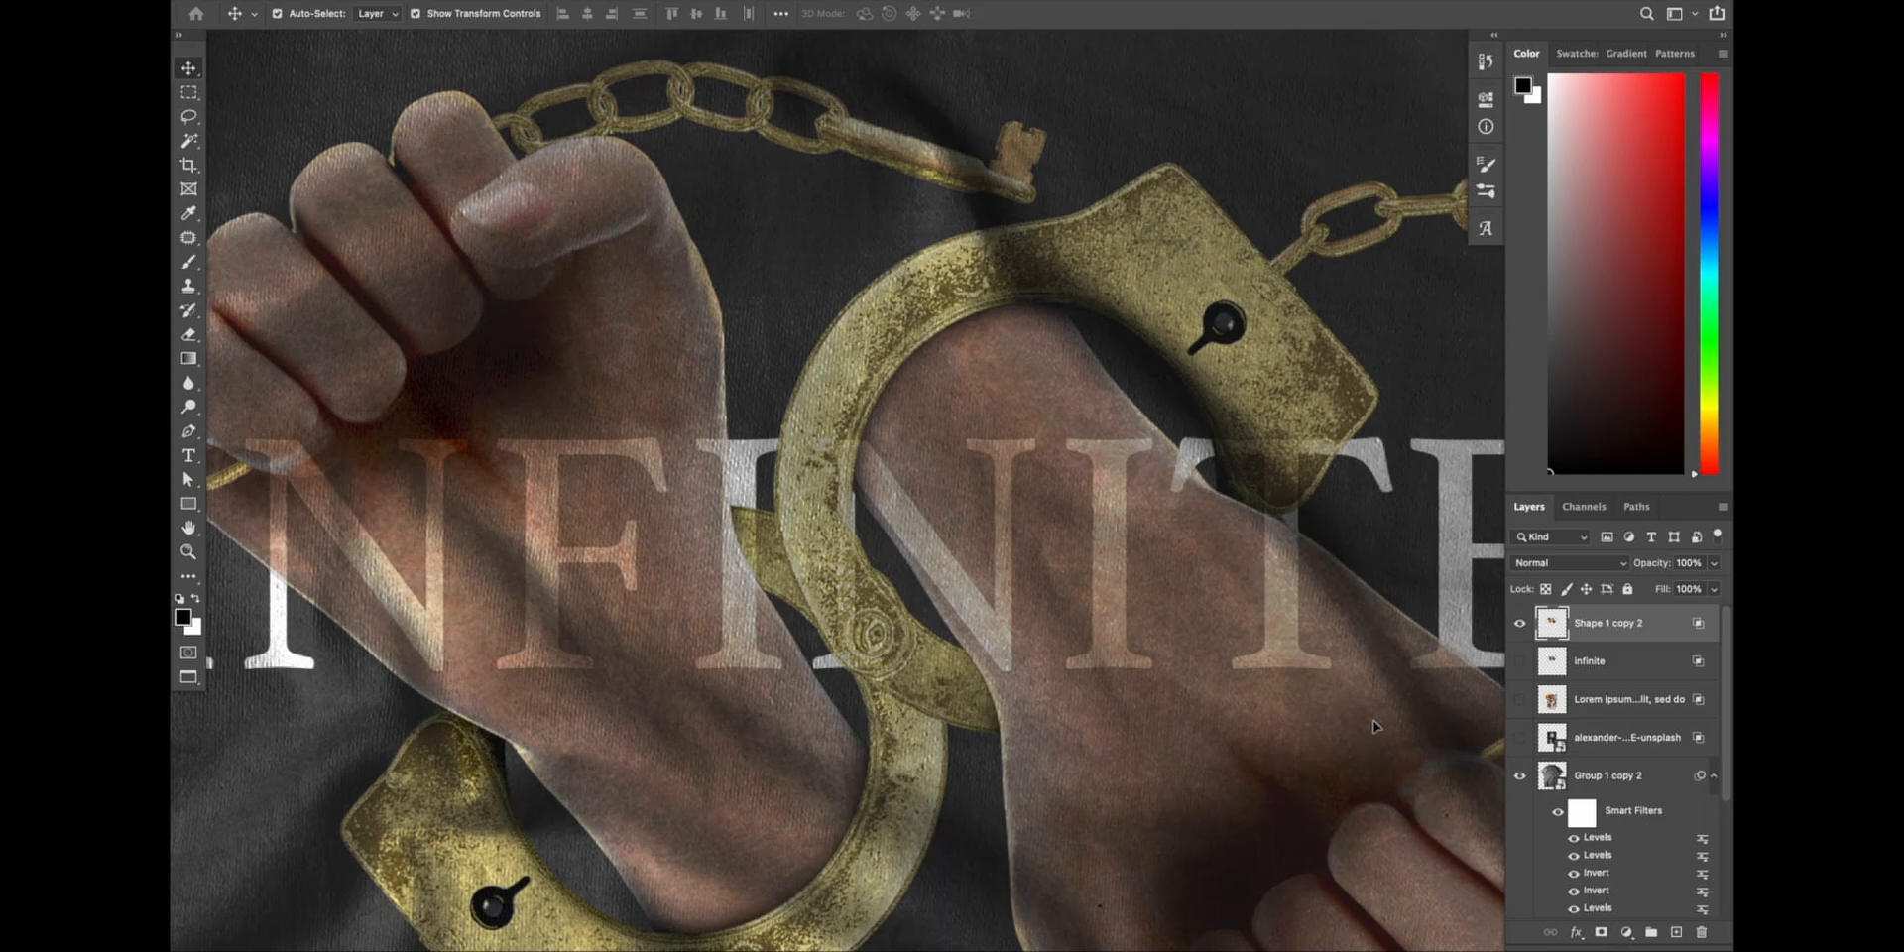